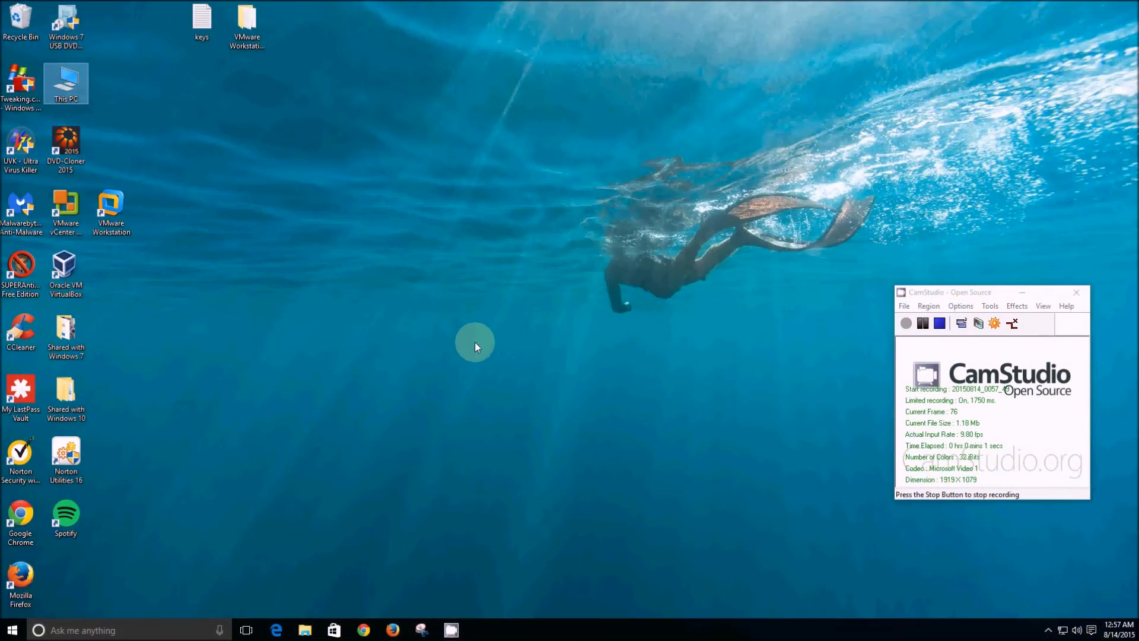
pyautogui.moveTo(464, 362)
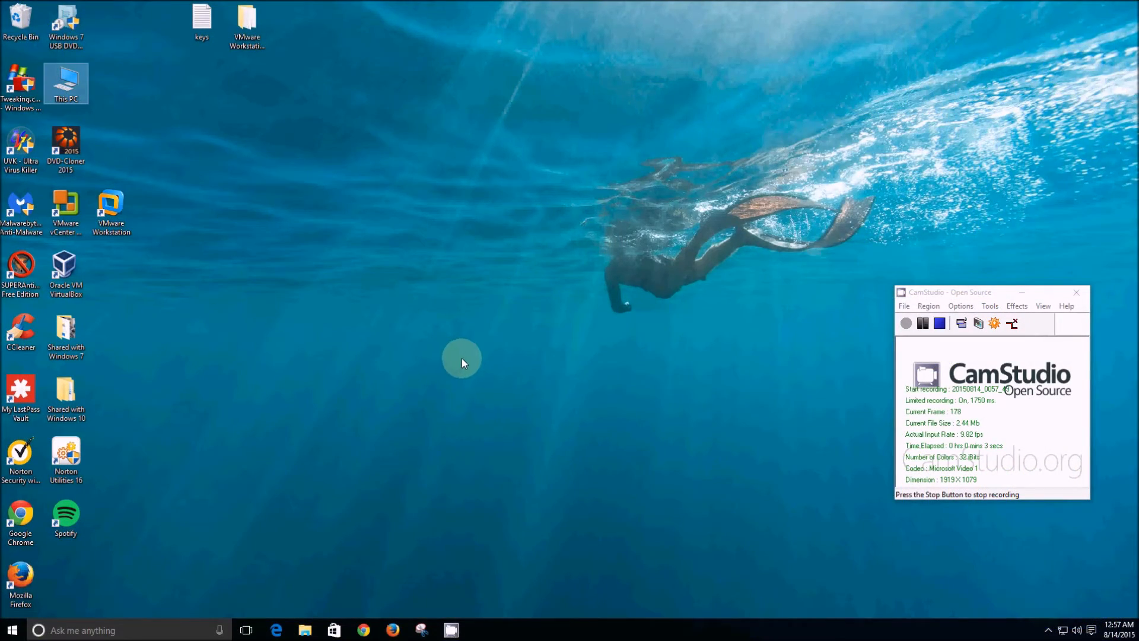
pyautogui.moveTo(476, 381)
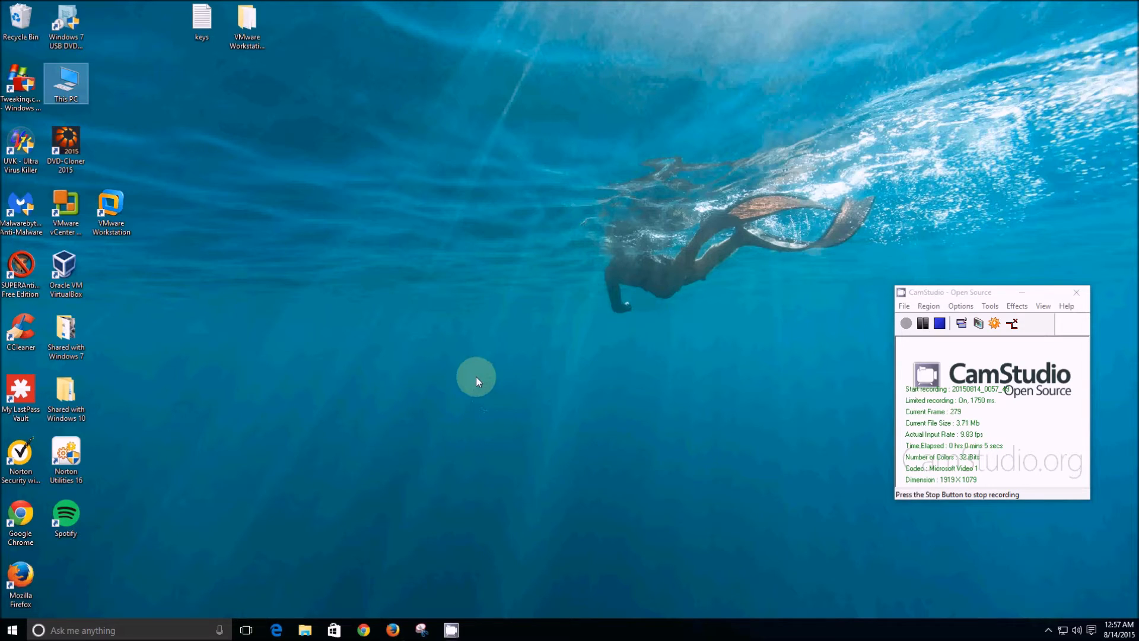
pyautogui.moveTo(415, 403)
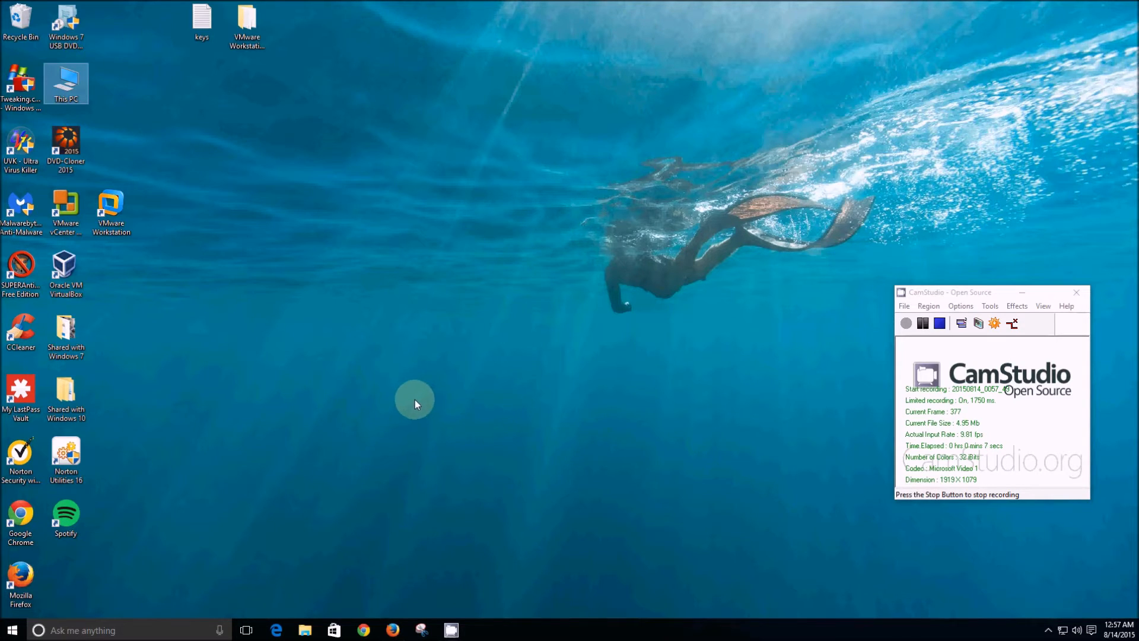
pyautogui.moveTo(446, 374)
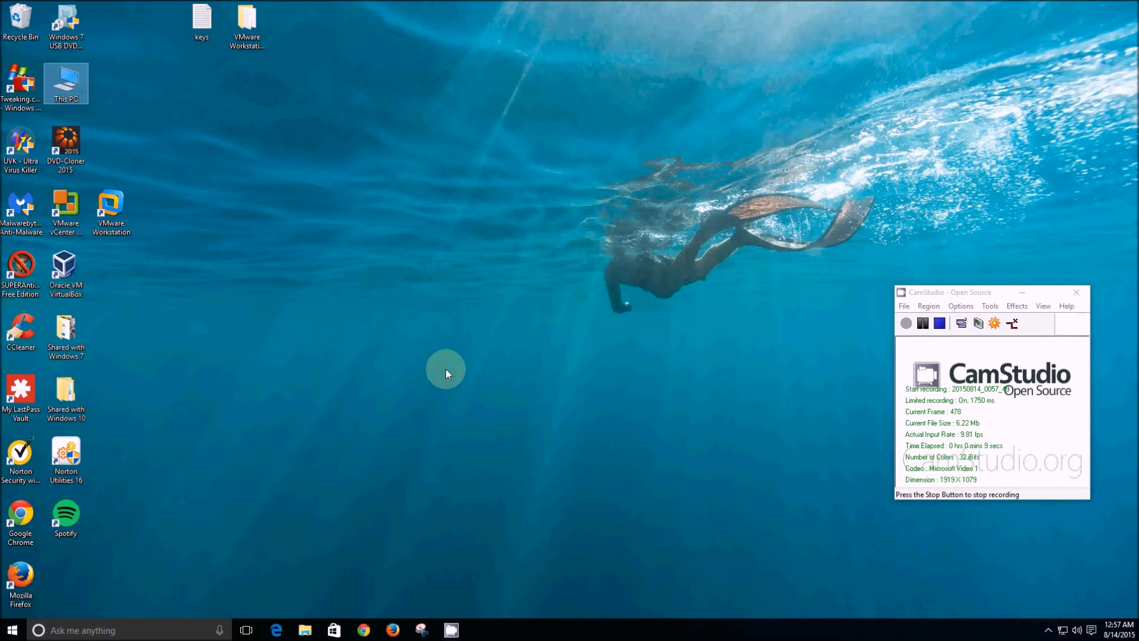
# Bring up Firefox from the taskbar and scroll through the Windows 10 product activation article
pyautogui.click(393, 630)
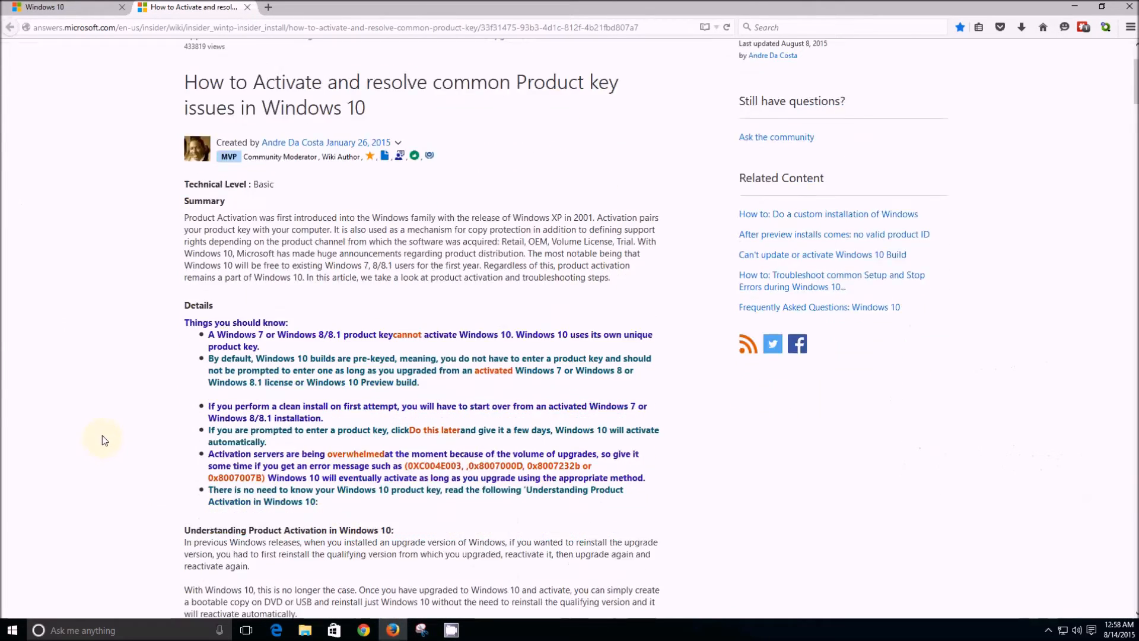
pyautogui.scroll(-3)
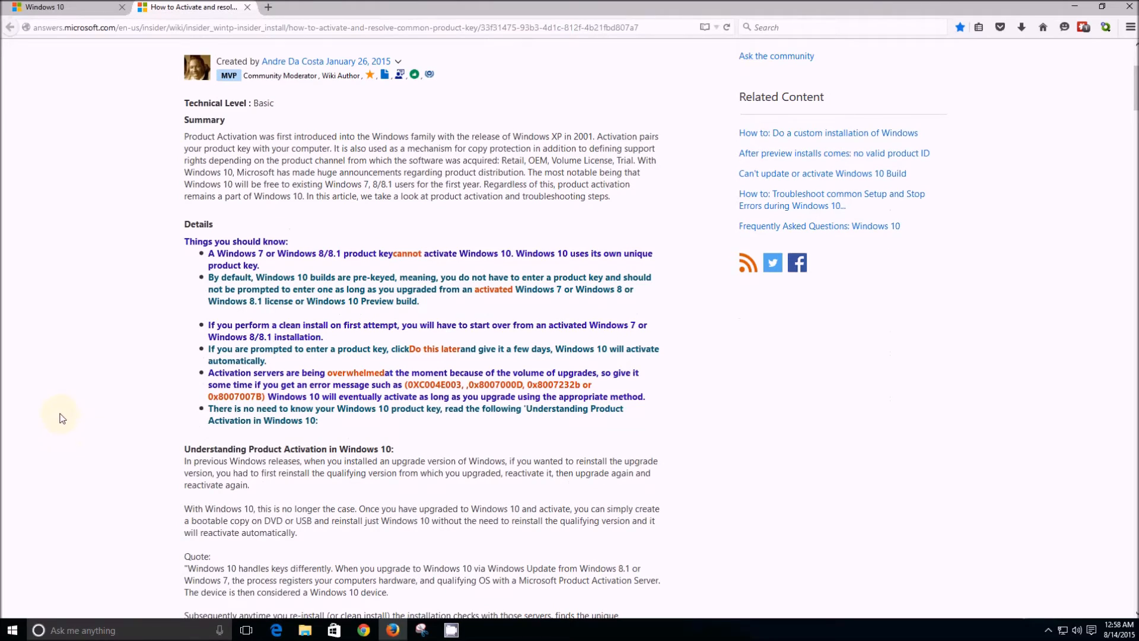
pyautogui.scroll(3)
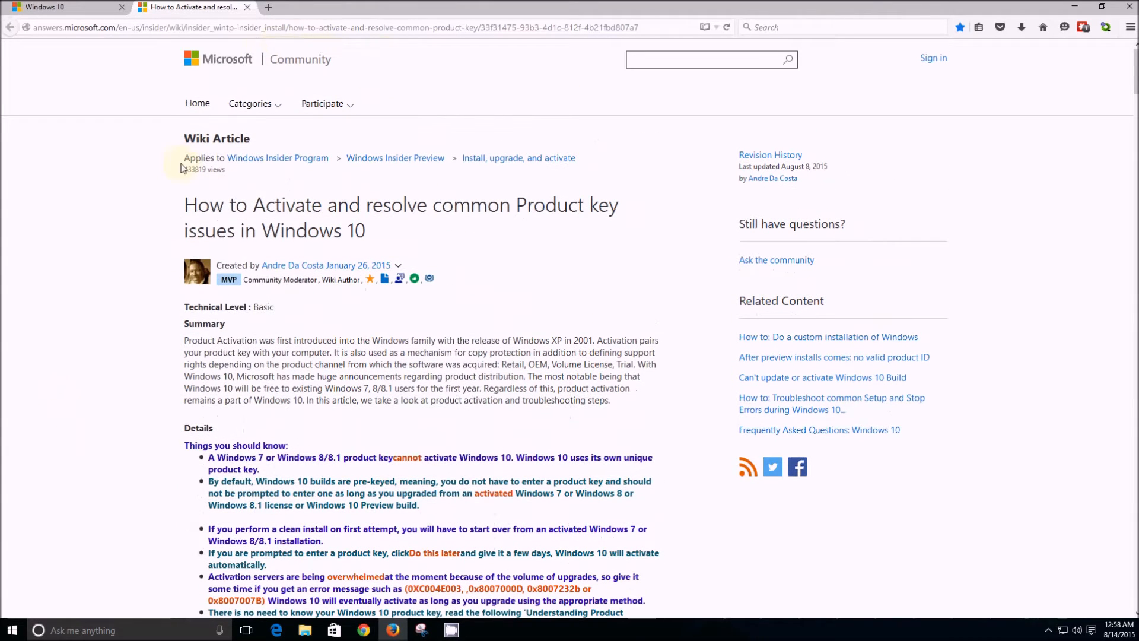
pyautogui.scroll(-3)
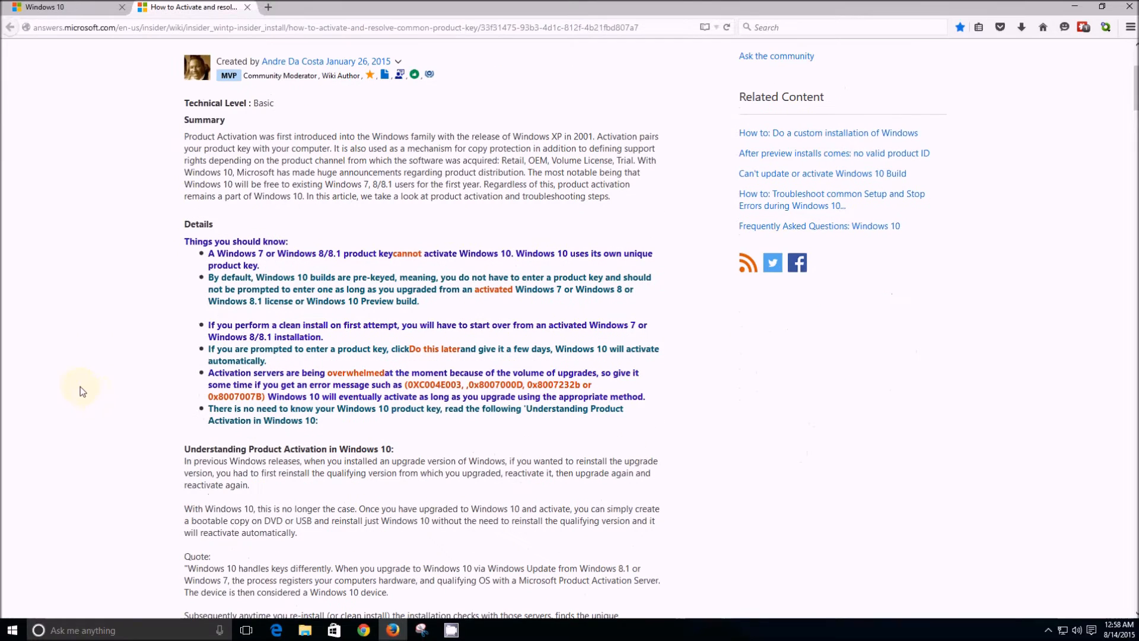
pyautogui.moveTo(147, 287)
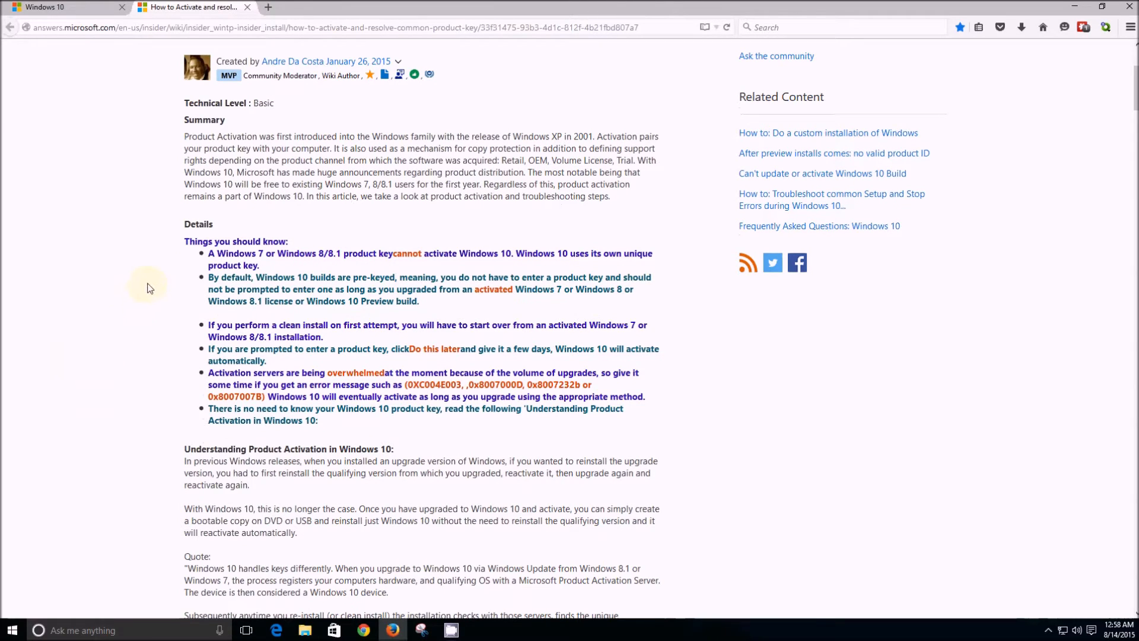
pyautogui.moveTo(462, 252)
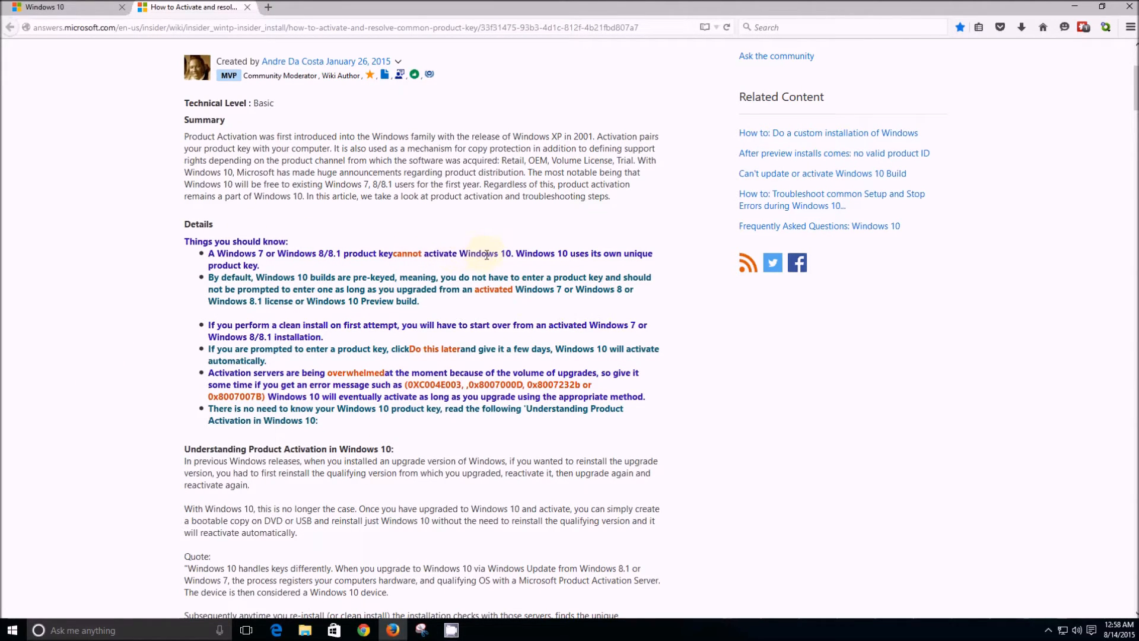
pyautogui.moveTo(484, 264)
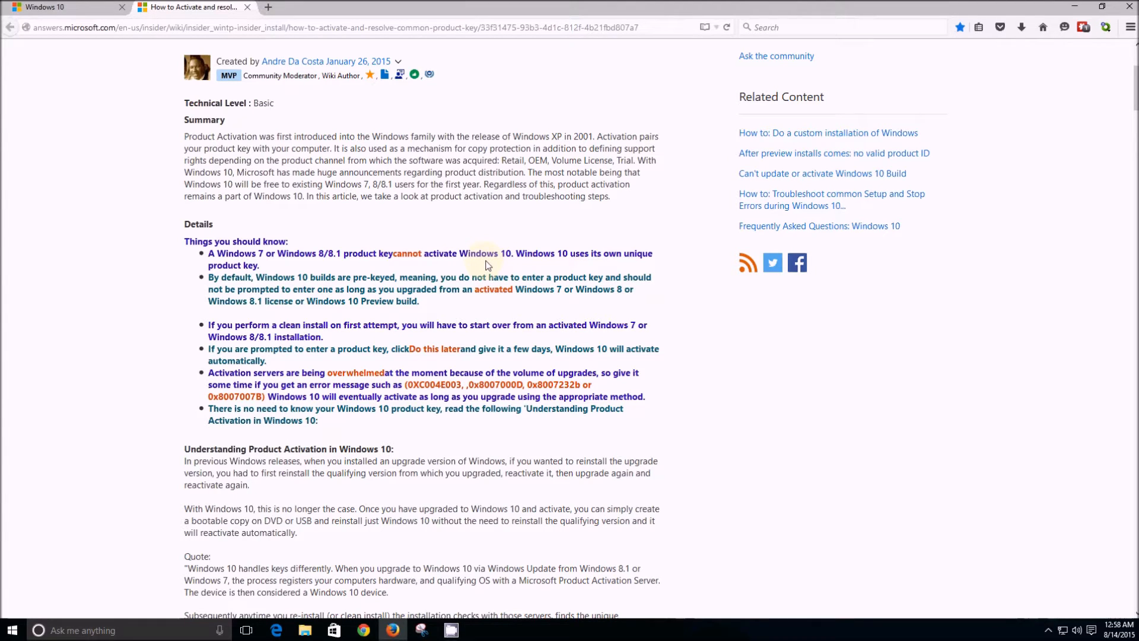
pyautogui.moveTo(216, 367)
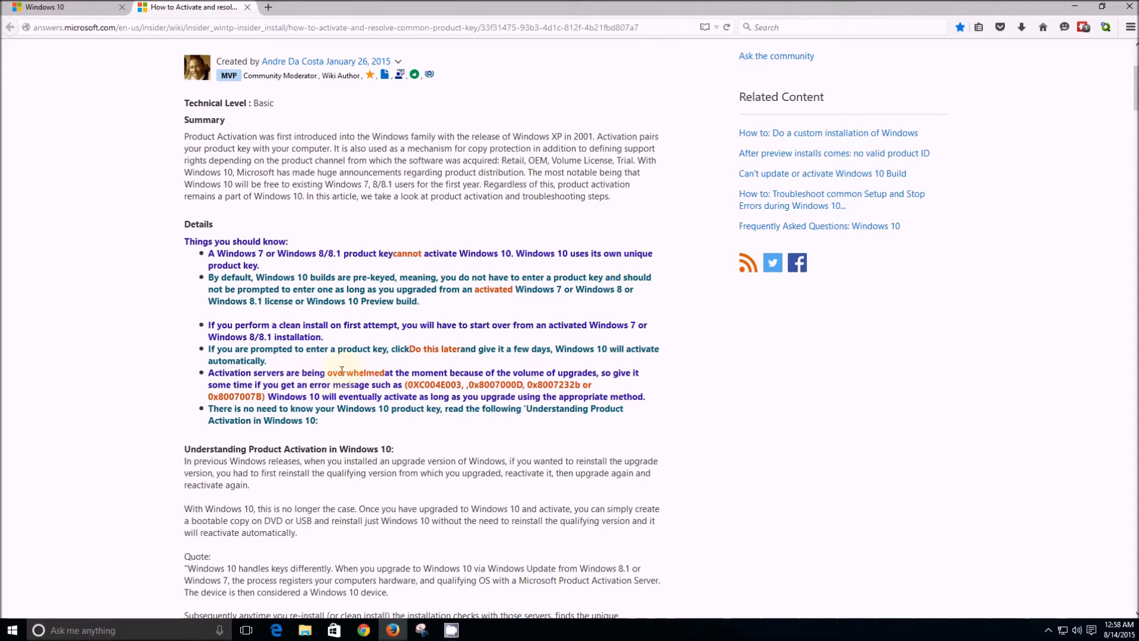
pyautogui.moveTo(103, 375)
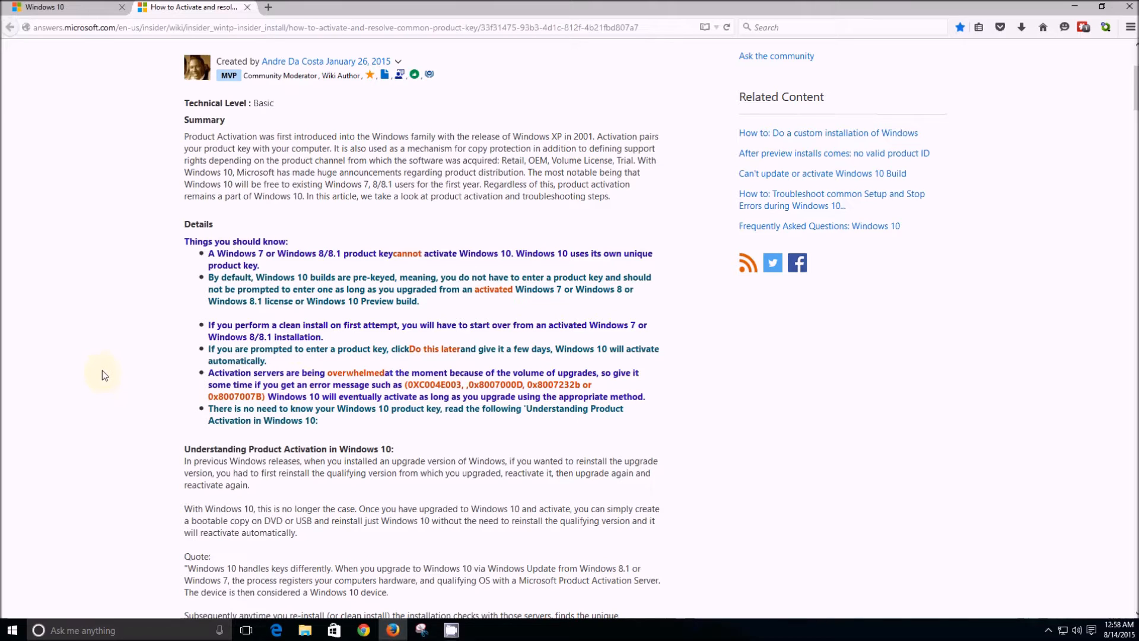
pyautogui.moveTo(123, 393)
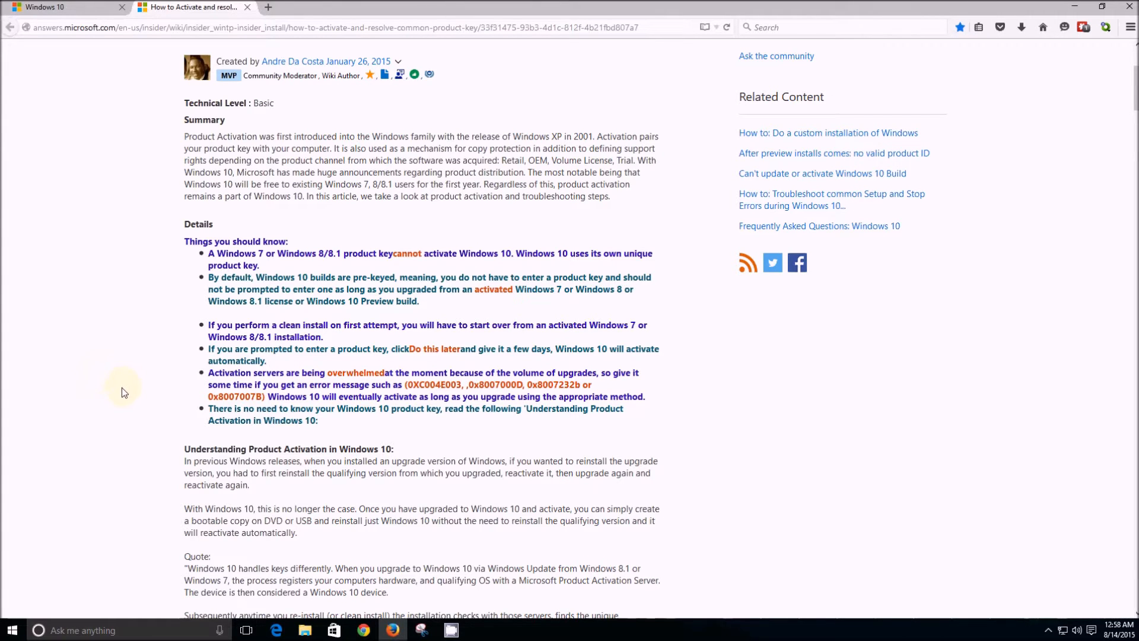
pyautogui.scroll(3)
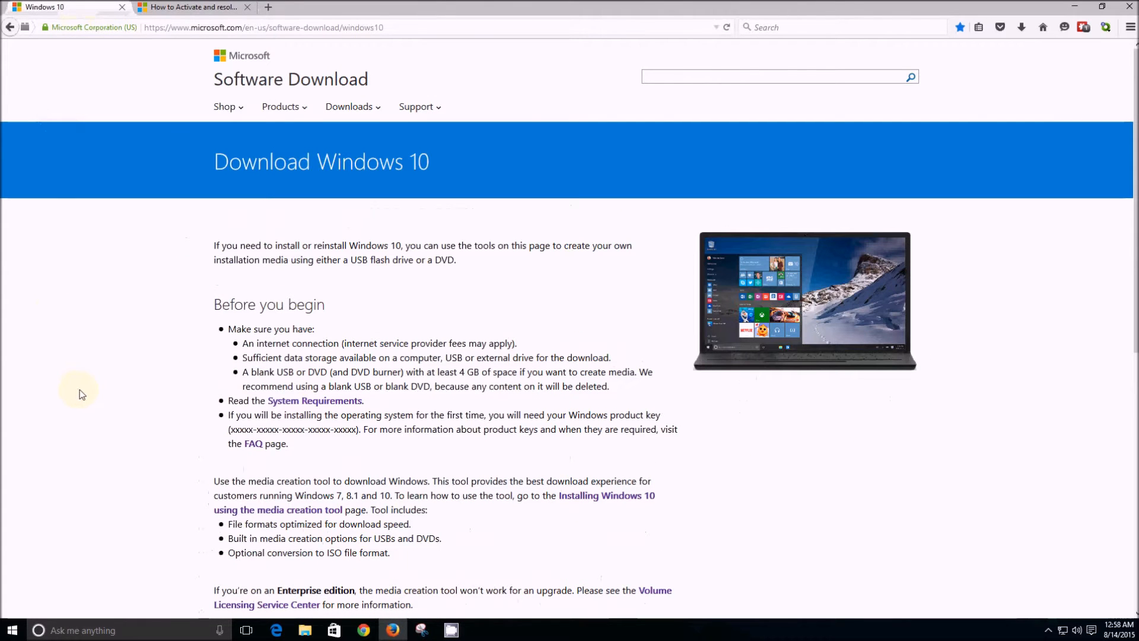
# Scroll the Download Windows 10 page to the 32-bit and 64-bit media creation tool downloads
pyautogui.scroll(-3)
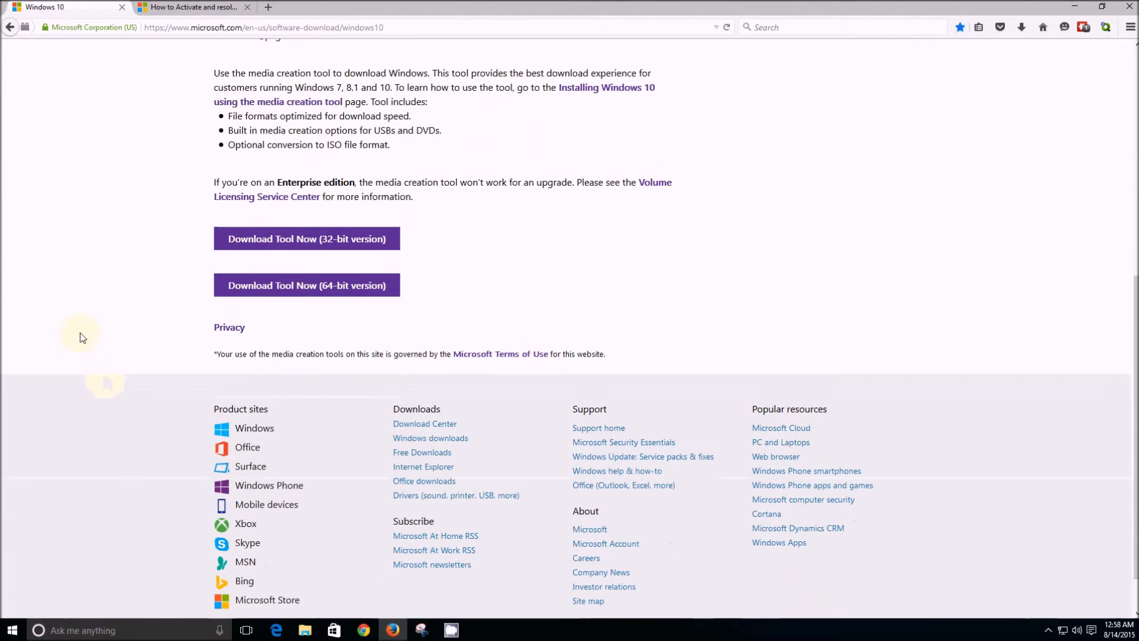
pyautogui.moveTo(307, 238)
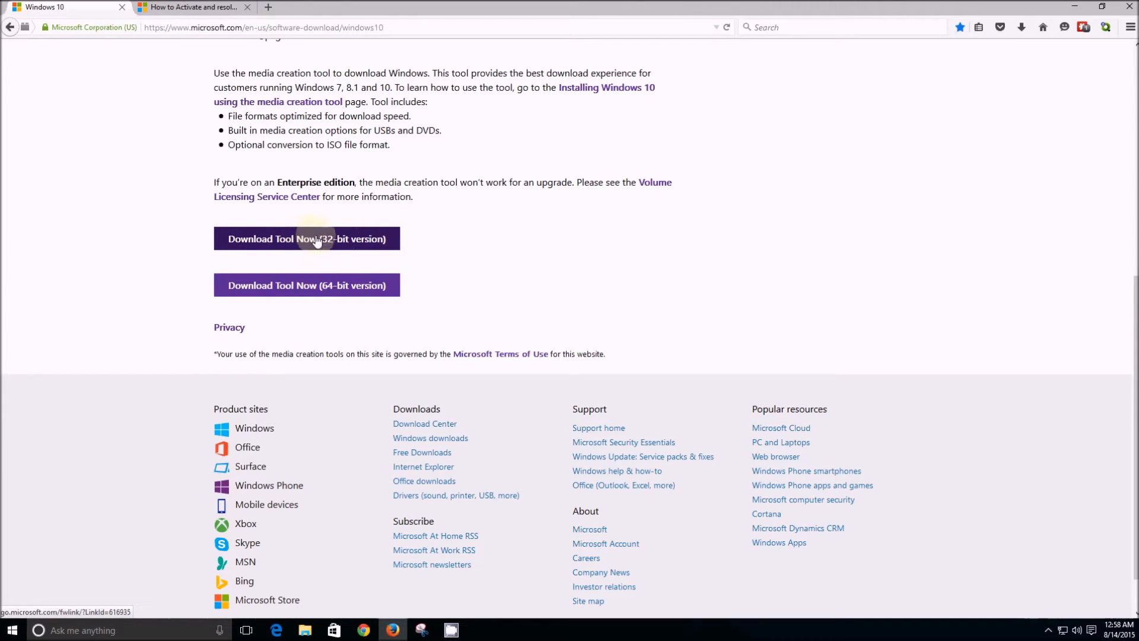
pyautogui.moveTo(312, 267)
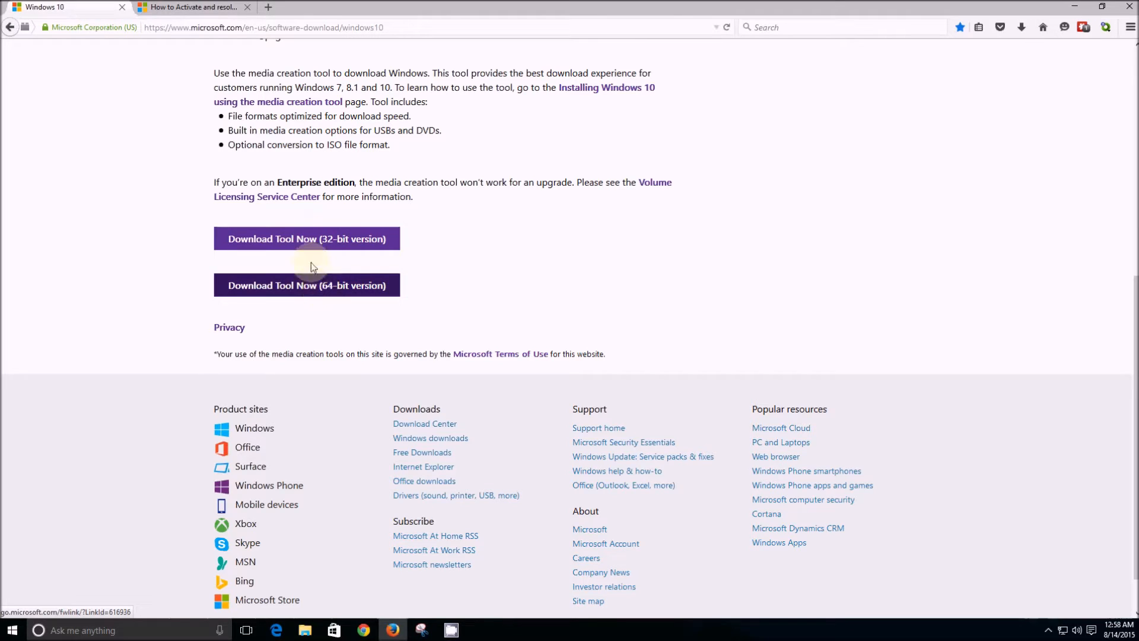
pyautogui.moveTo(296, 243)
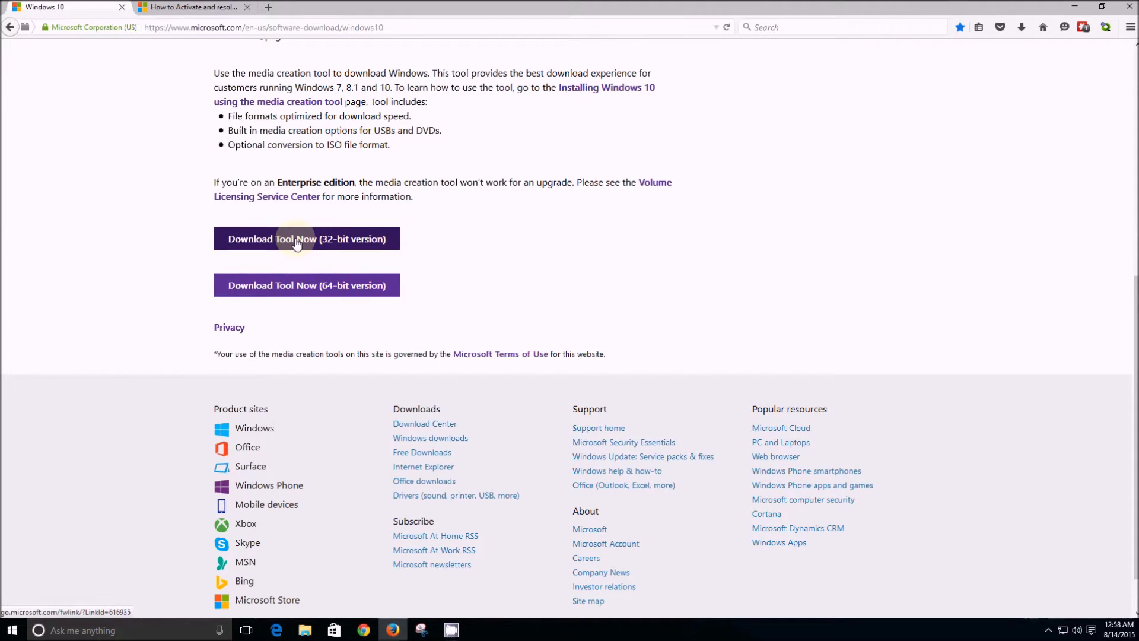
pyautogui.moveTo(312, 290)
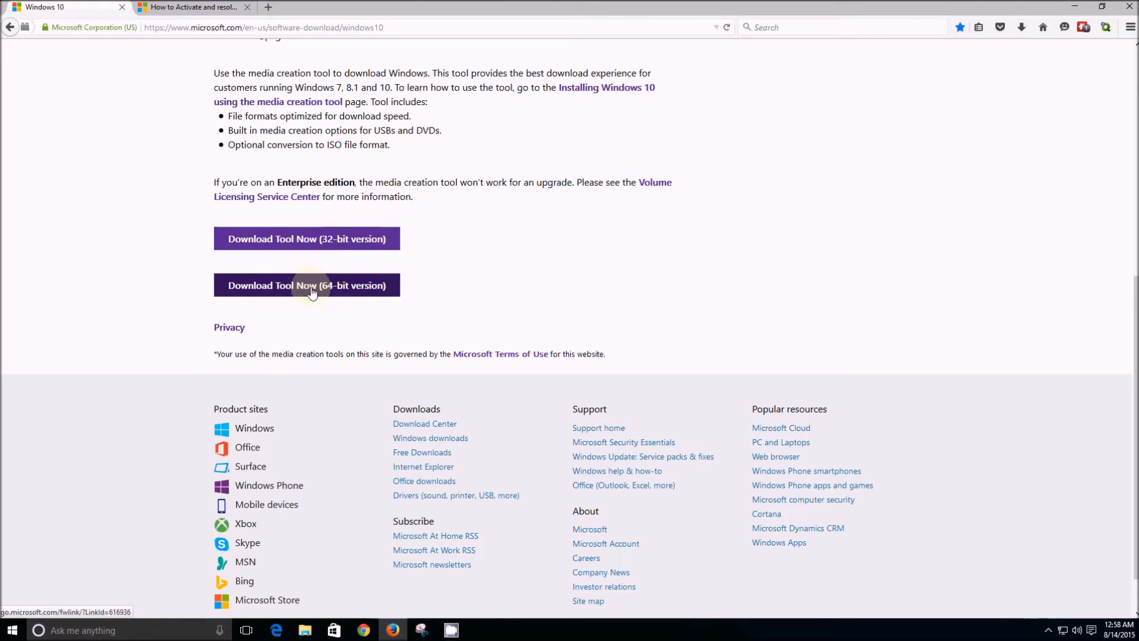
pyautogui.moveTo(158, 312)
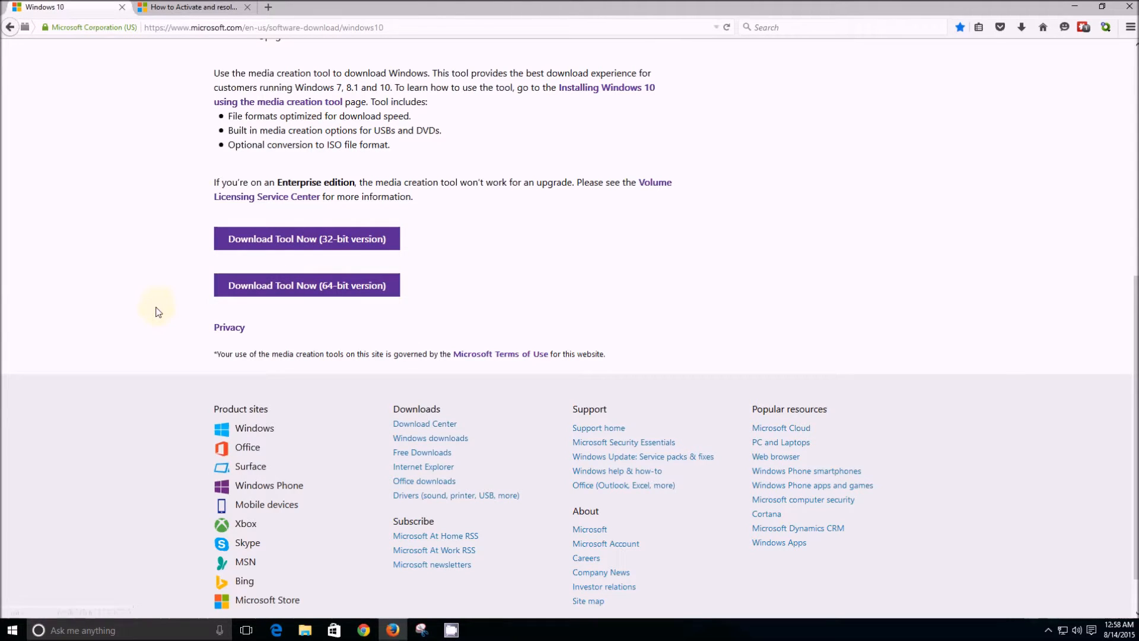
pyautogui.moveTo(143, 308)
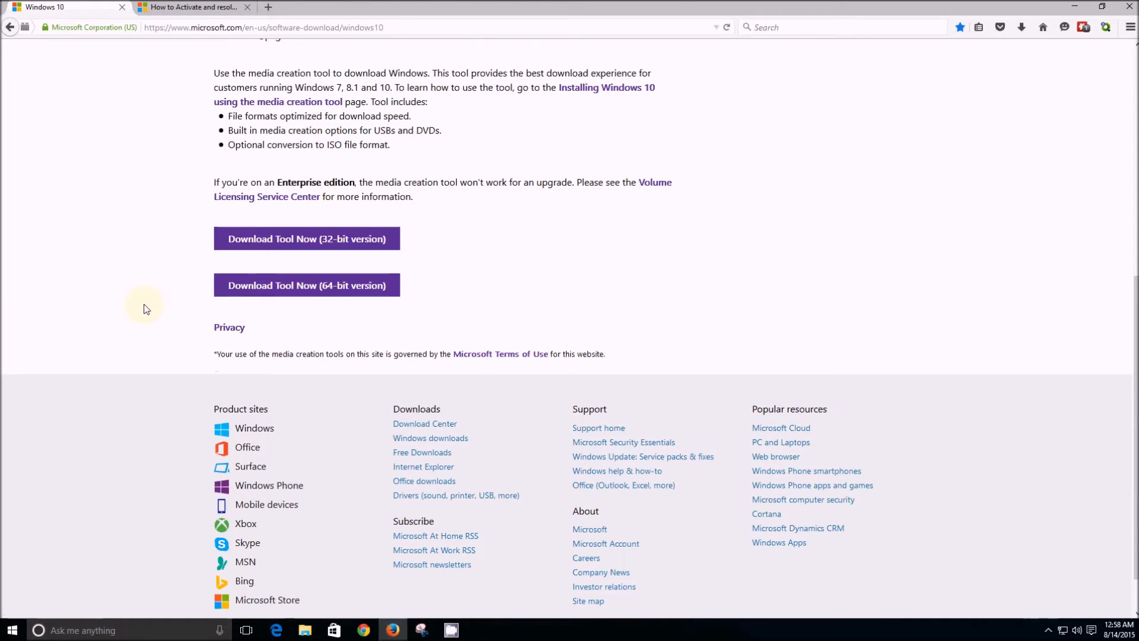
pyautogui.scroll(3)
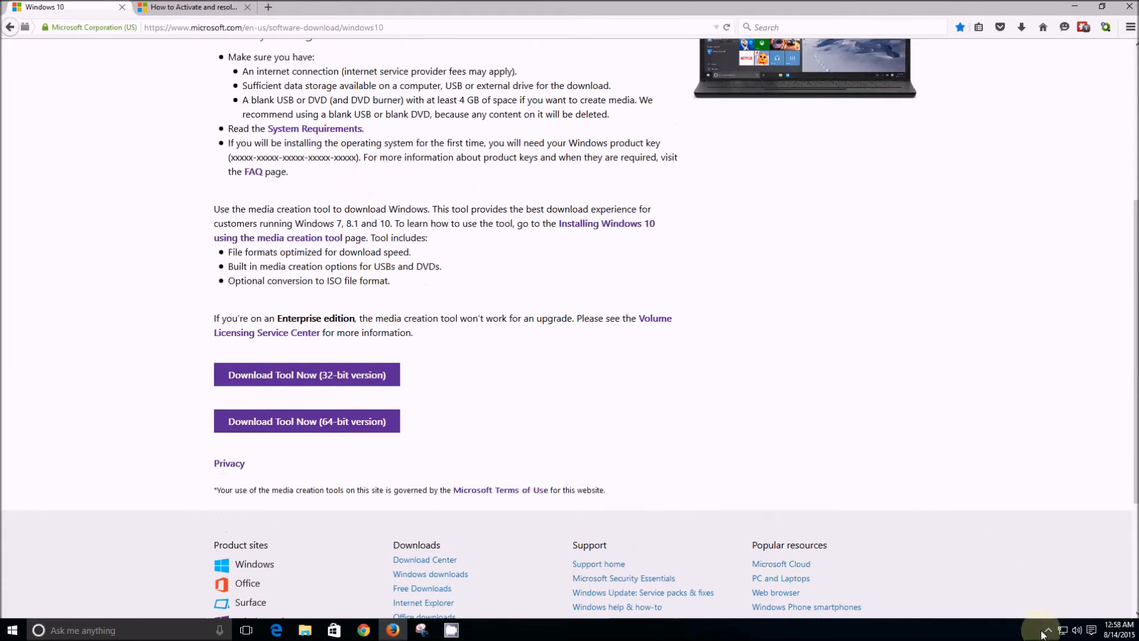
pyautogui.moveTo(1044, 630)
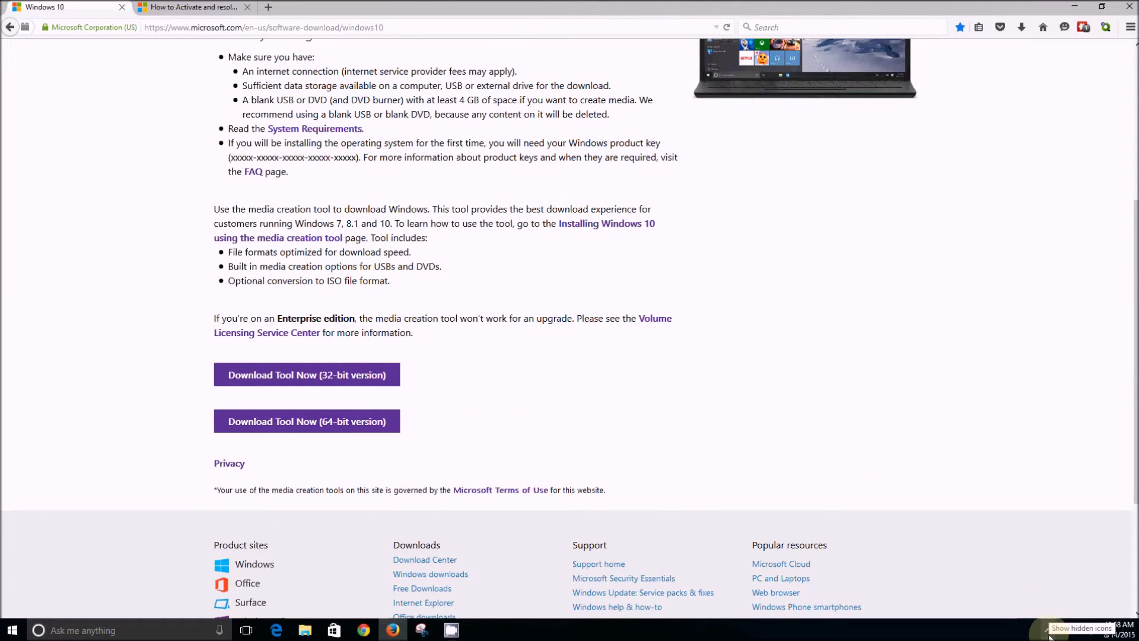
pyautogui.moveTo(515, 576)
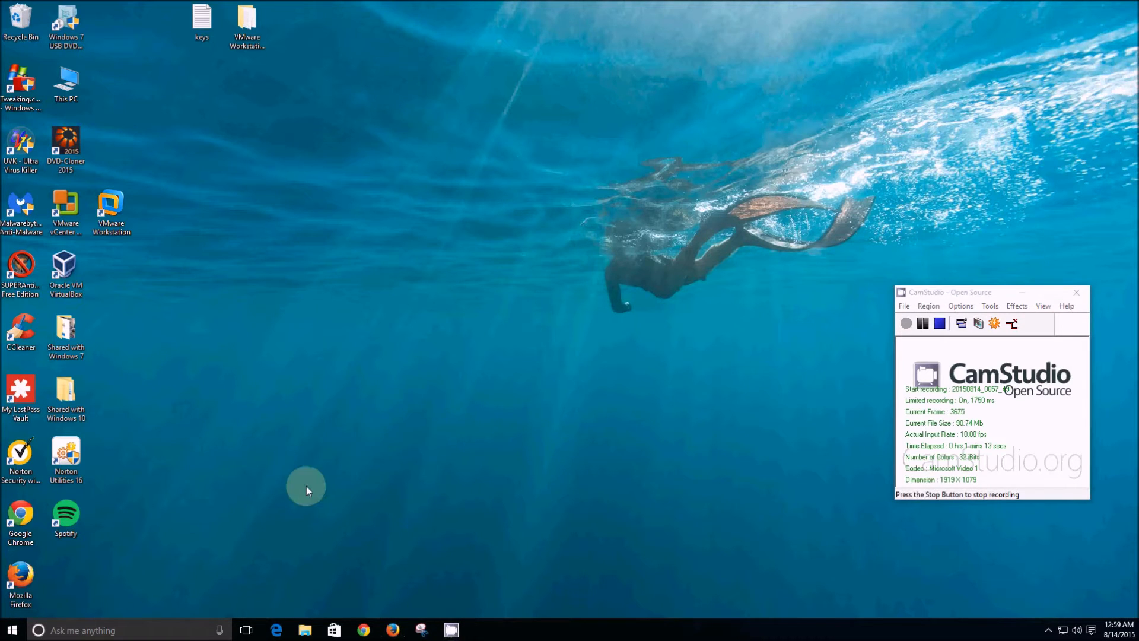
# Use the Windows search assistant to launch Oracle VM VirtualBox
pyautogui.click(221, 630)
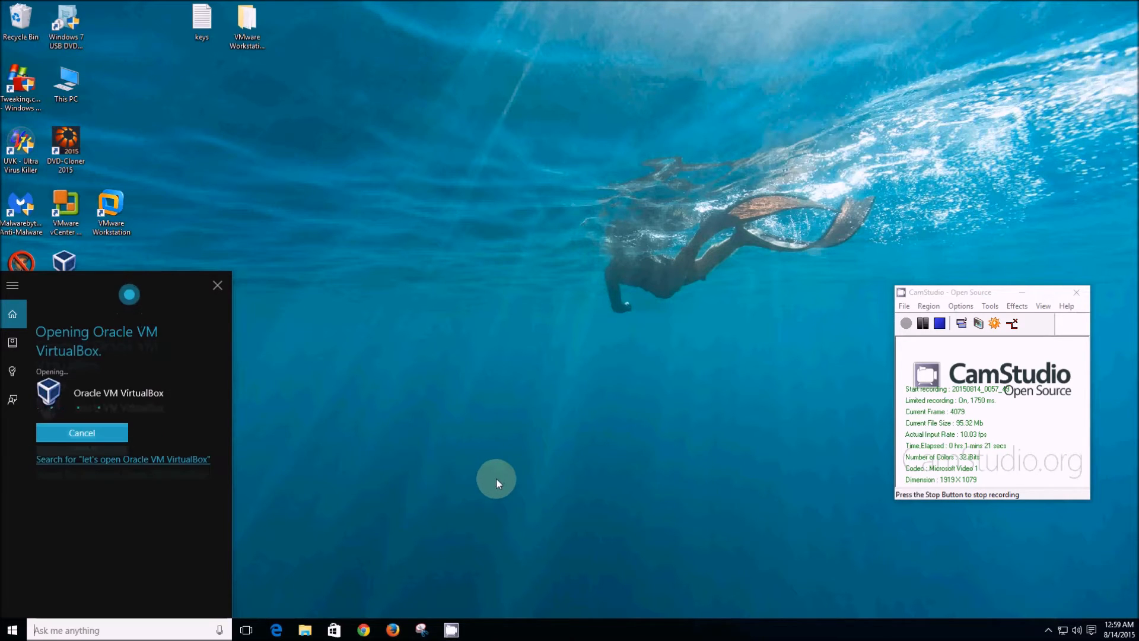
pyautogui.moveTo(454, 496)
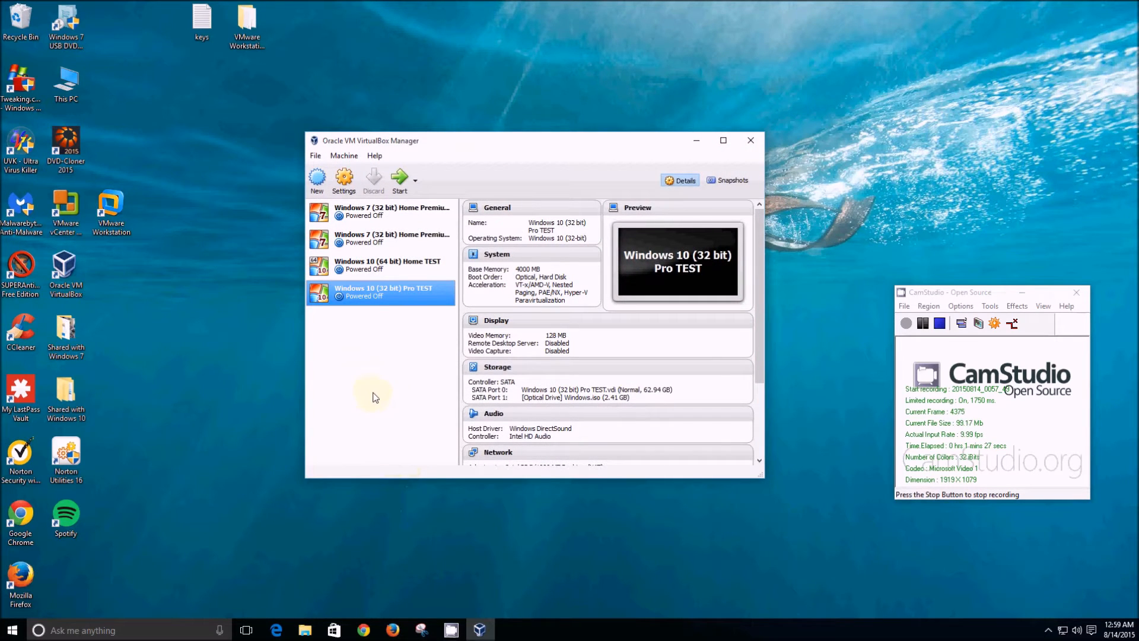
pyautogui.moveTo(384, 305)
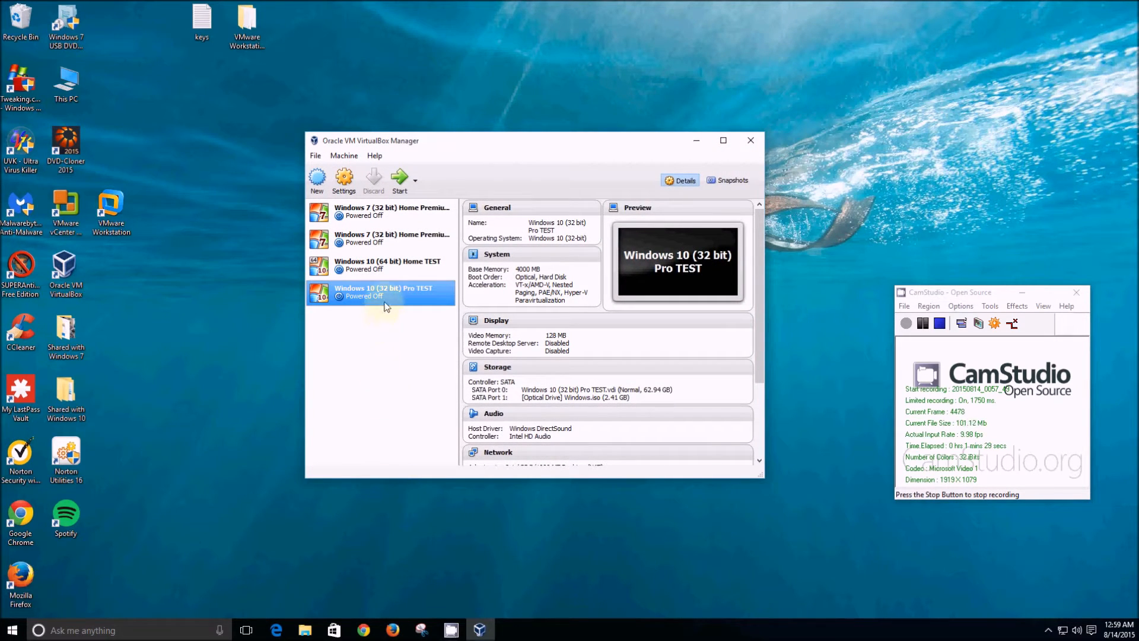
pyautogui.moveTo(386, 298)
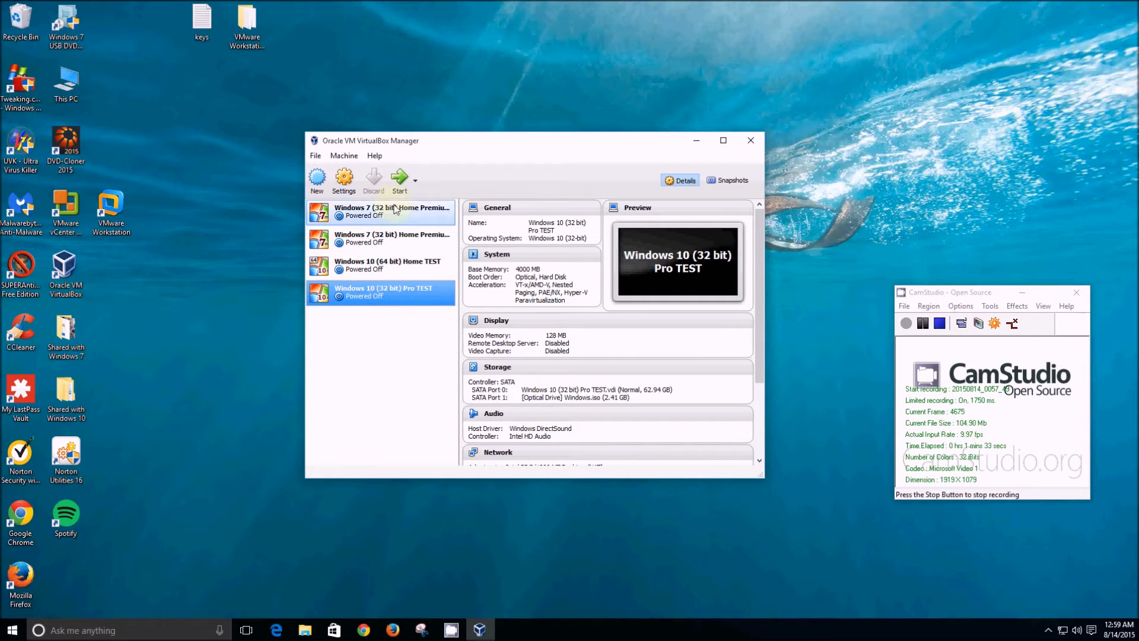
pyautogui.moveTo(398, 180)
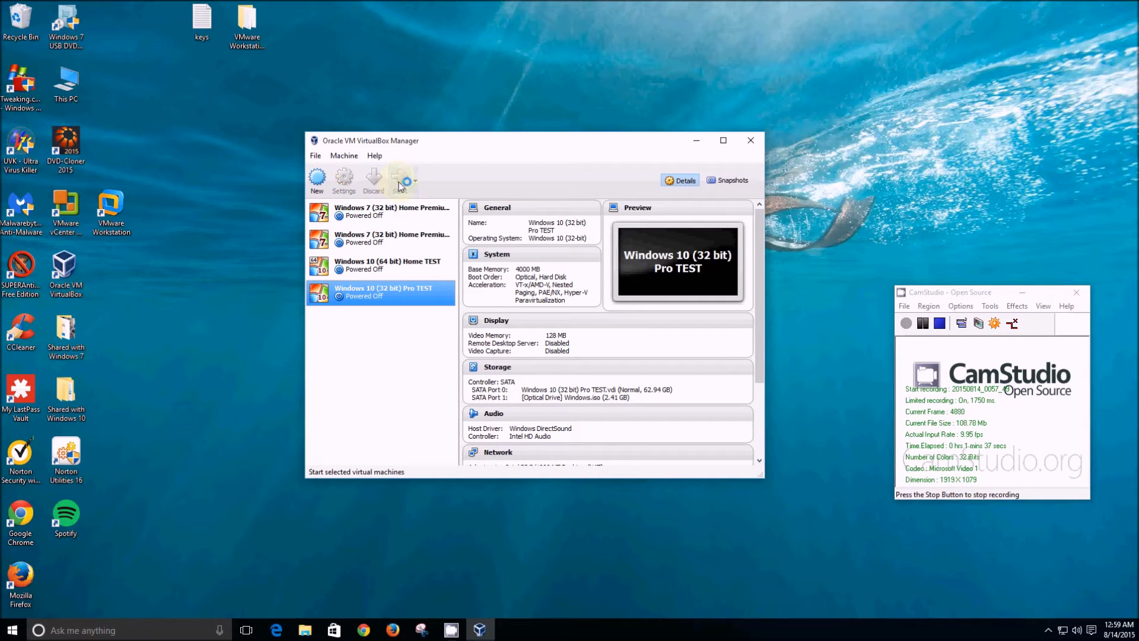
pyautogui.moveTo(398, 376)
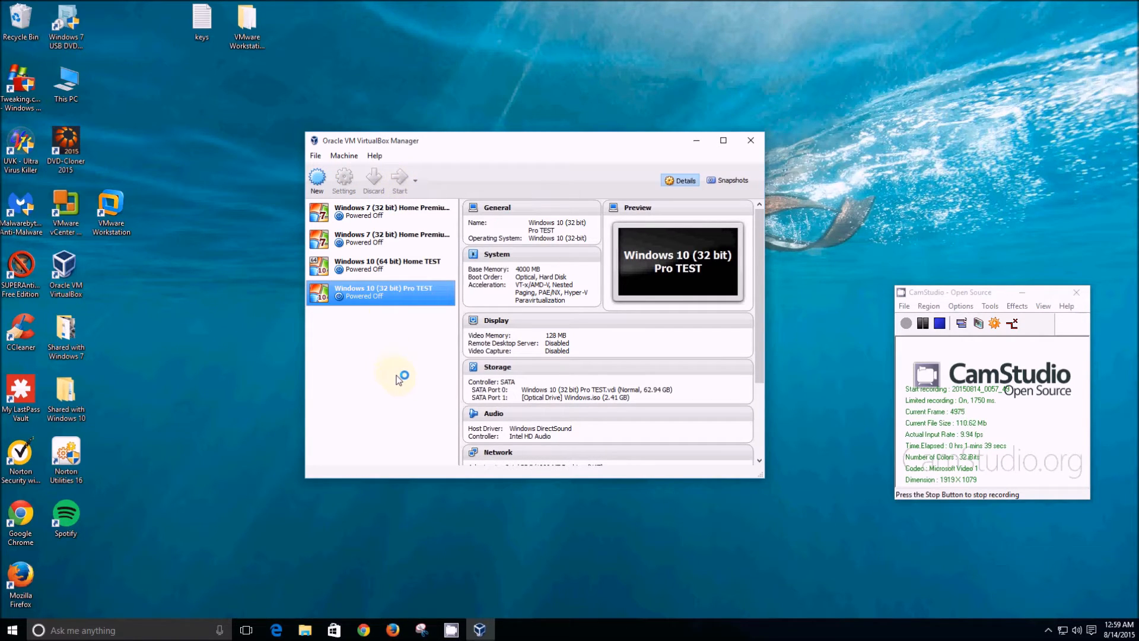
# Keep English (United States) language, time and keyboard defaults and continue to the Install now screen
pyautogui.click(399, 180)
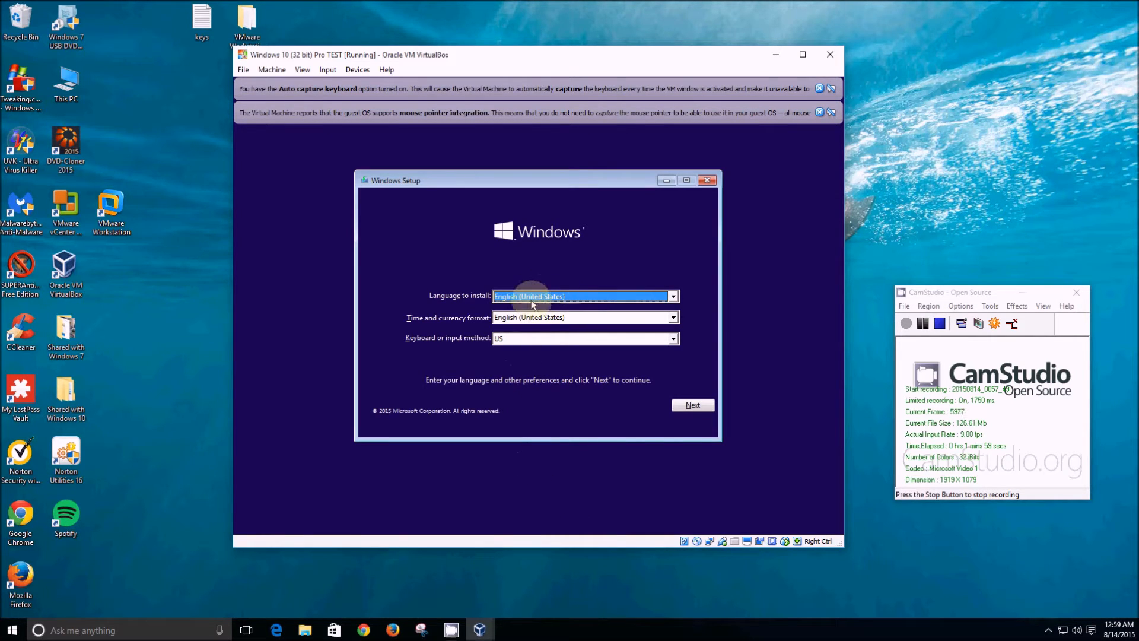
pyautogui.moveTo(552, 348)
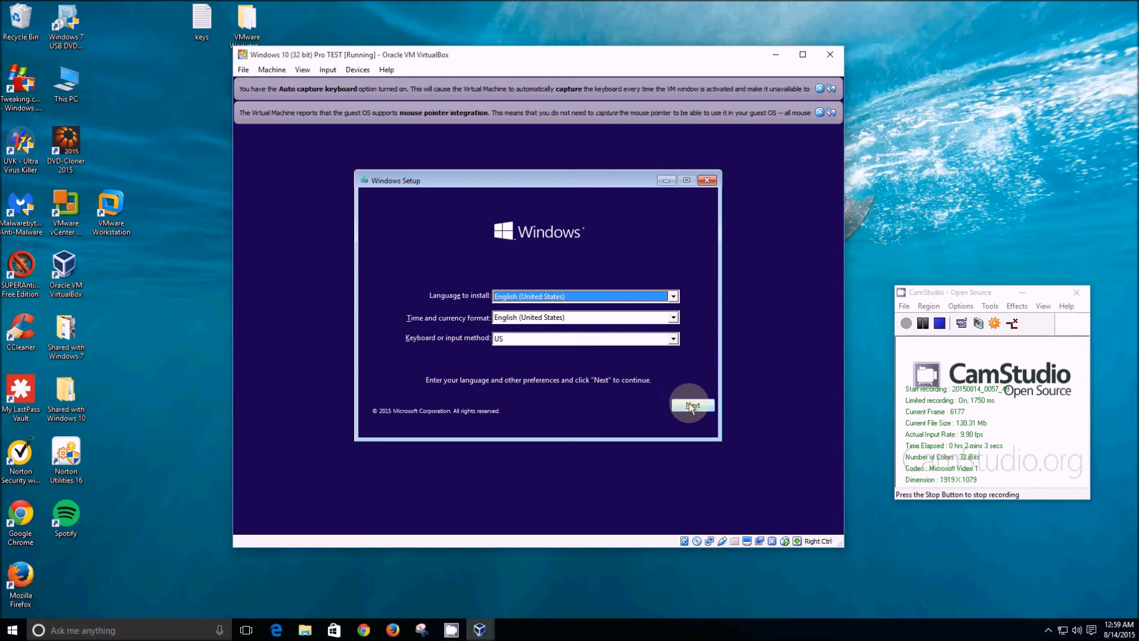
pyautogui.click(691, 405)
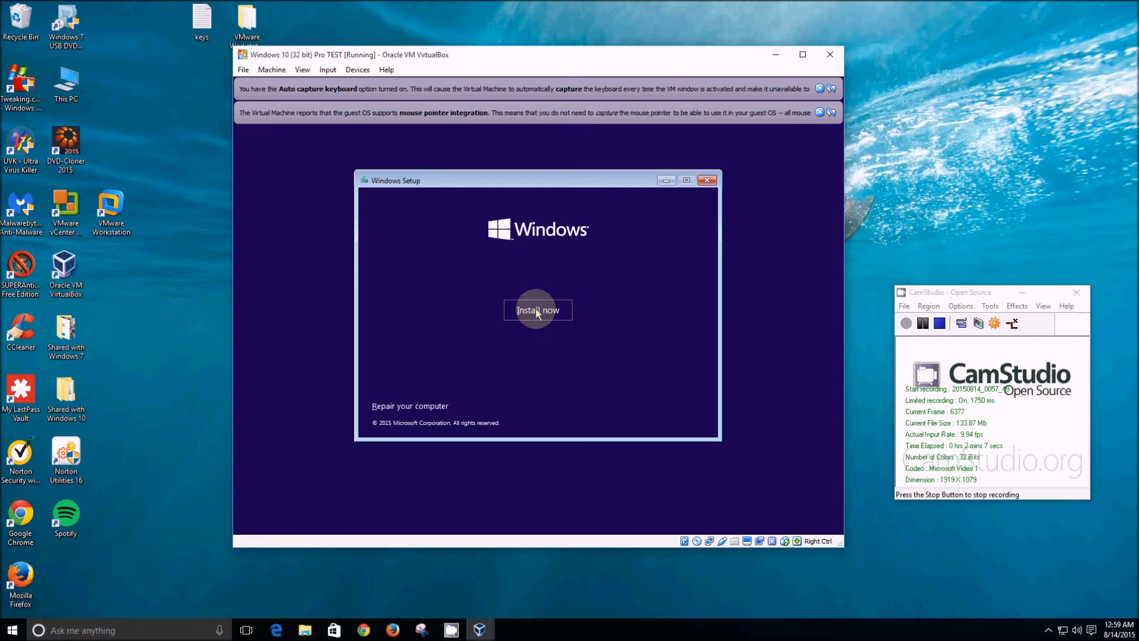
# Start the install, skip the product key and accept the license terms to reach the installation type choice
pyautogui.click(538, 310)
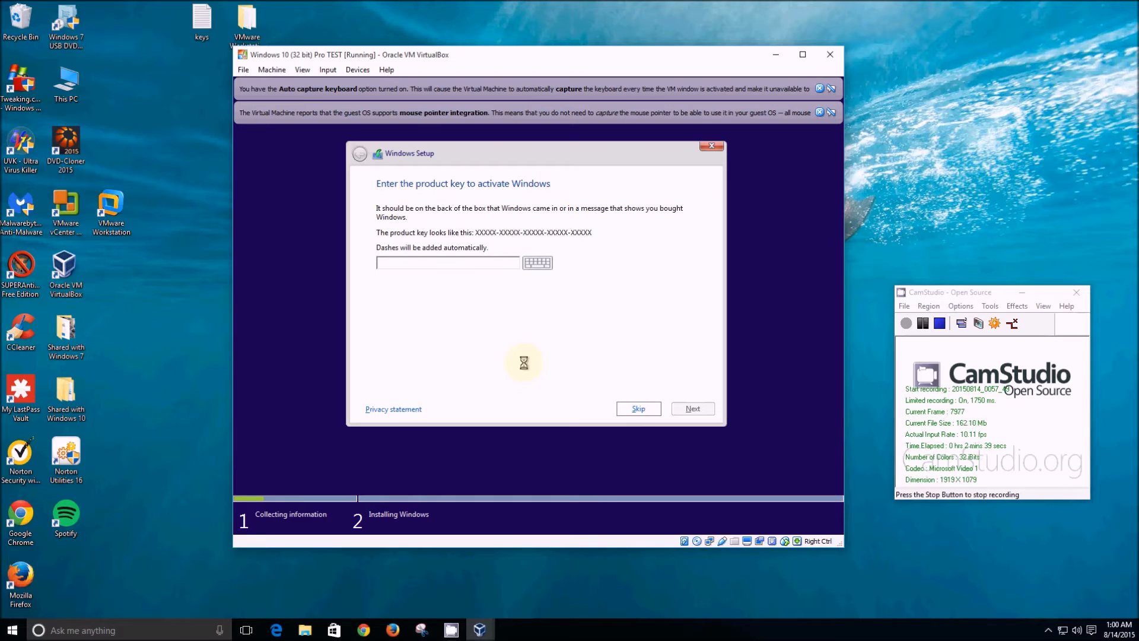
pyautogui.click(637, 408)
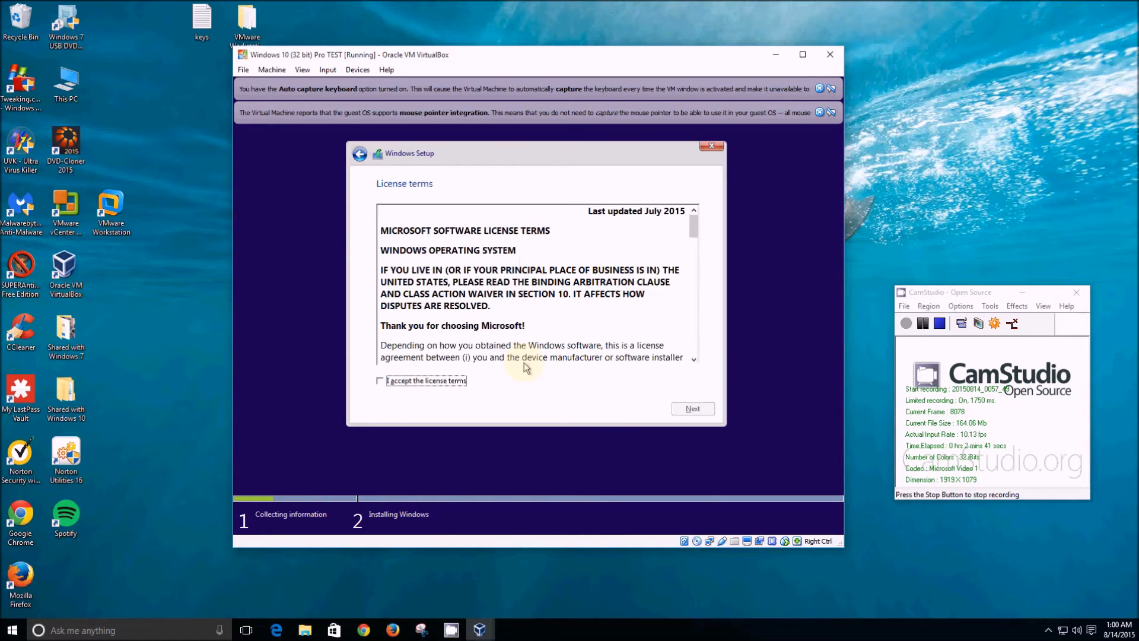
pyautogui.click(380, 381)
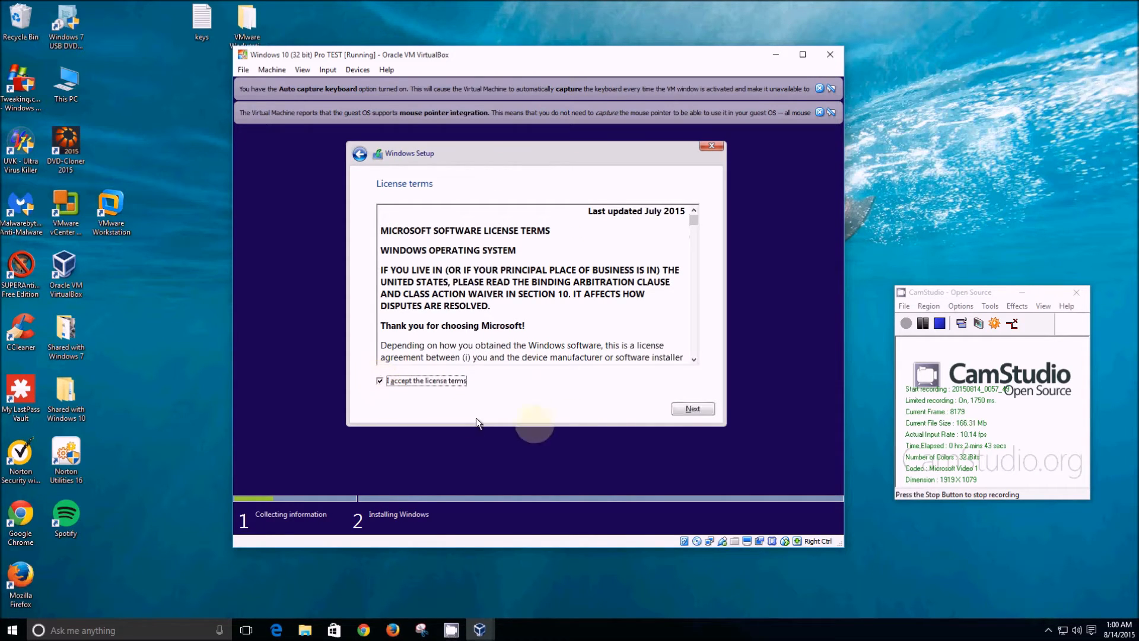
pyautogui.click(691, 408)
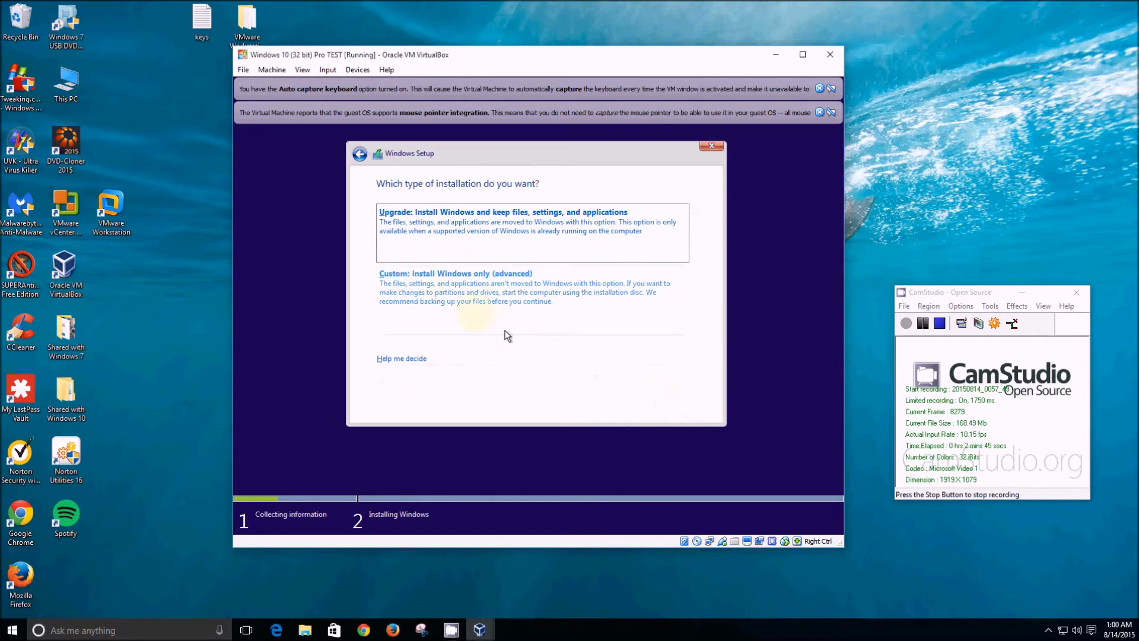
# Choose Custom install and create a 64450 MB partition on the unallocated drive, allowing the extra system partition
pyautogui.click(455, 292)
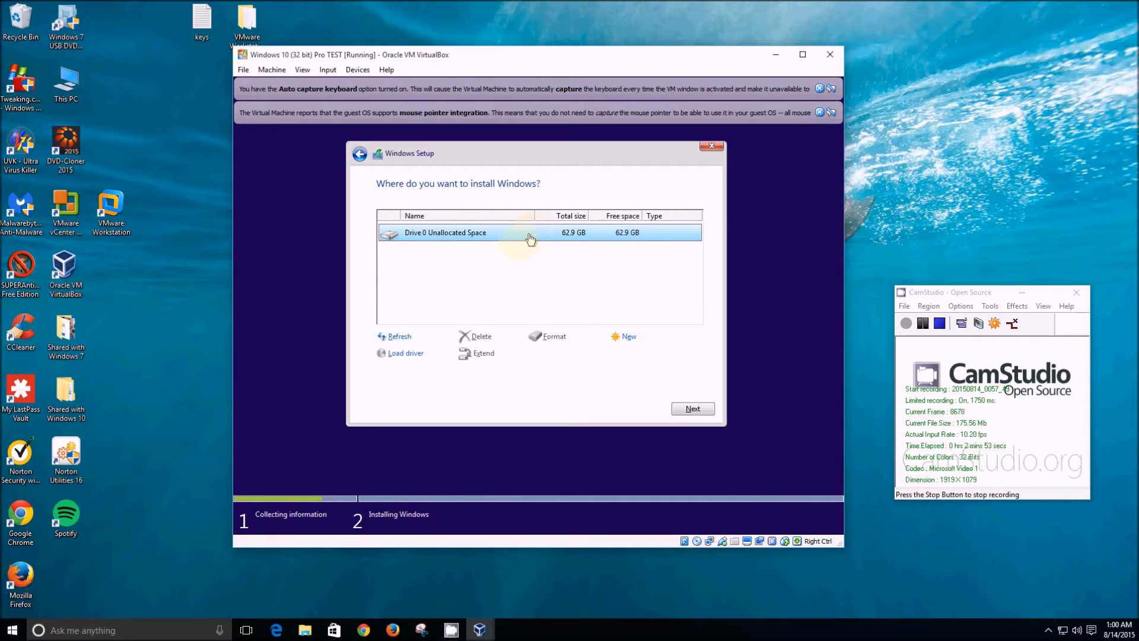
pyautogui.moveTo(487, 312)
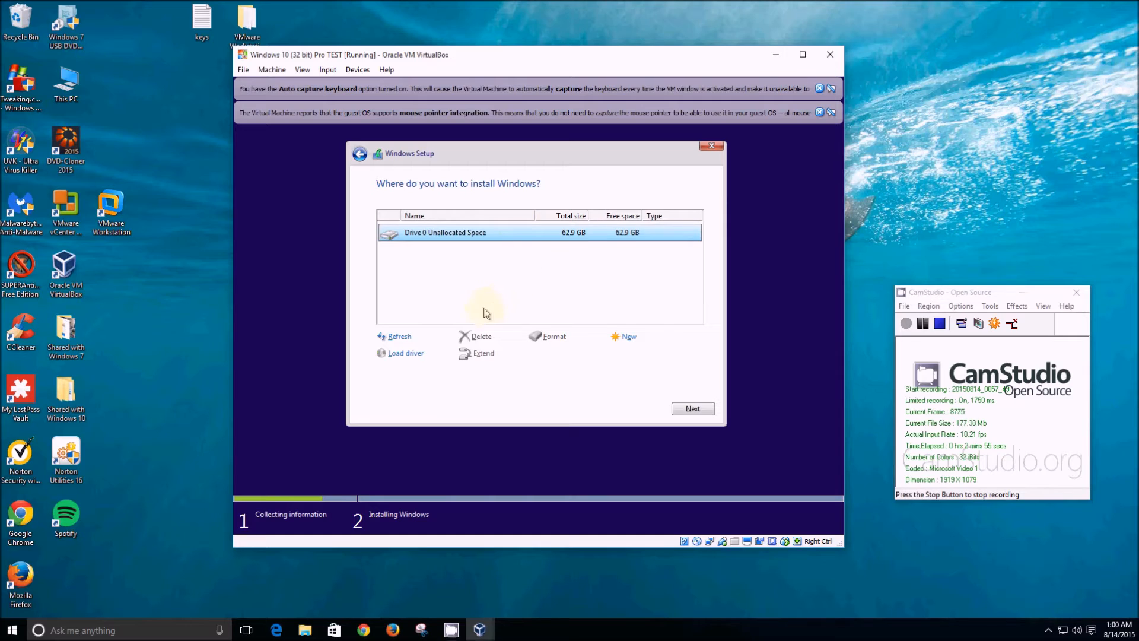
pyautogui.moveTo(509, 327)
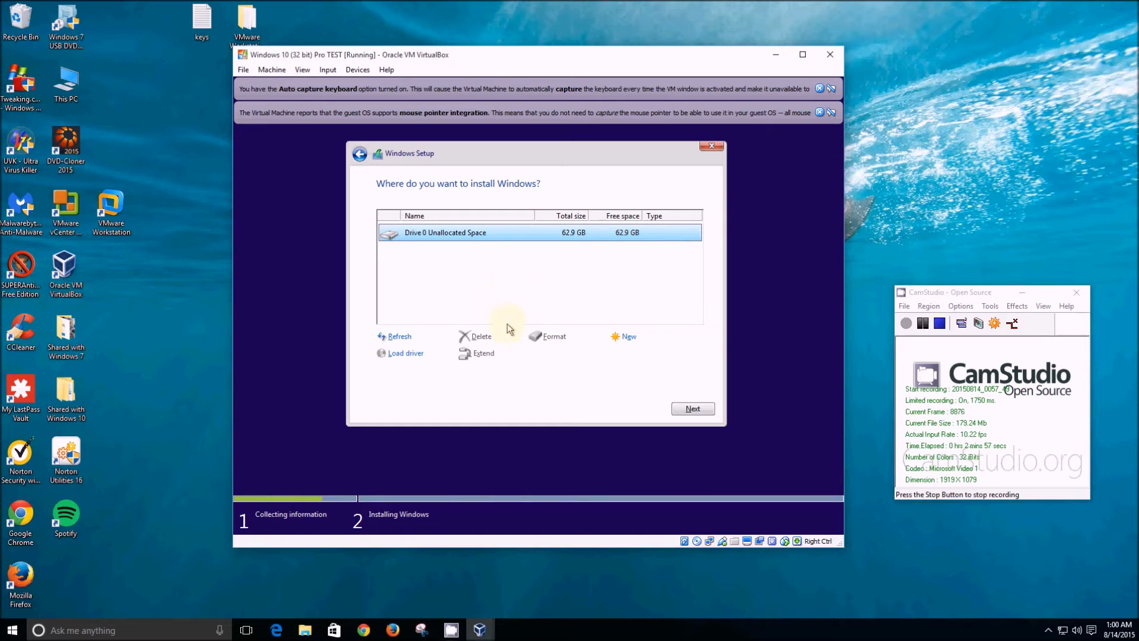
pyautogui.moveTo(511, 241)
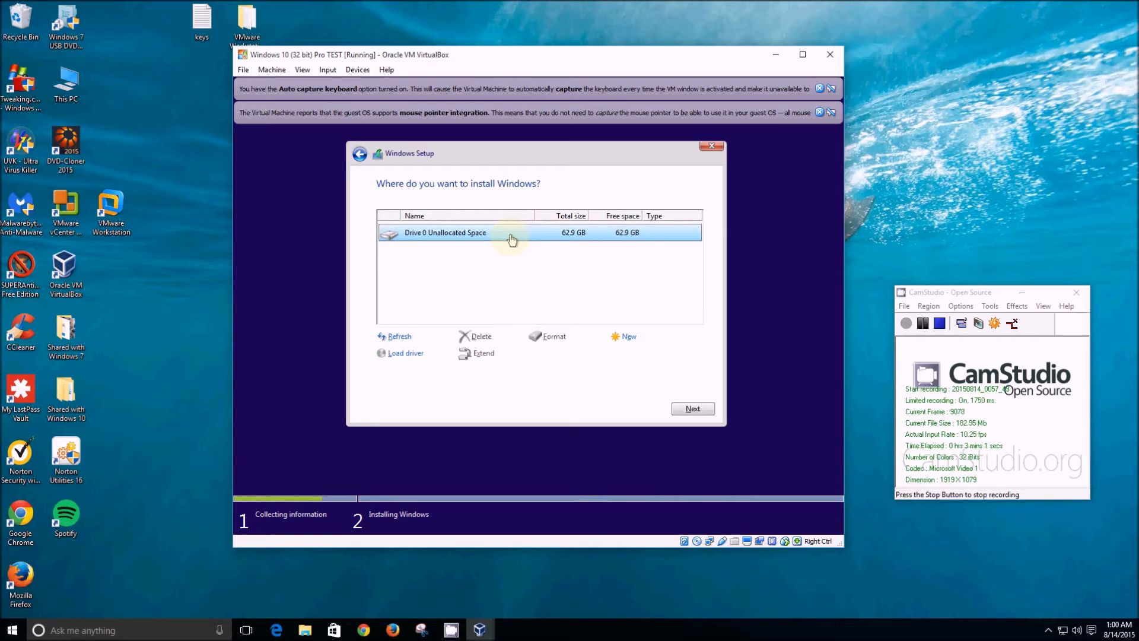
pyautogui.moveTo(549, 242)
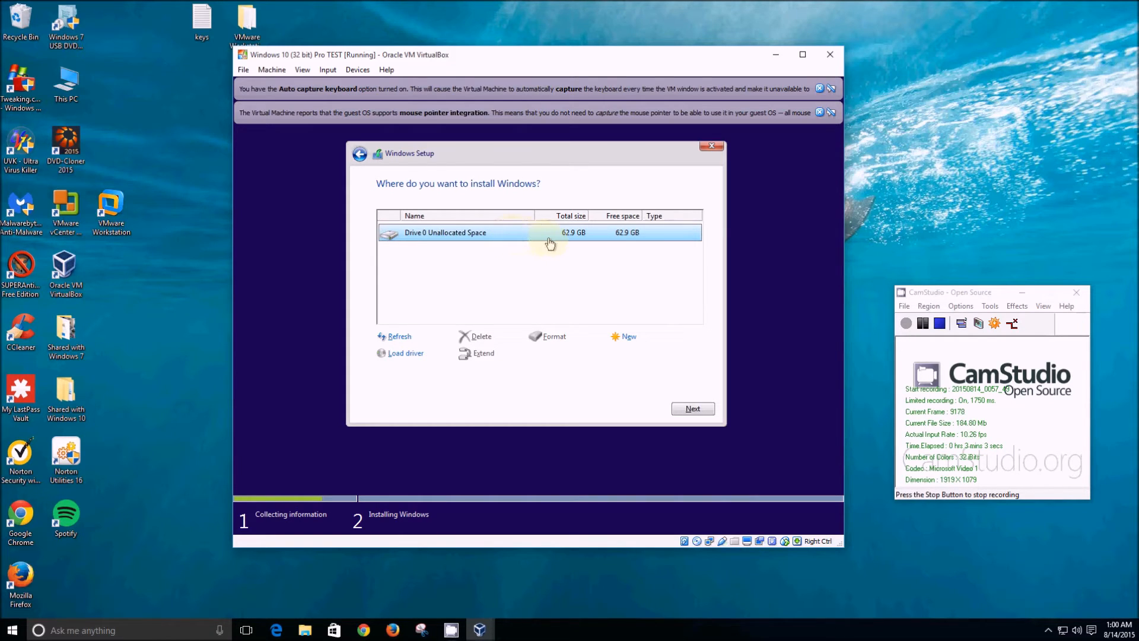
pyautogui.moveTo(574, 241)
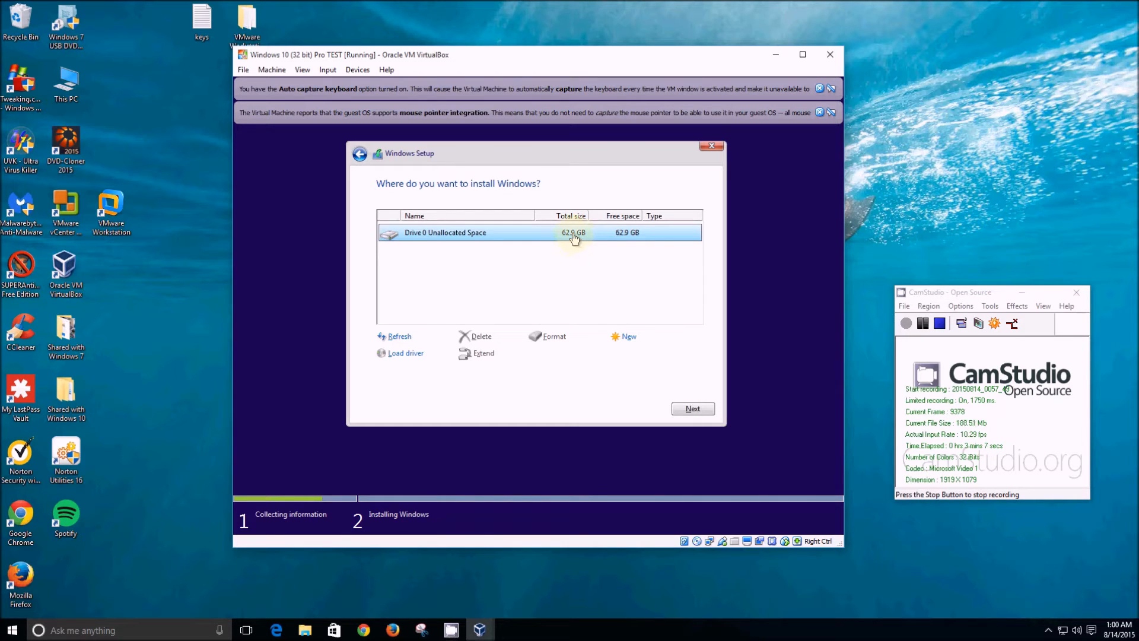
pyautogui.moveTo(527, 233)
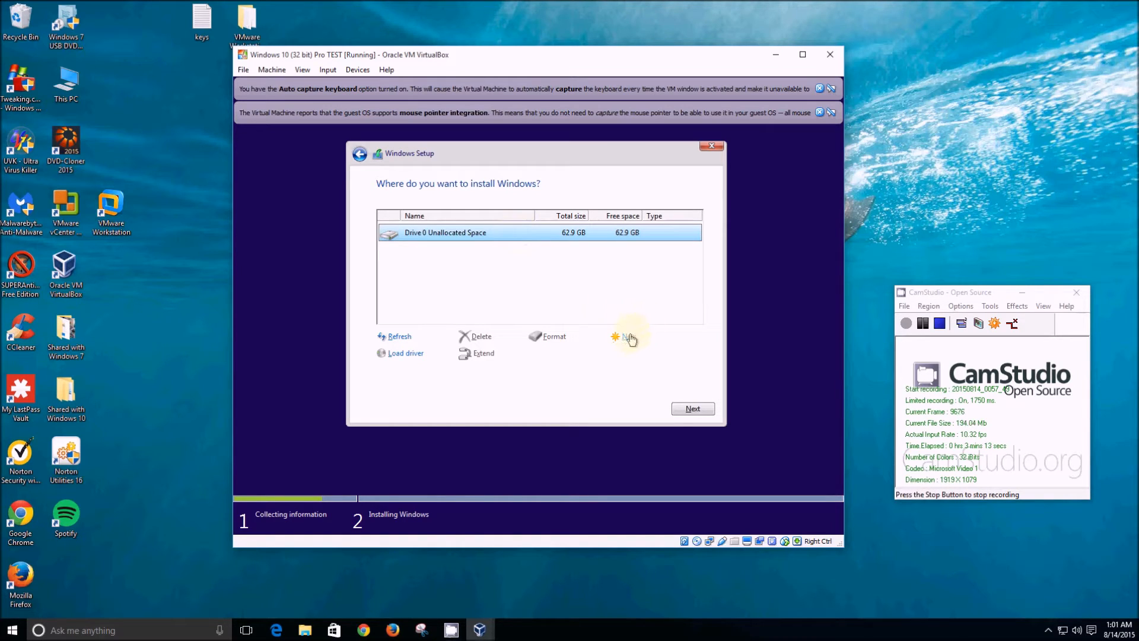
pyautogui.click(627, 336)
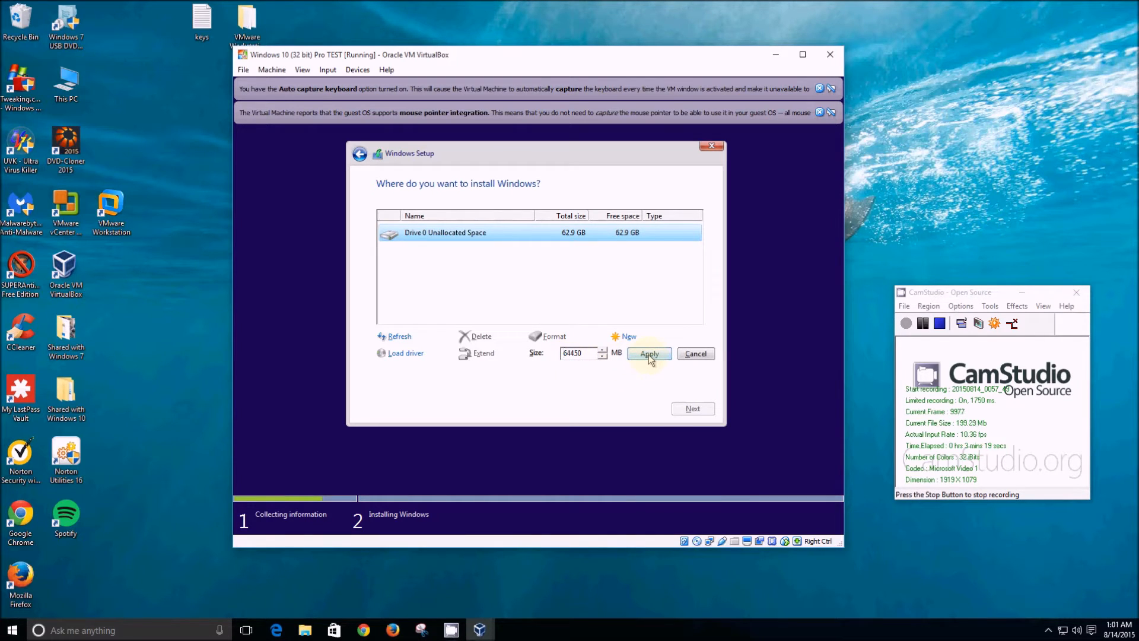
pyautogui.click(649, 353)
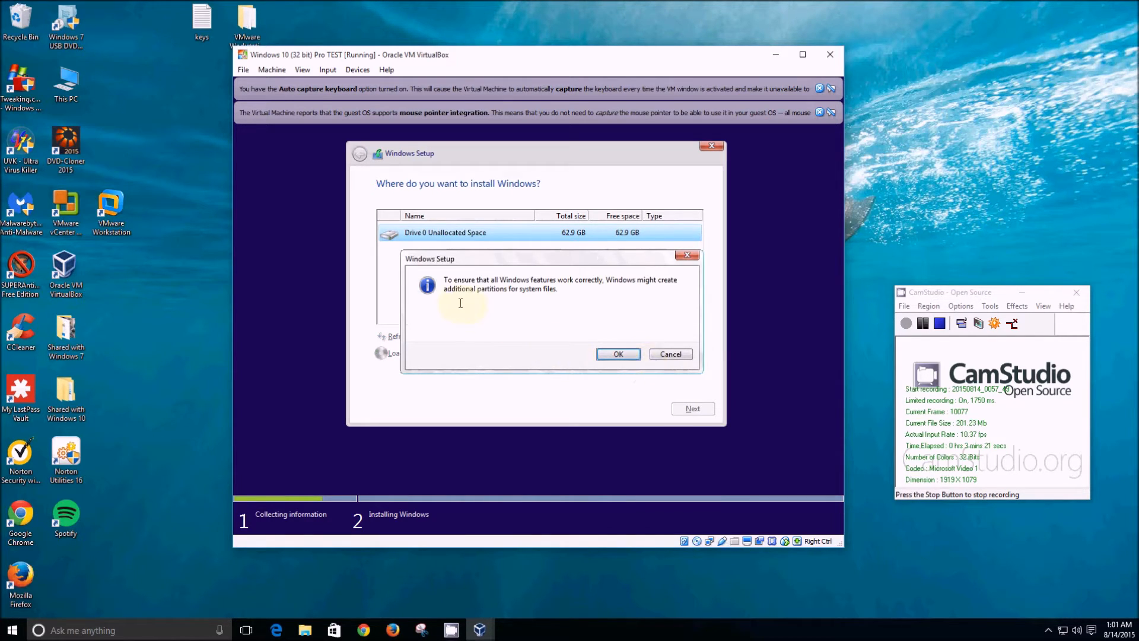
pyautogui.moveTo(581, 293)
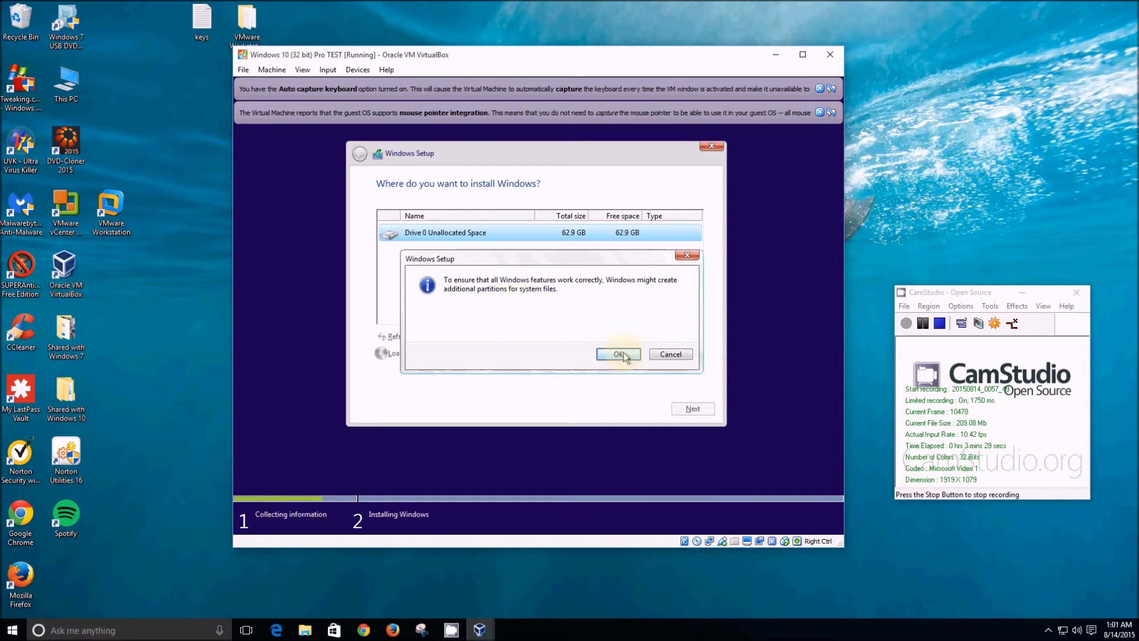
pyautogui.click(618, 354)
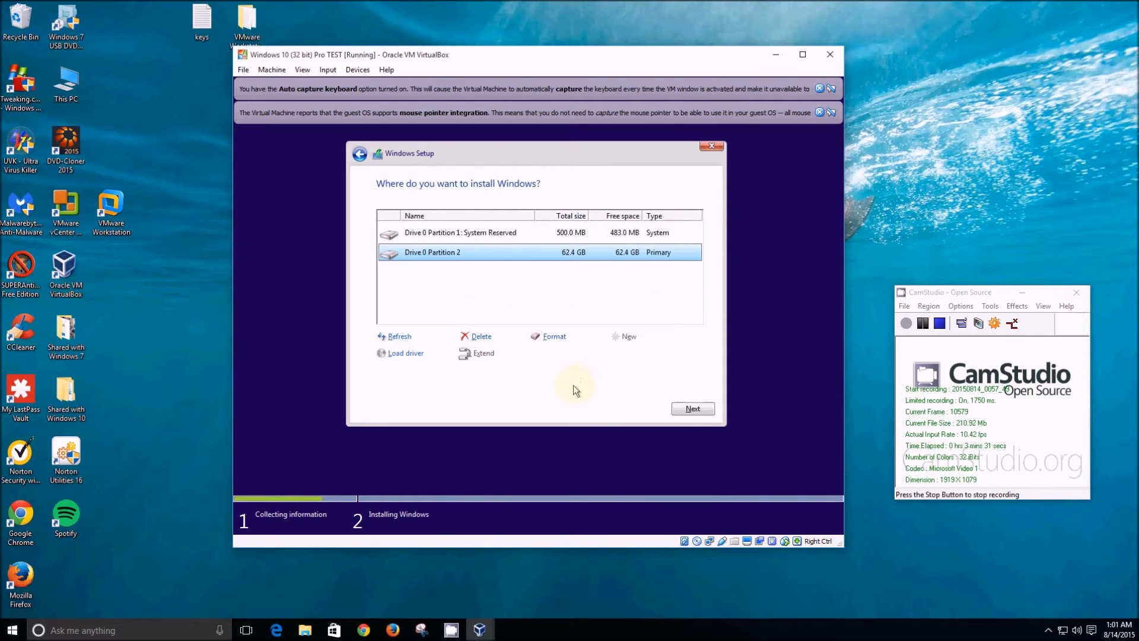
pyautogui.moveTo(520, 294)
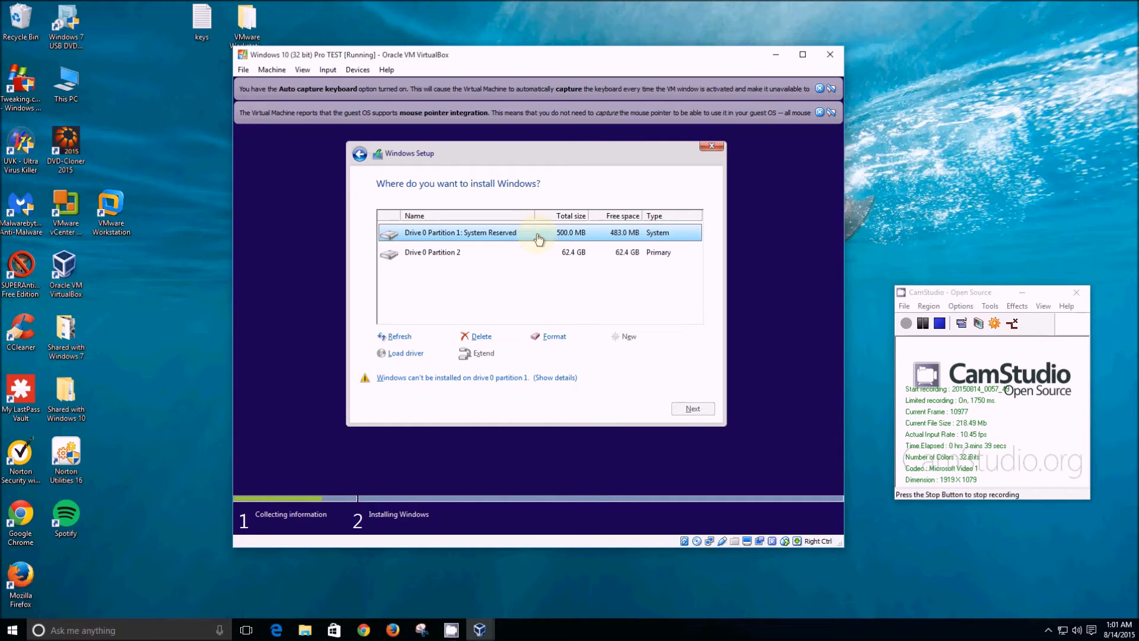
# Select Drive 0 Partition 2 (62.4 GB) as the install target and begin copying Windows files
pyautogui.click(538, 251)
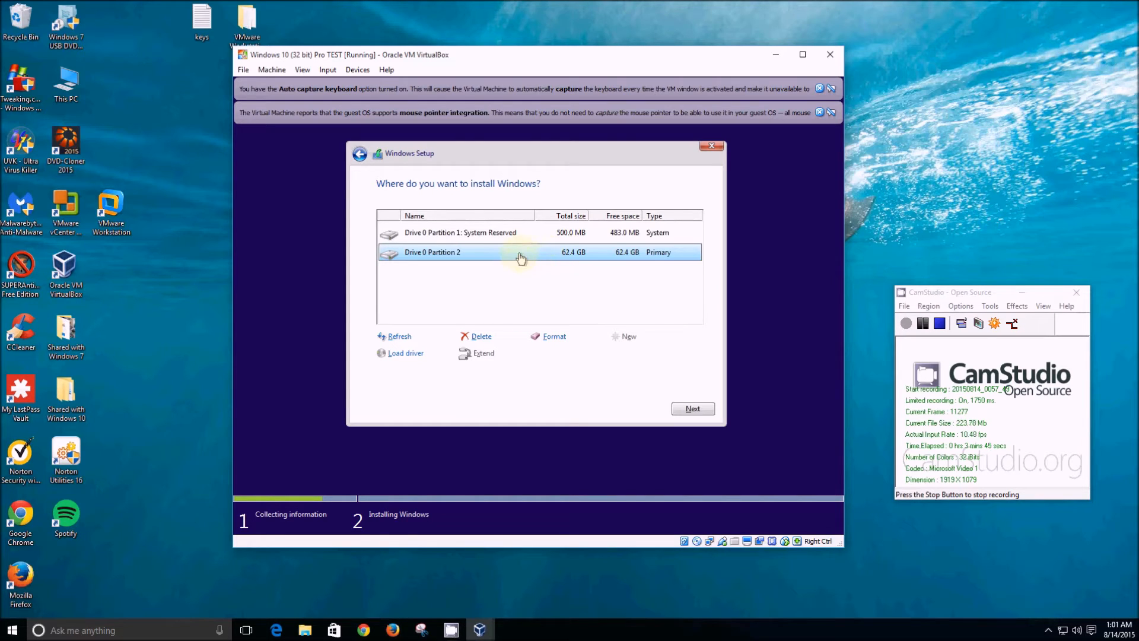
pyautogui.moveTo(549, 319)
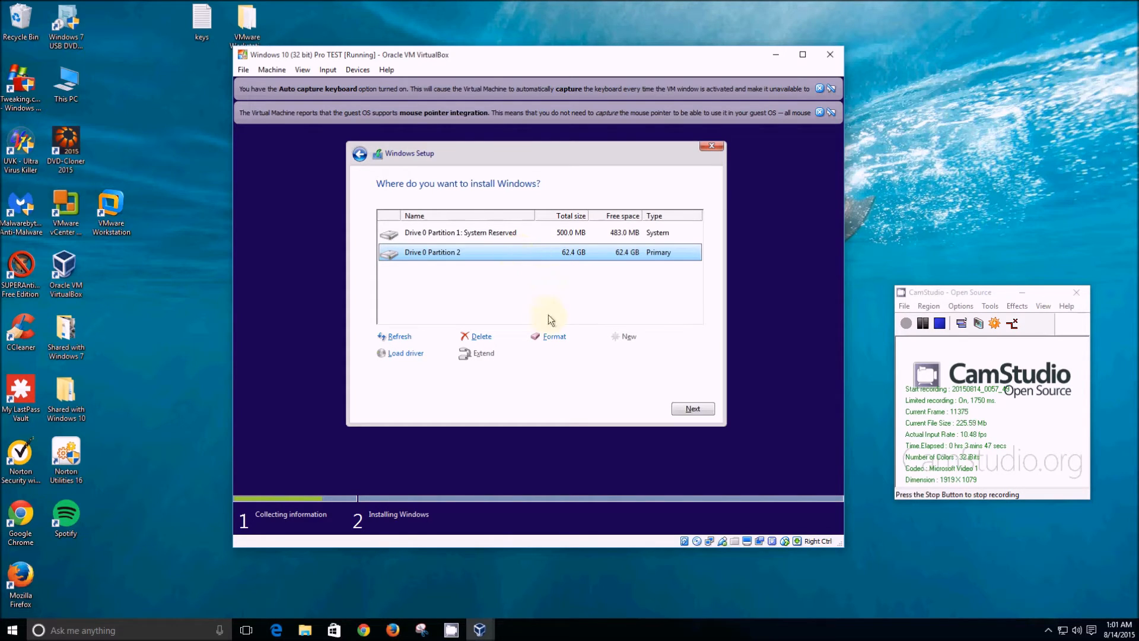
pyautogui.moveTo(519, 251)
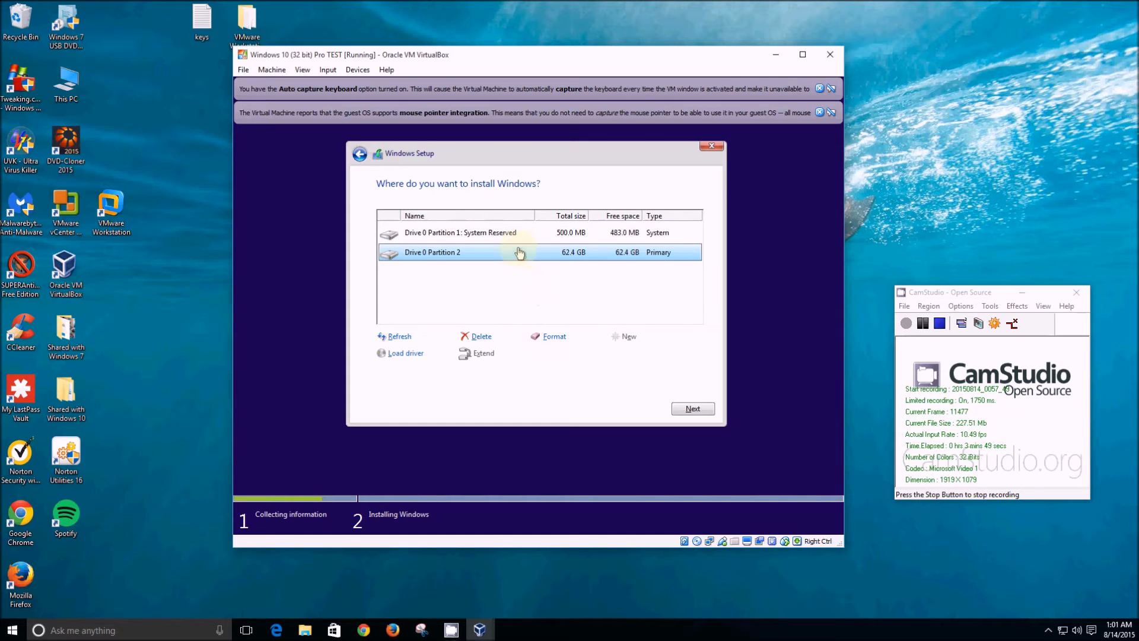
pyautogui.moveTo(616, 255)
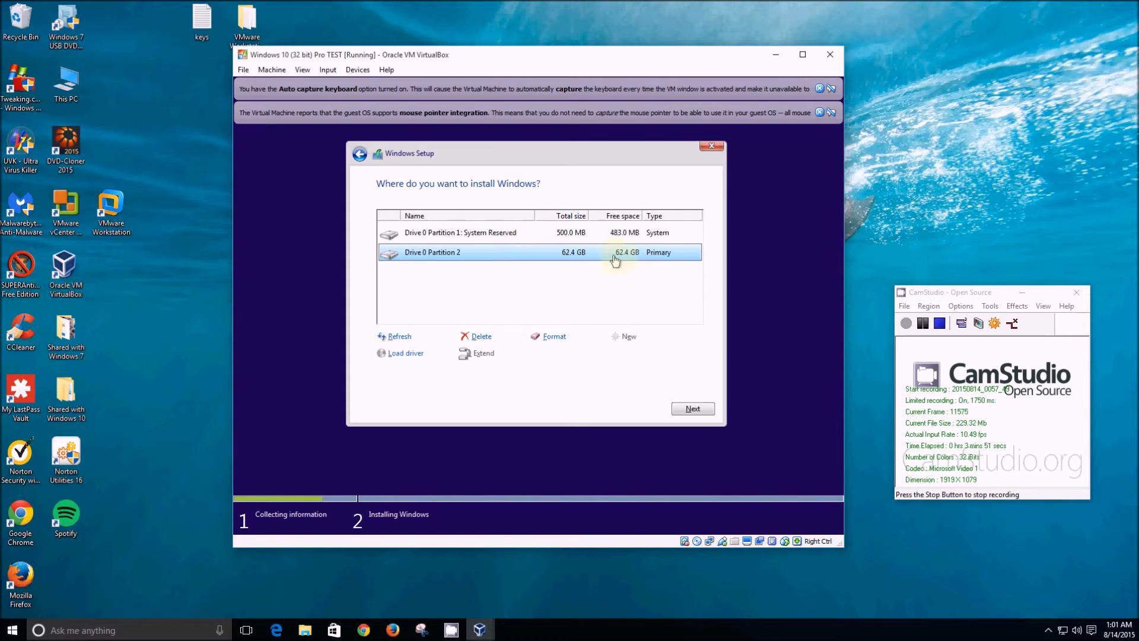
pyautogui.moveTo(625, 263)
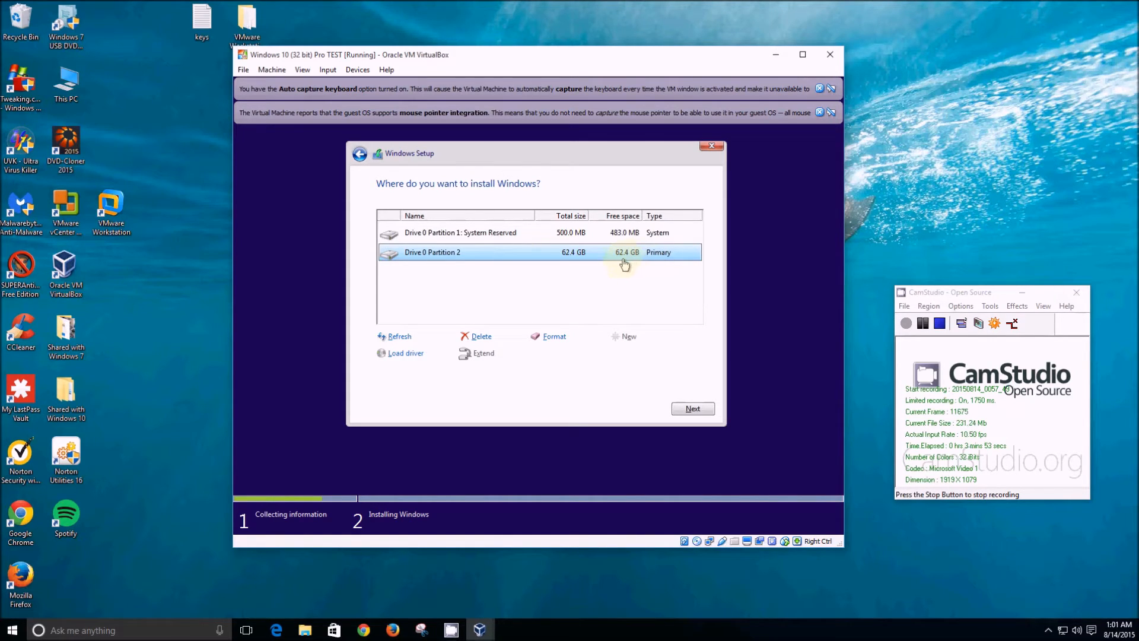
pyautogui.click(690, 407)
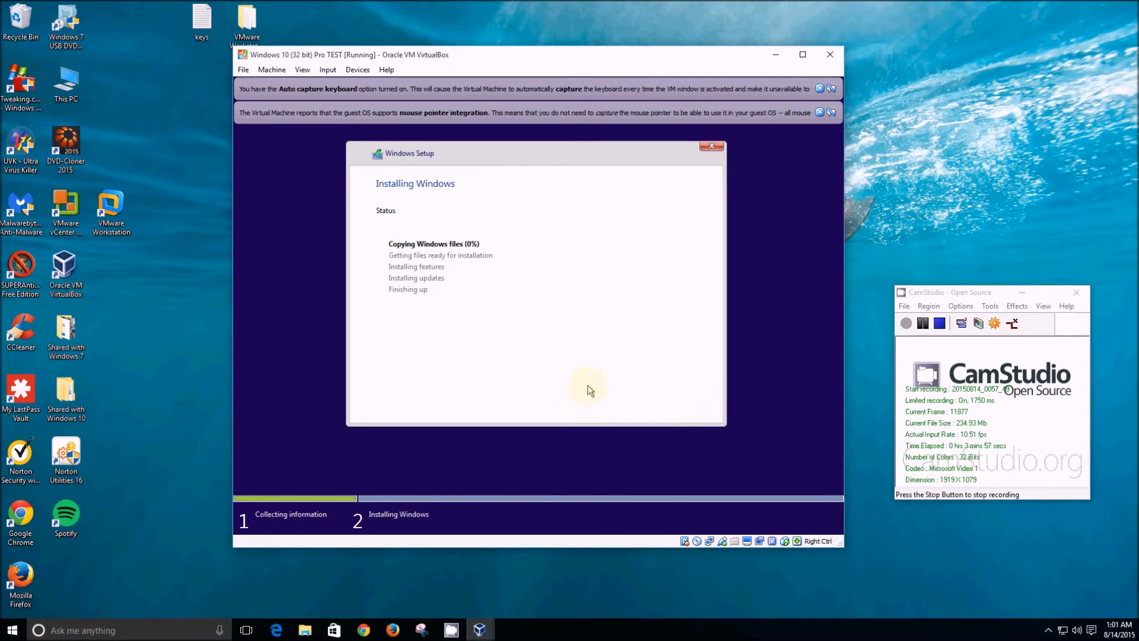
pyautogui.moveTo(500, 315)
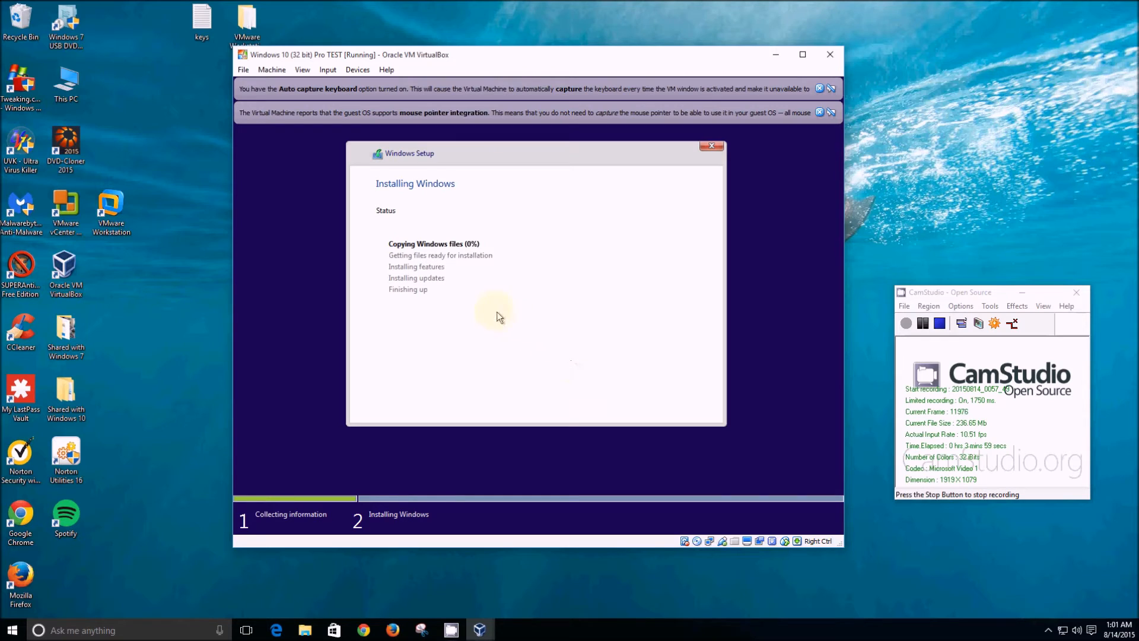
pyautogui.moveTo(510, 313)
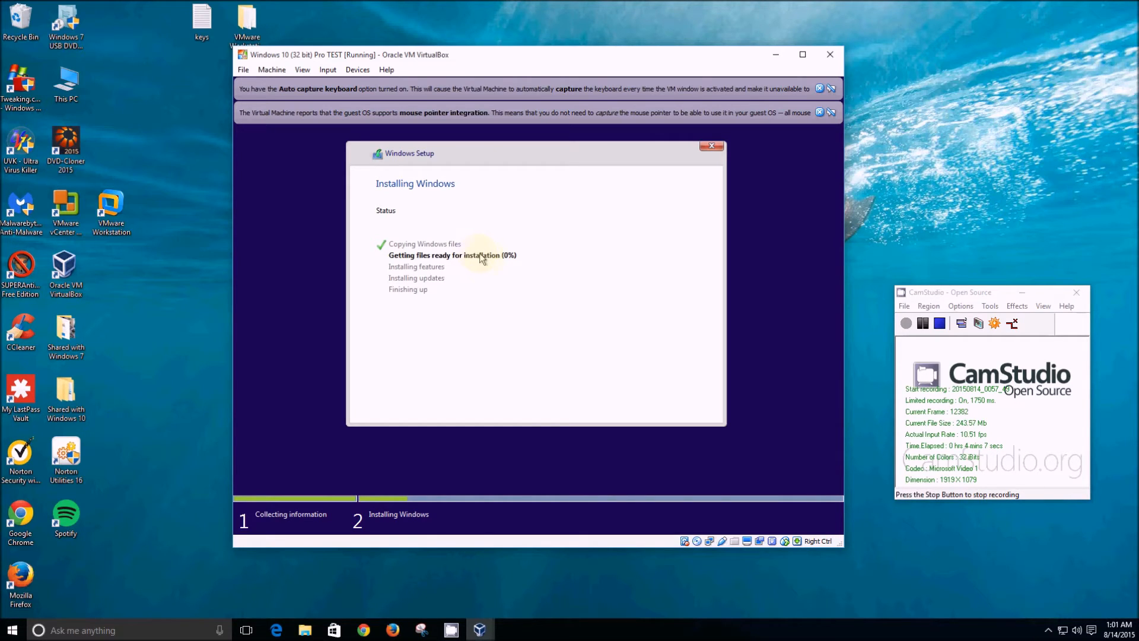
pyautogui.moveTo(412, 294)
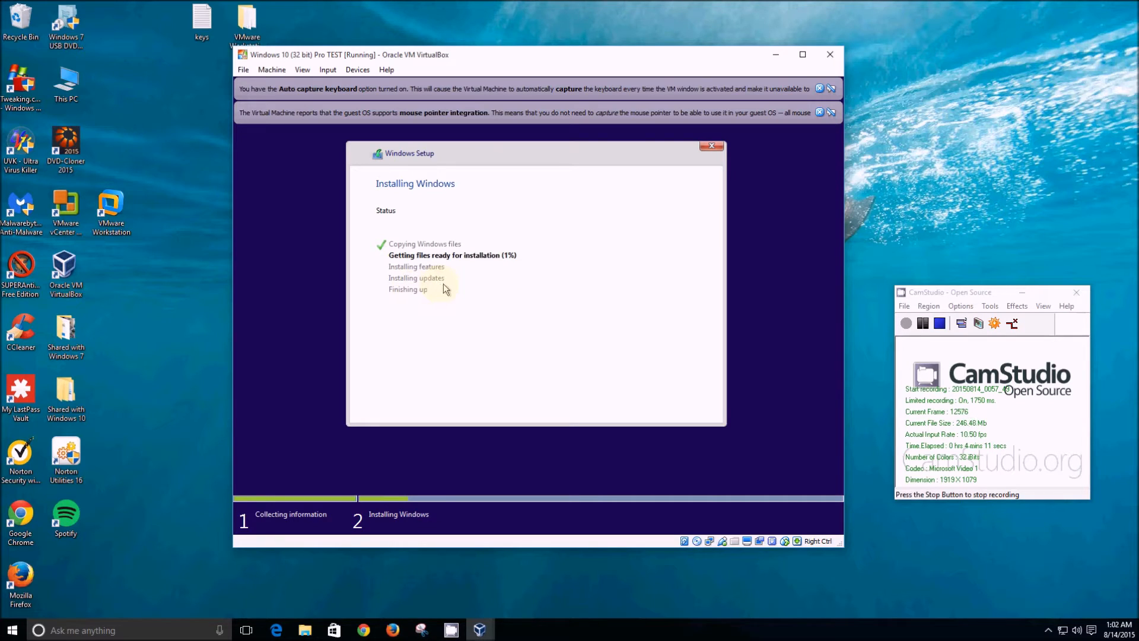
pyautogui.moveTo(595, 332)
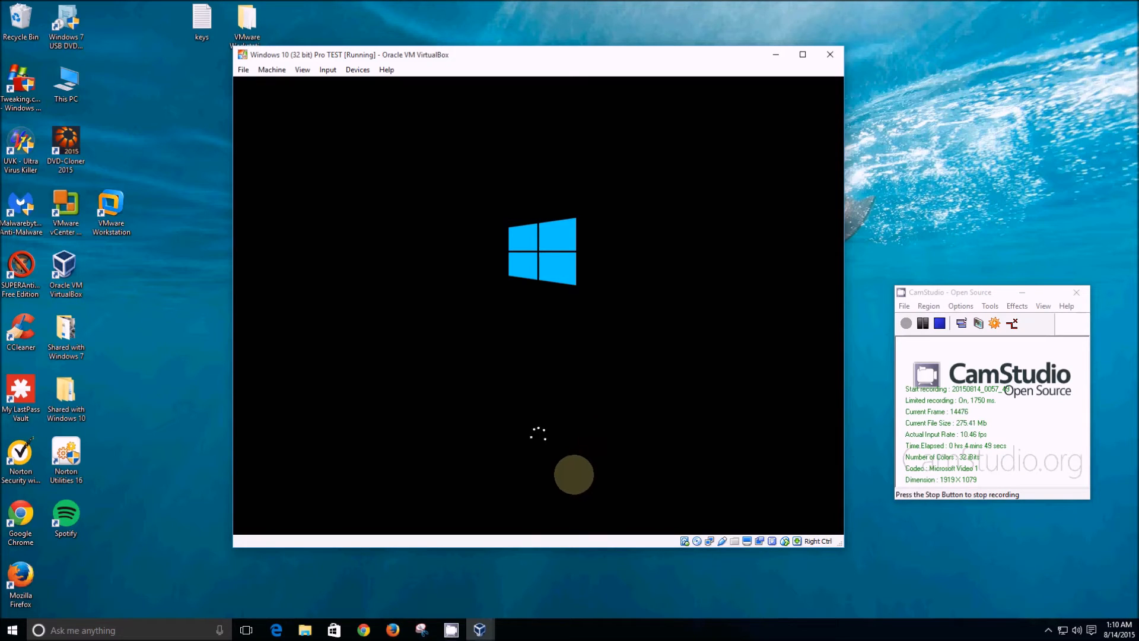
pyautogui.moveTo(892, 604)
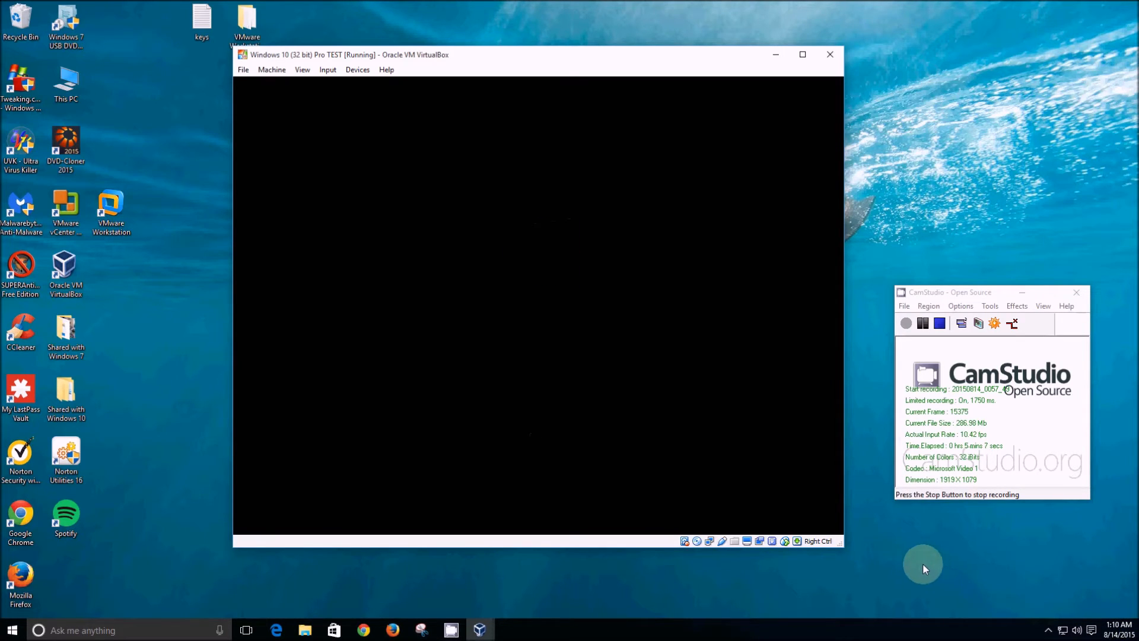
pyautogui.moveTo(897, 564)
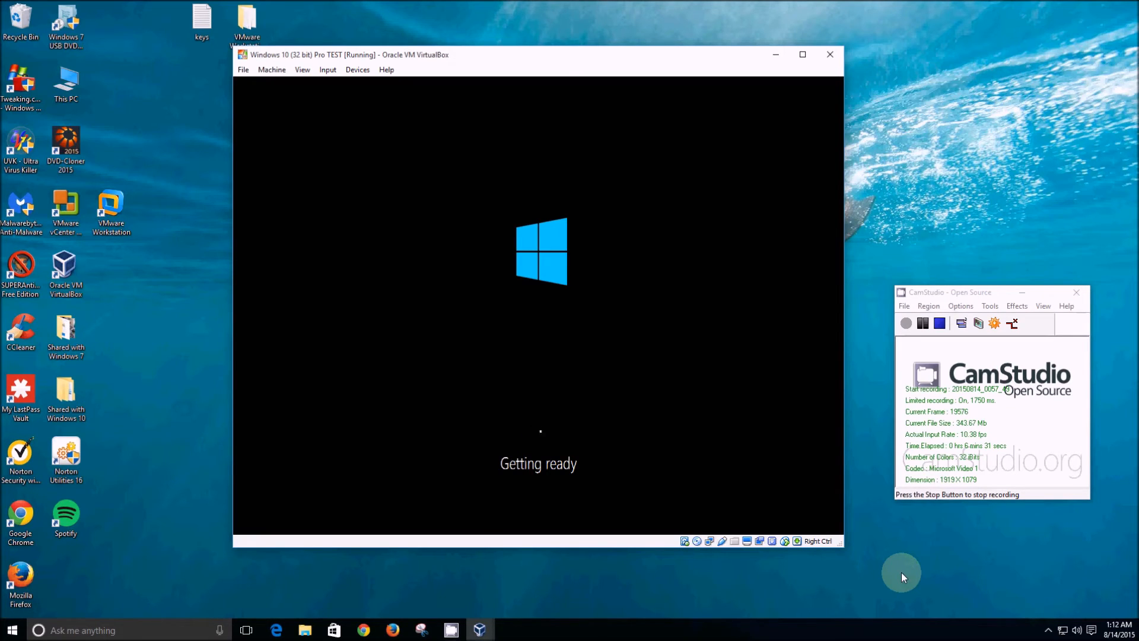
pyautogui.moveTo(903, 526)
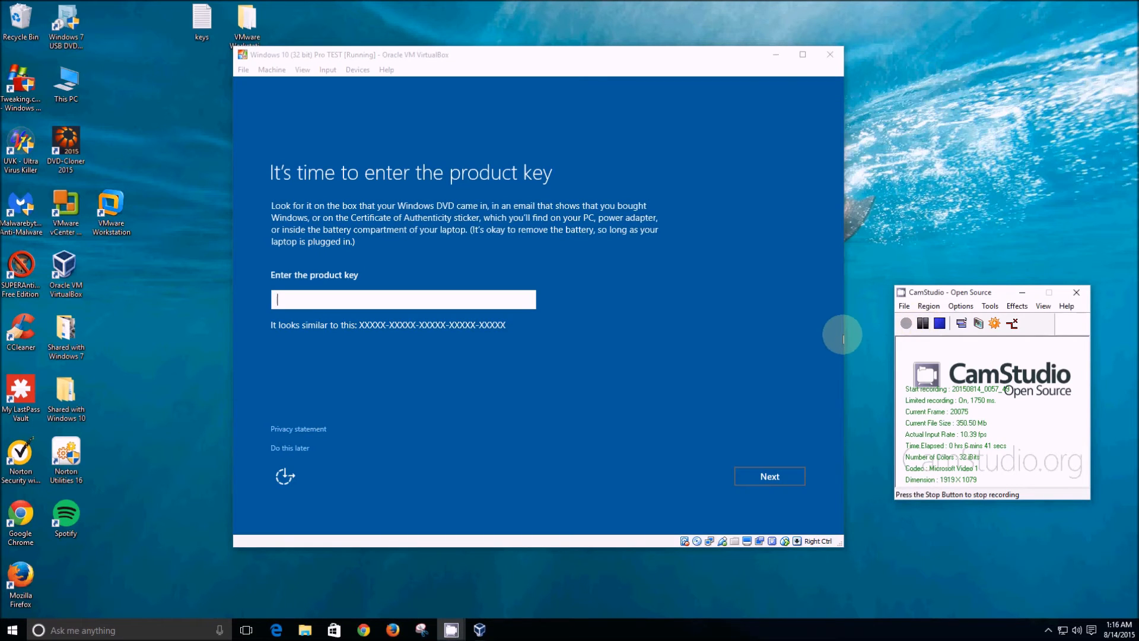
pyautogui.moveTo(732, 362)
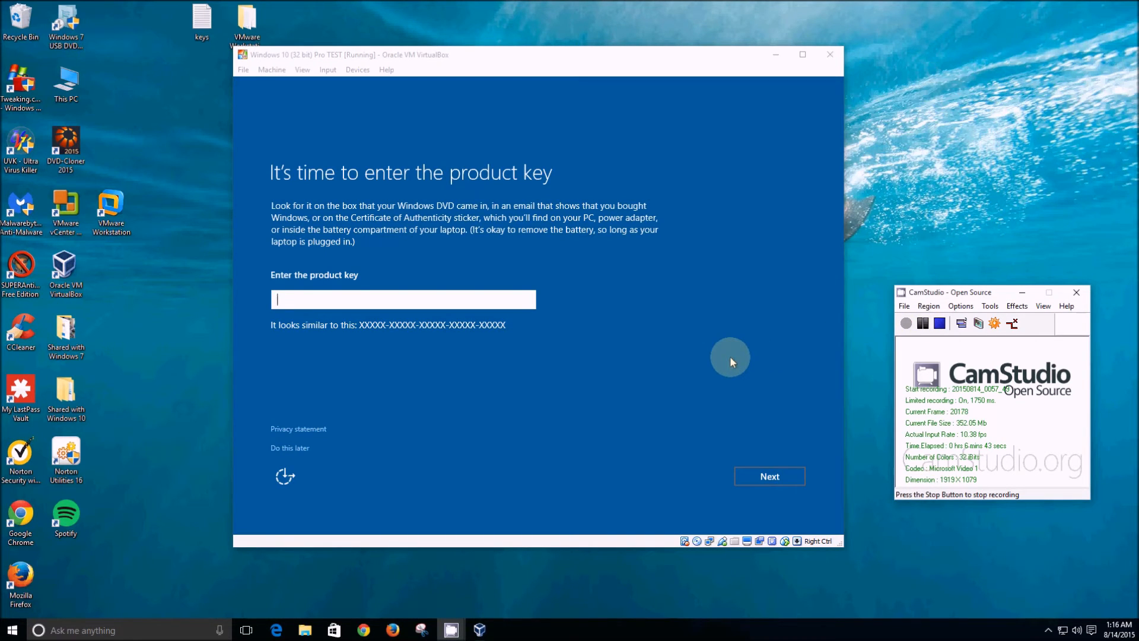
pyautogui.moveTo(698, 376)
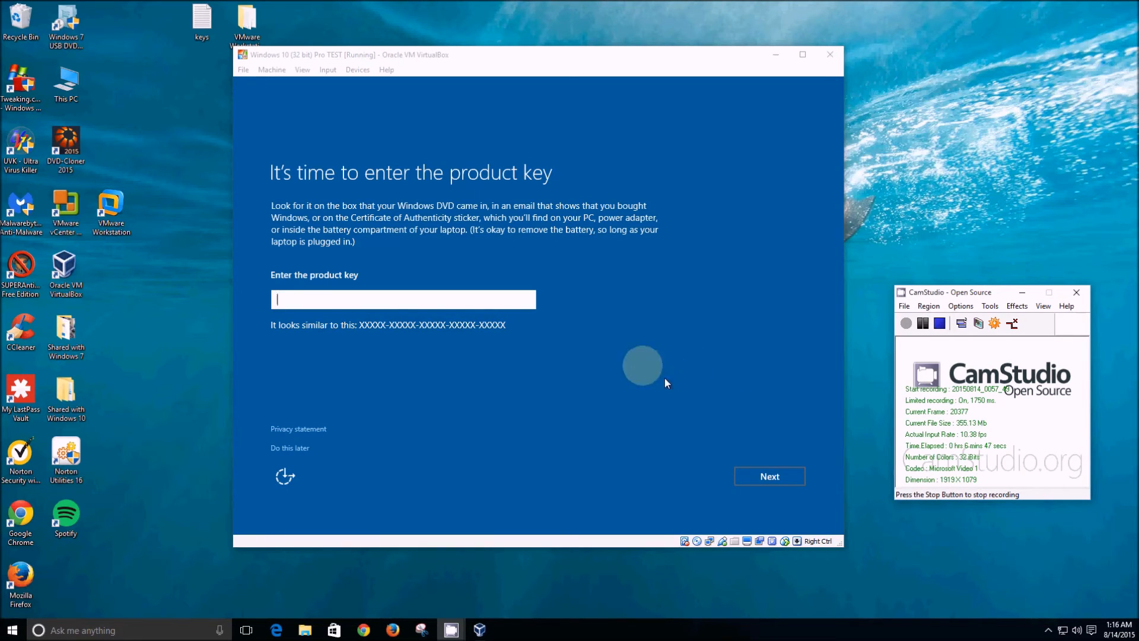
pyautogui.moveTo(383, 301)
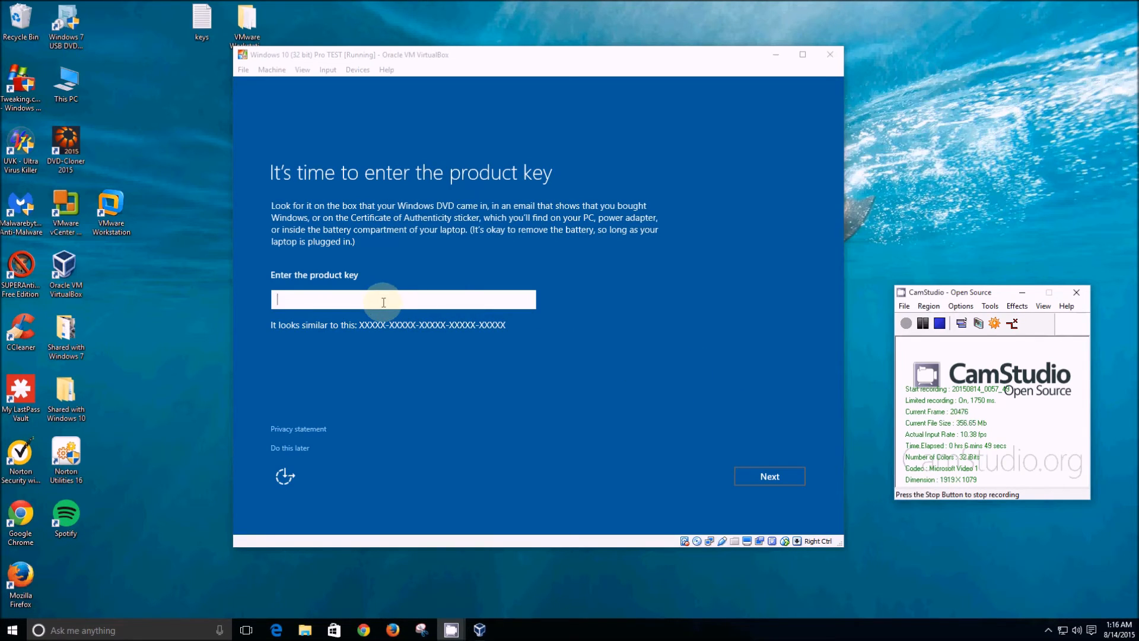
pyautogui.moveTo(352, 407)
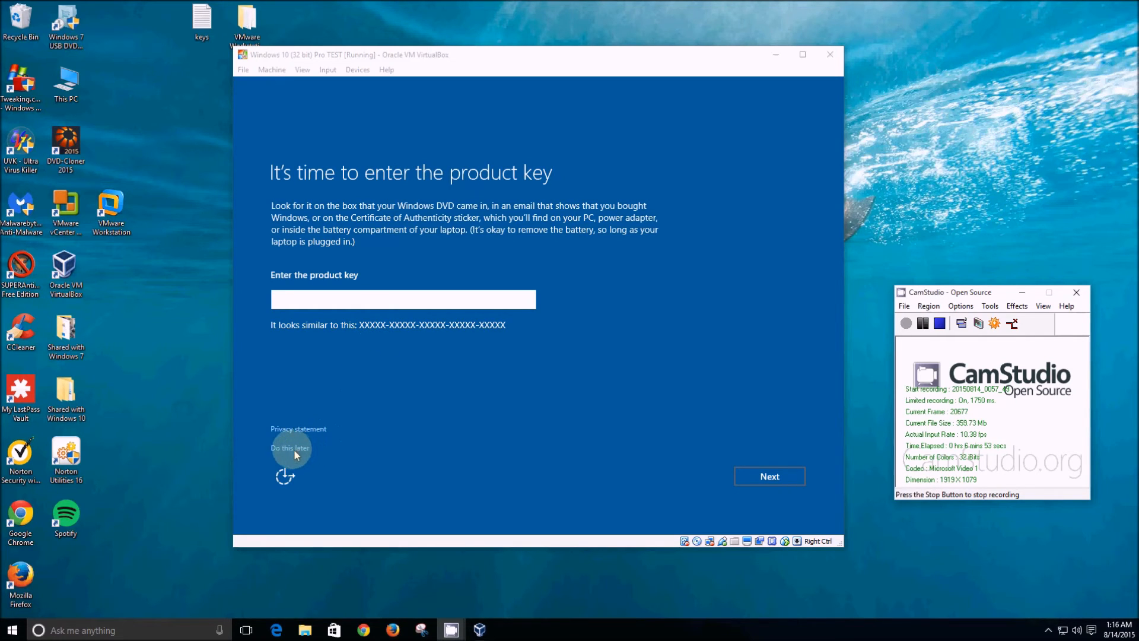
# Choose 'Do this later' on the product key screen to reach Get going fast
pyautogui.click(289, 447)
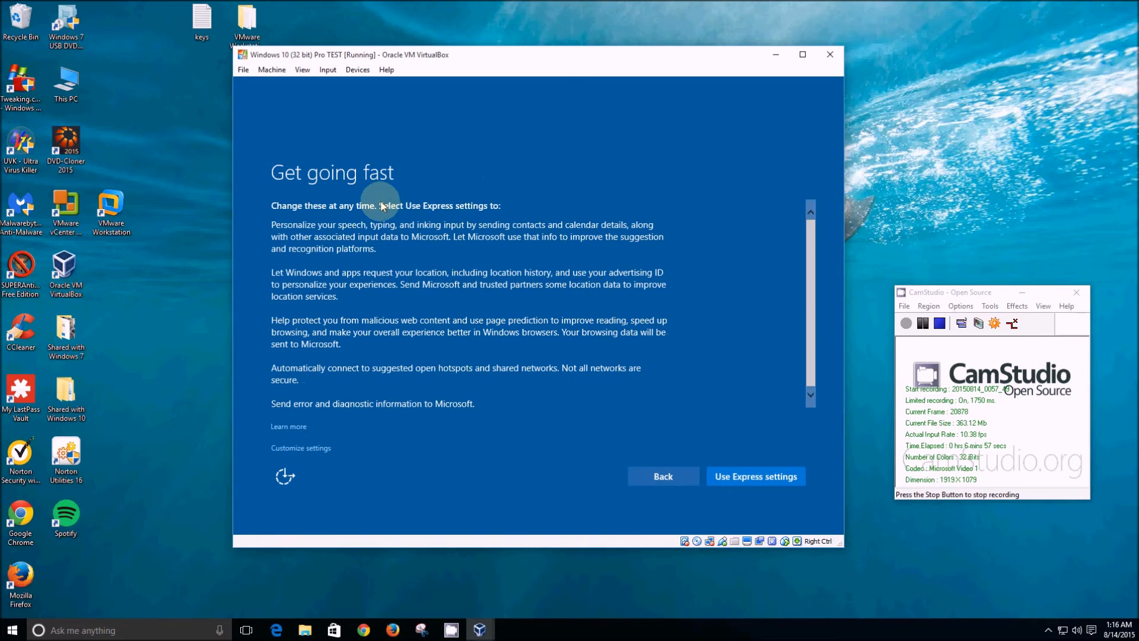
pyautogui.moveTo(465, 460)
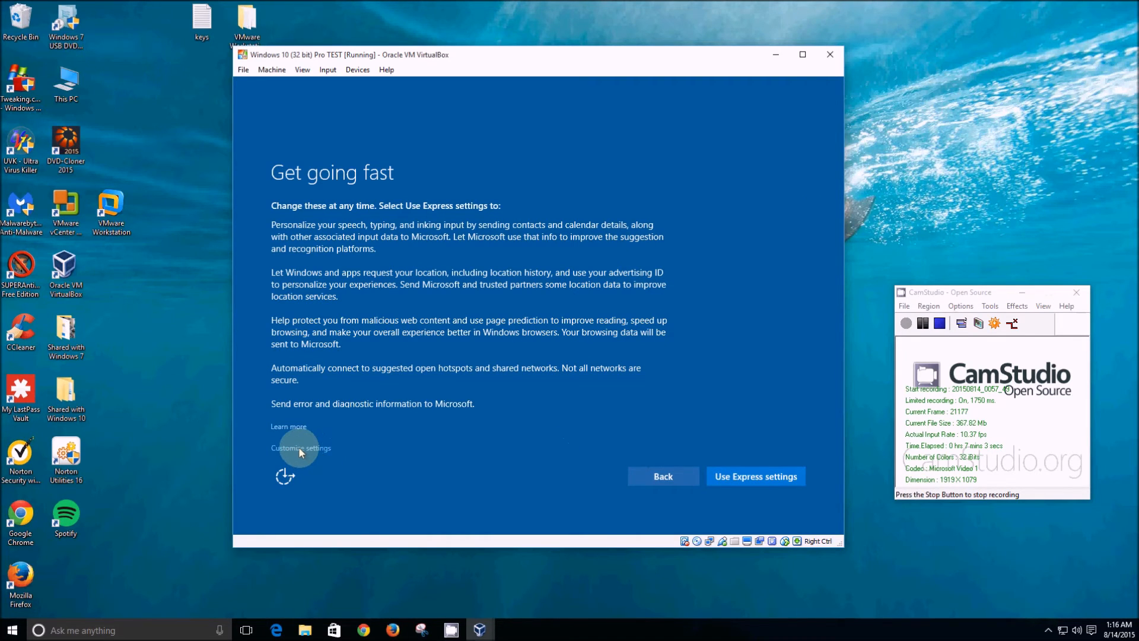
# Customize settings with SmartScreen online protection switched Off and continue to Getting critical updates
pyautogui.click(300, 447)
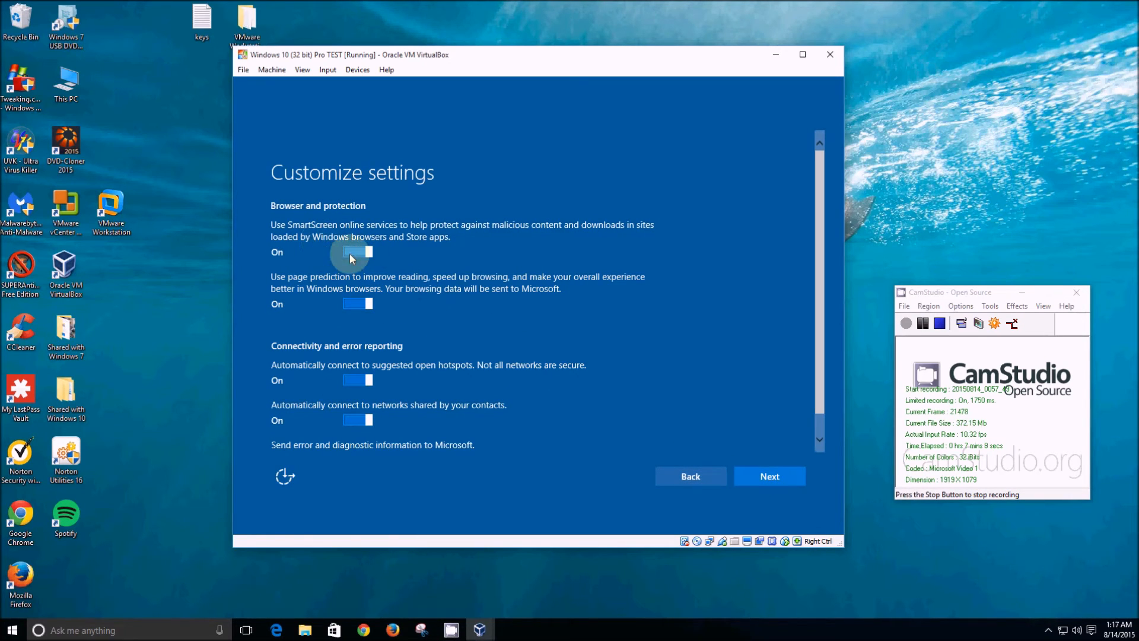
pyautogui.click(358, 251)
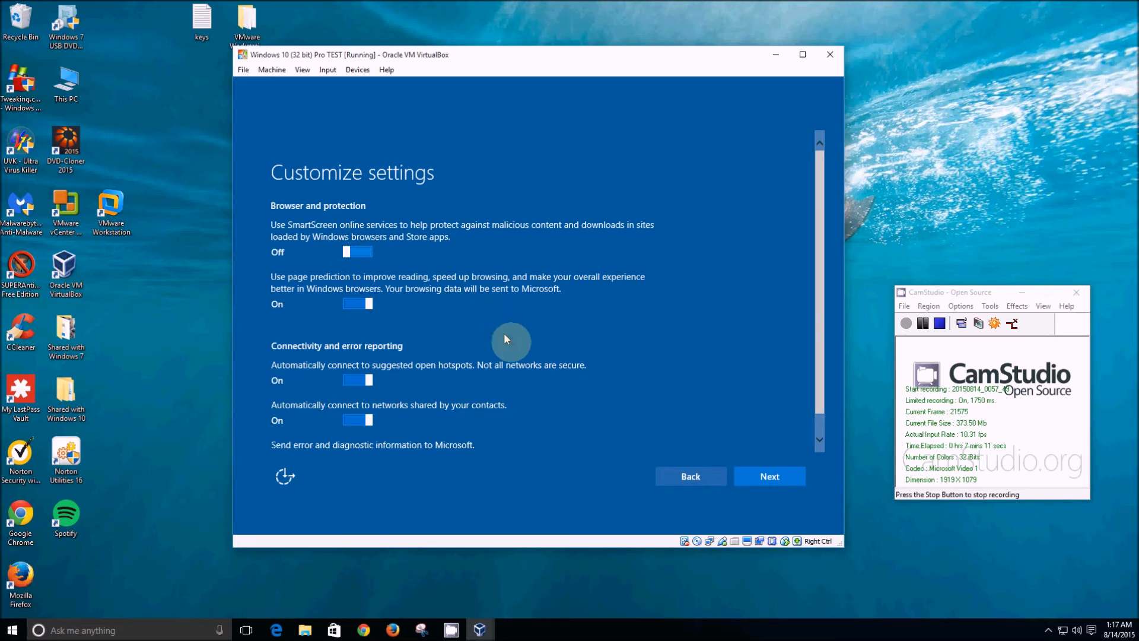
pyautogui.moveTo(555, 441)
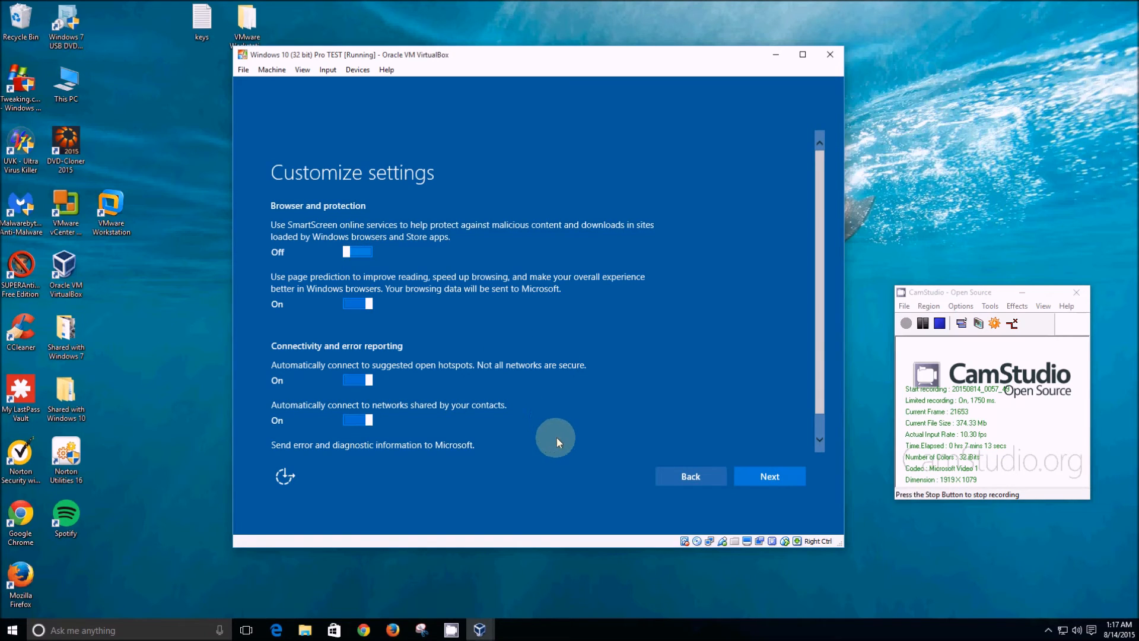
pyautogui.moveTo(552, 316)
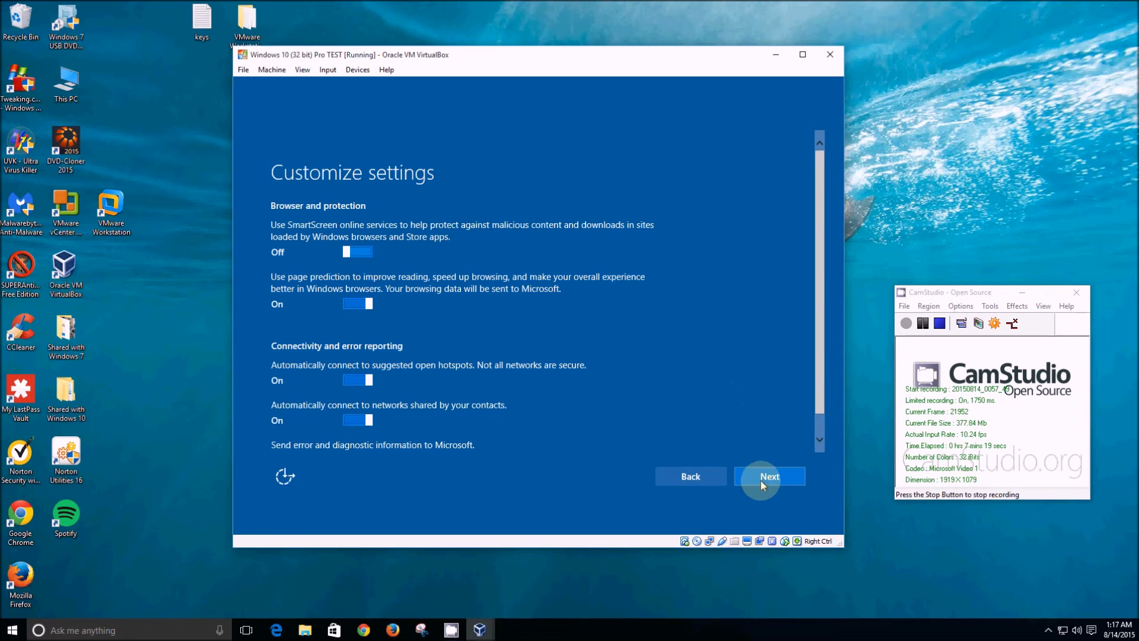
pyautogui.click(768, 475)
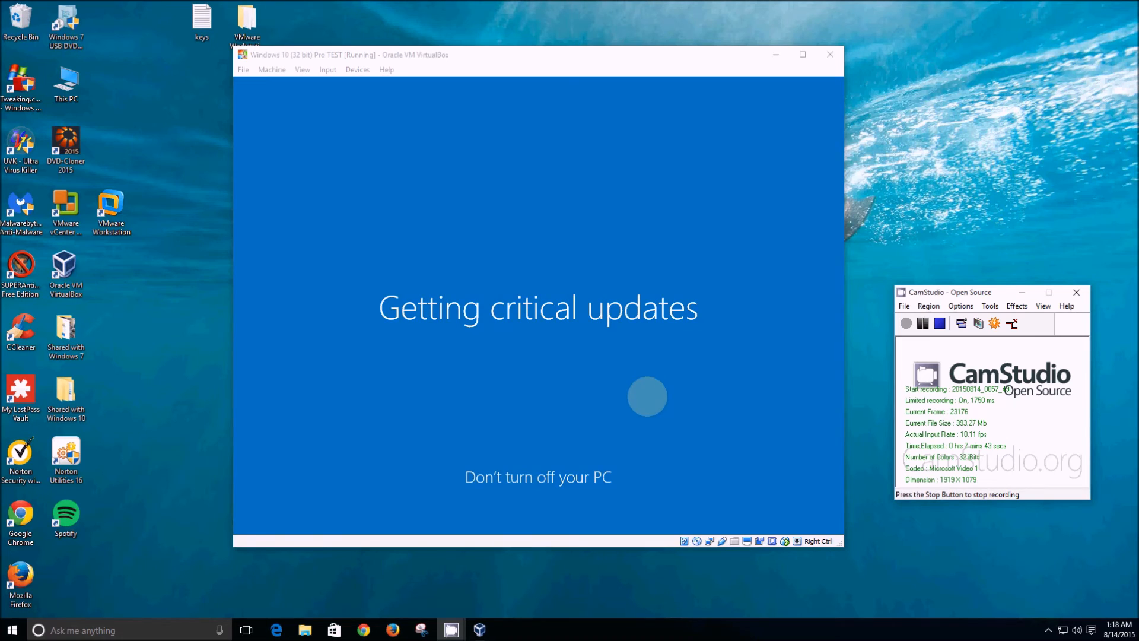
pyautogui.moveTo(900, 203)
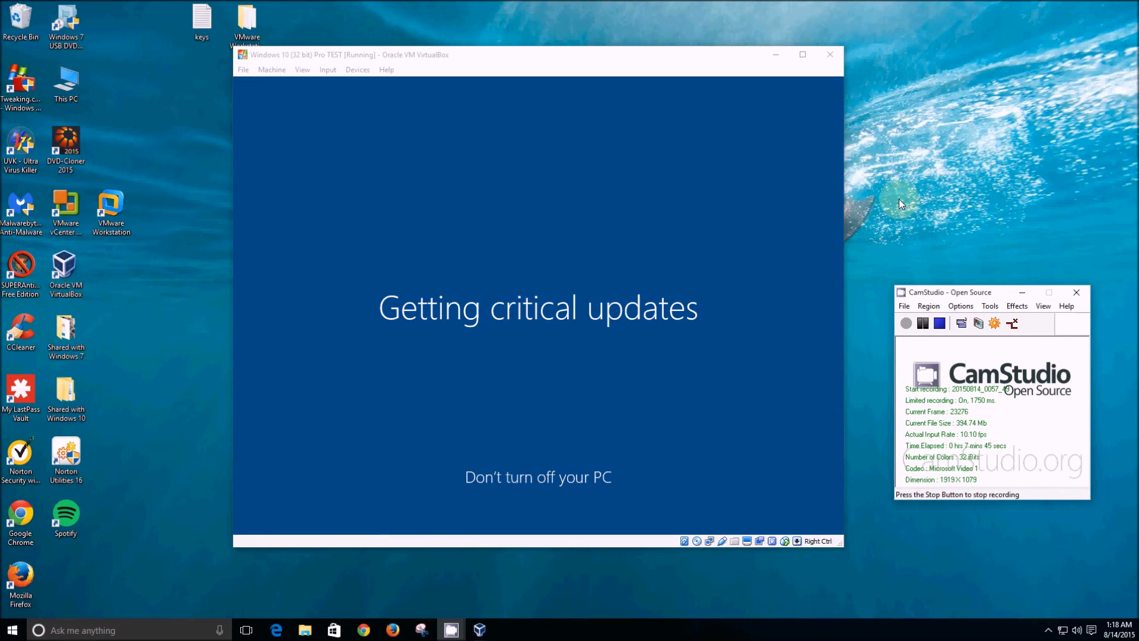
pyautogui.moveTo(865, 263)
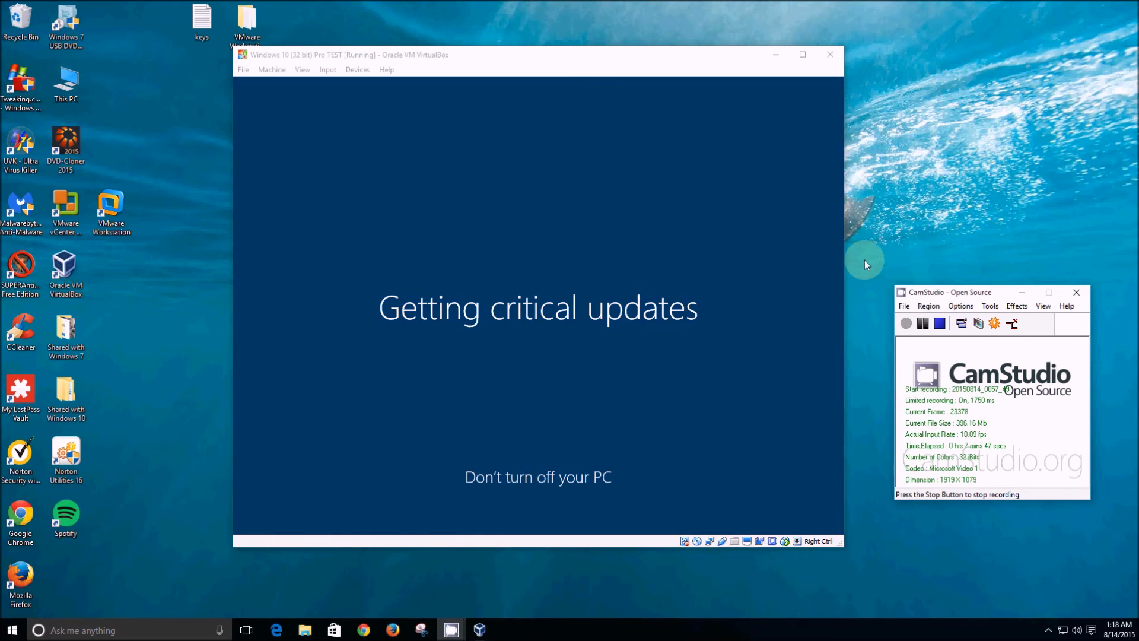
pyautogui.moveTo(862, 310)
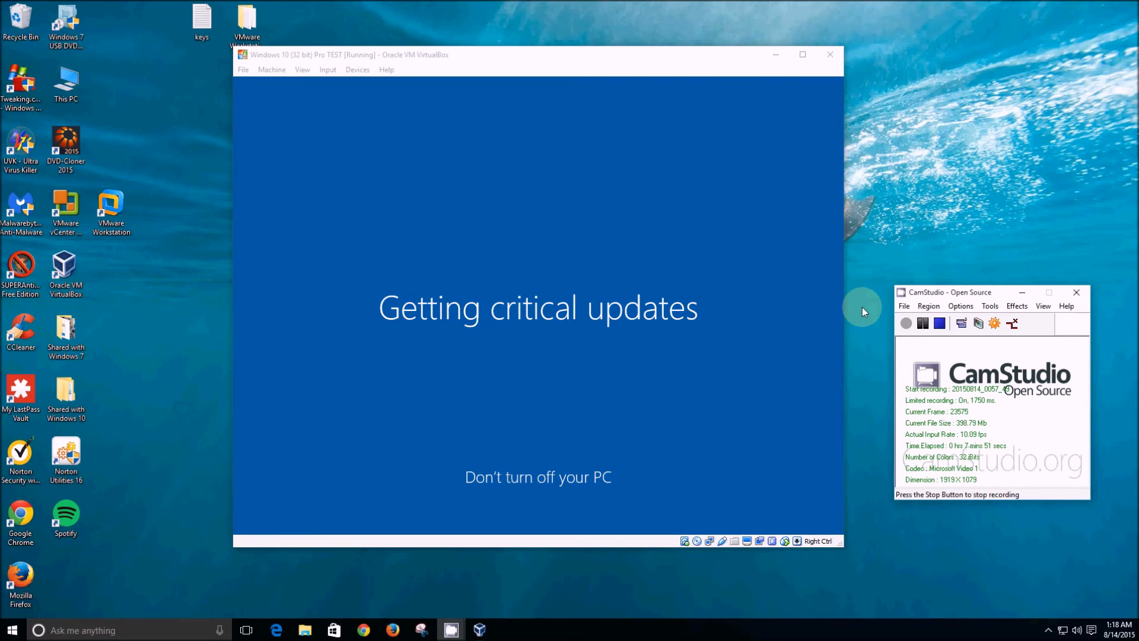
# Wait through Getting critical updates until the Who owns this PC? page appears
pyautogui.click(923, 323)
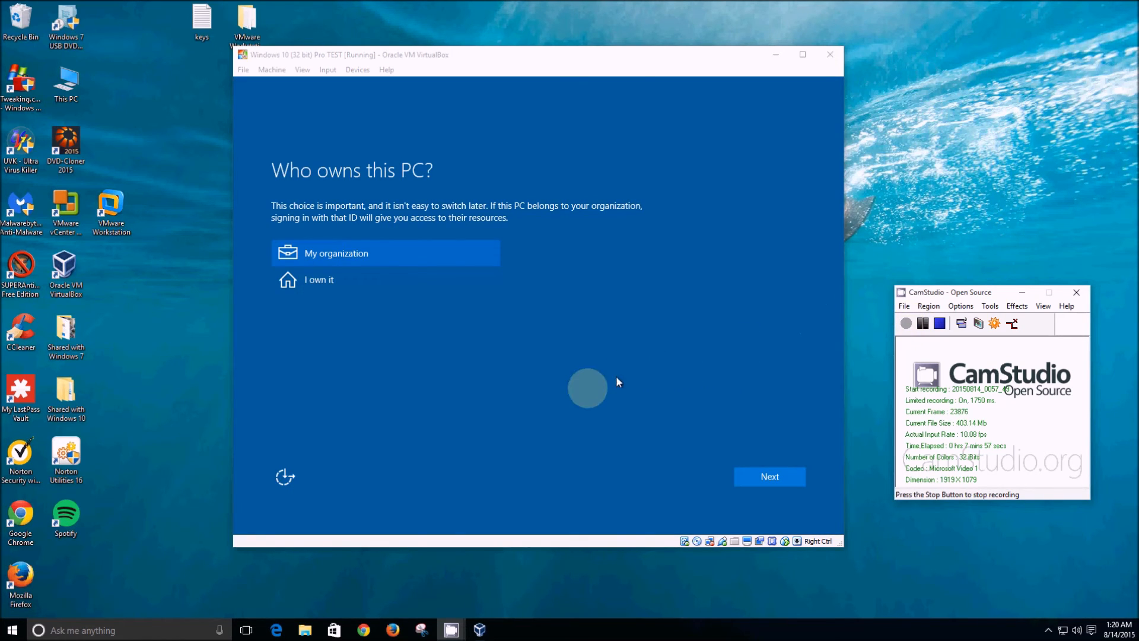
pyautogui.moveTo(471, 379)
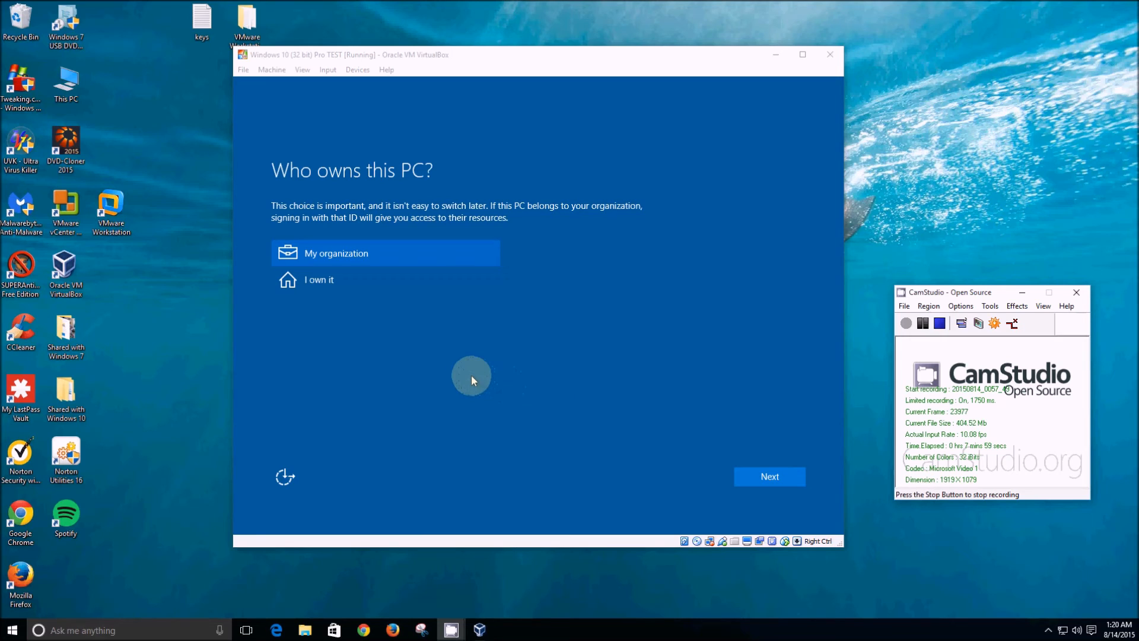
pyautogui.moveTo(348, 257)
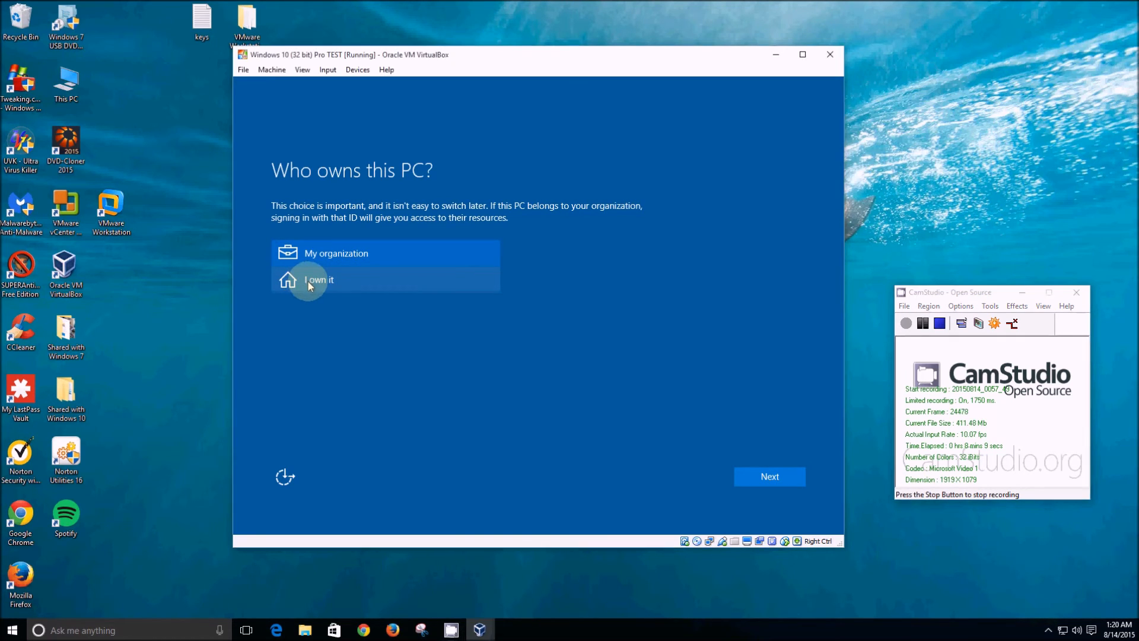
# Choose 'I own it' on the Who owns this PC screen and continue
pyautogui.click(318, 279)
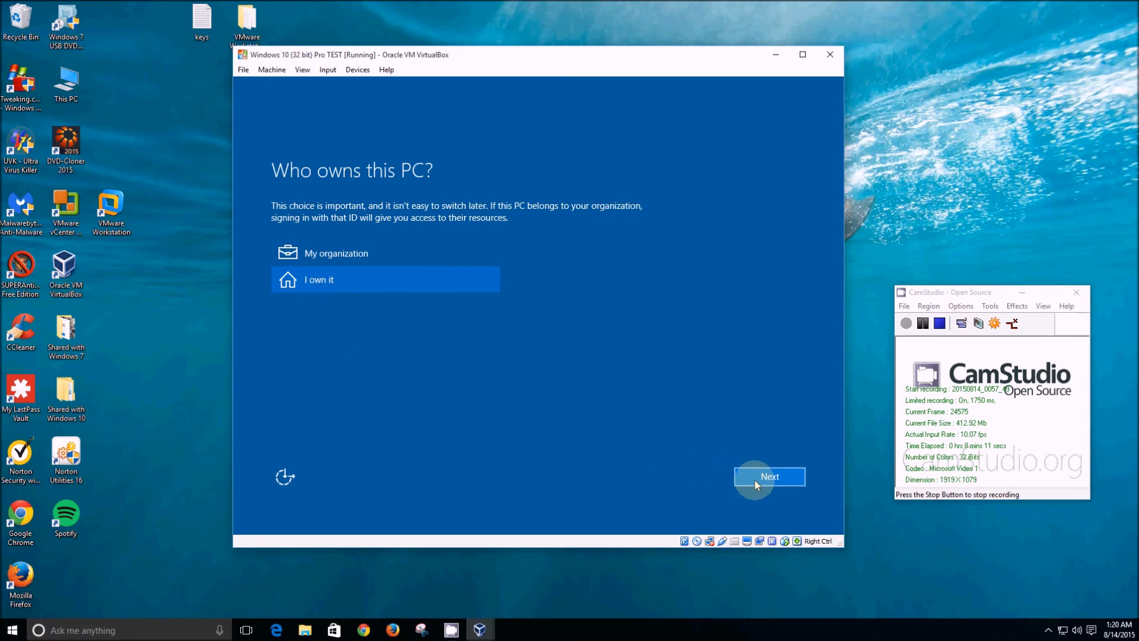
pyautogui.click(769, 477)
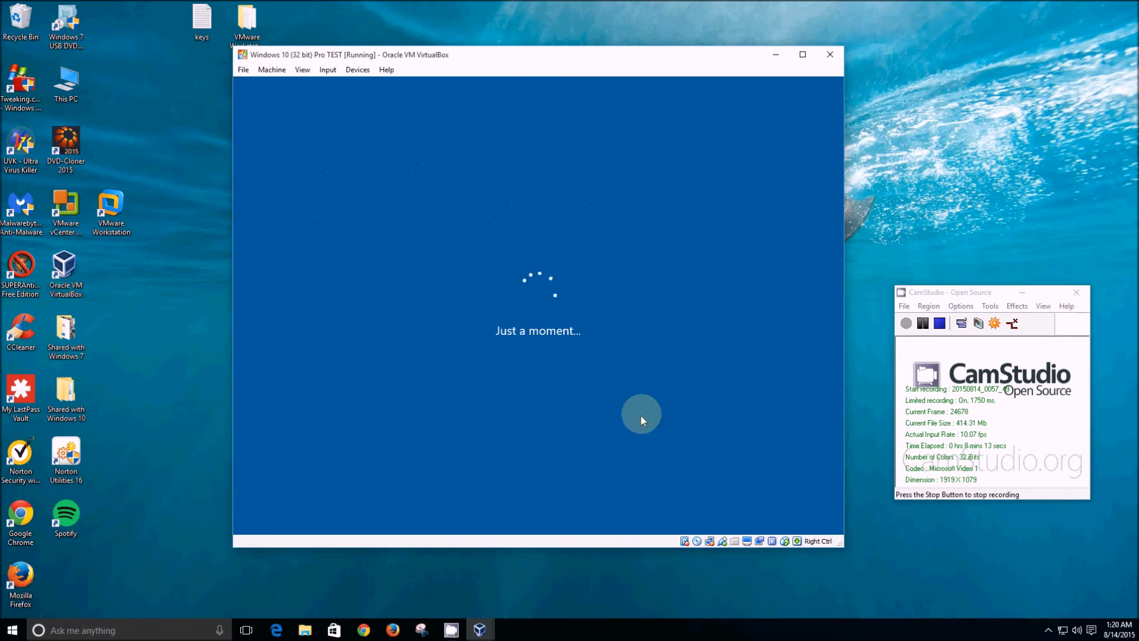
pyautogui.moveTo(790, 389)
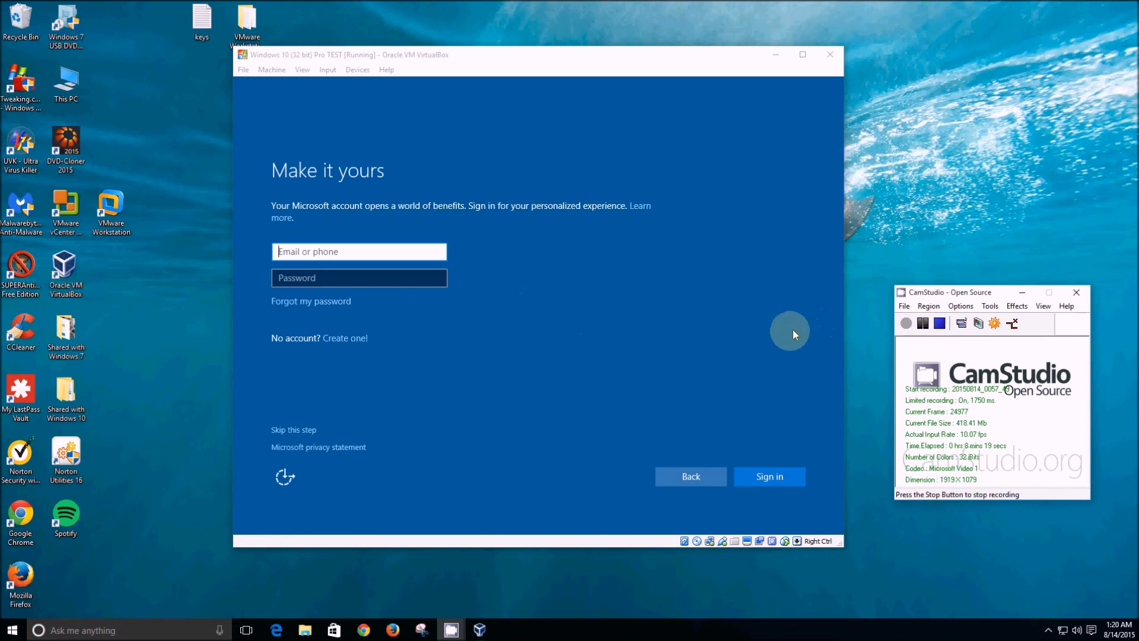
pyautogui.moveTo(697, 365)
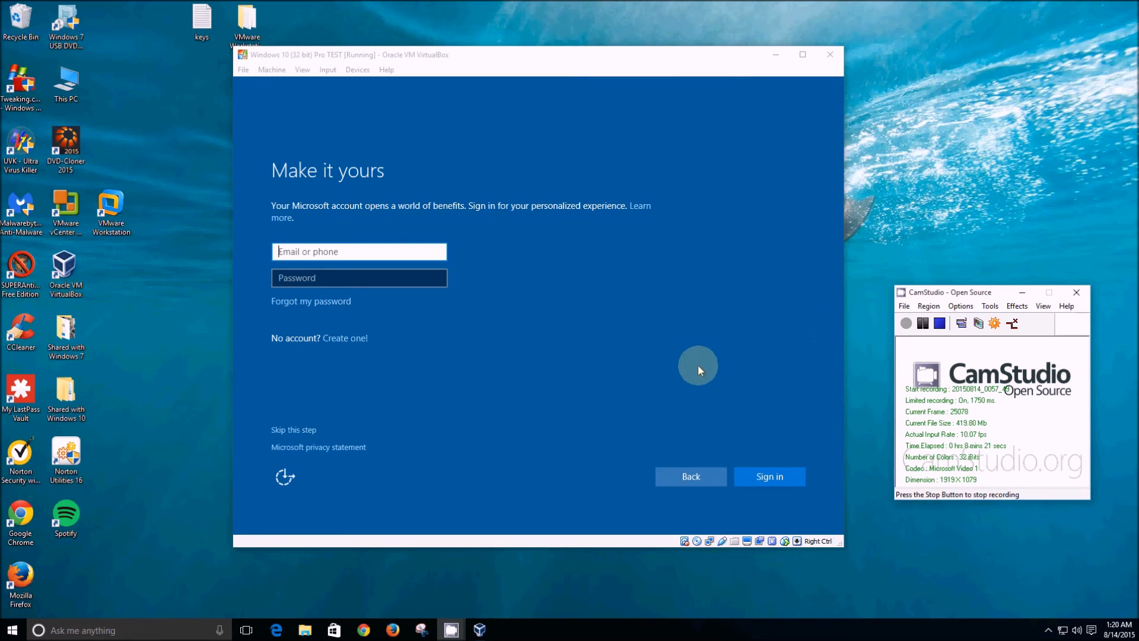
pyautogui.moveTo(651, 360)
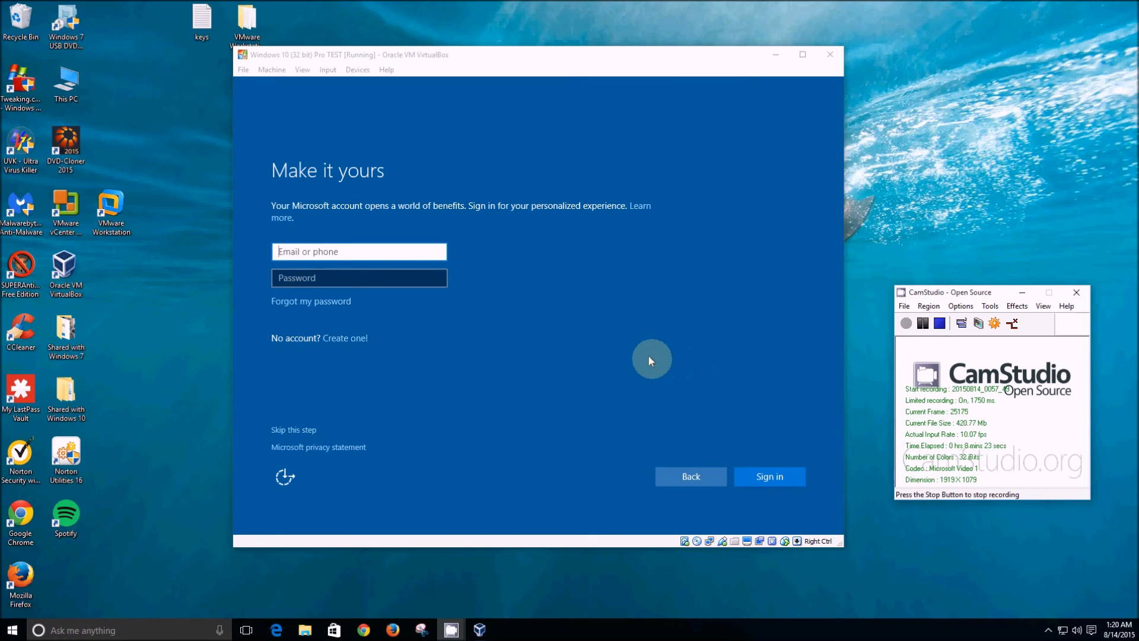
pyautogui.moveTo(616, 416)
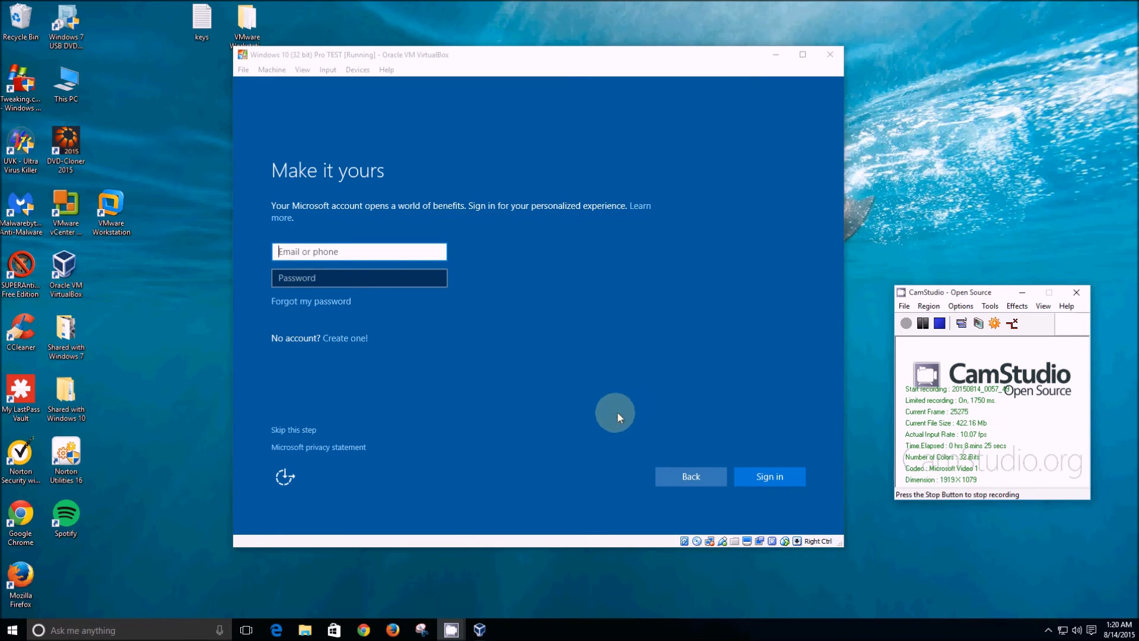
pyautogui.moveTo(473, 372)
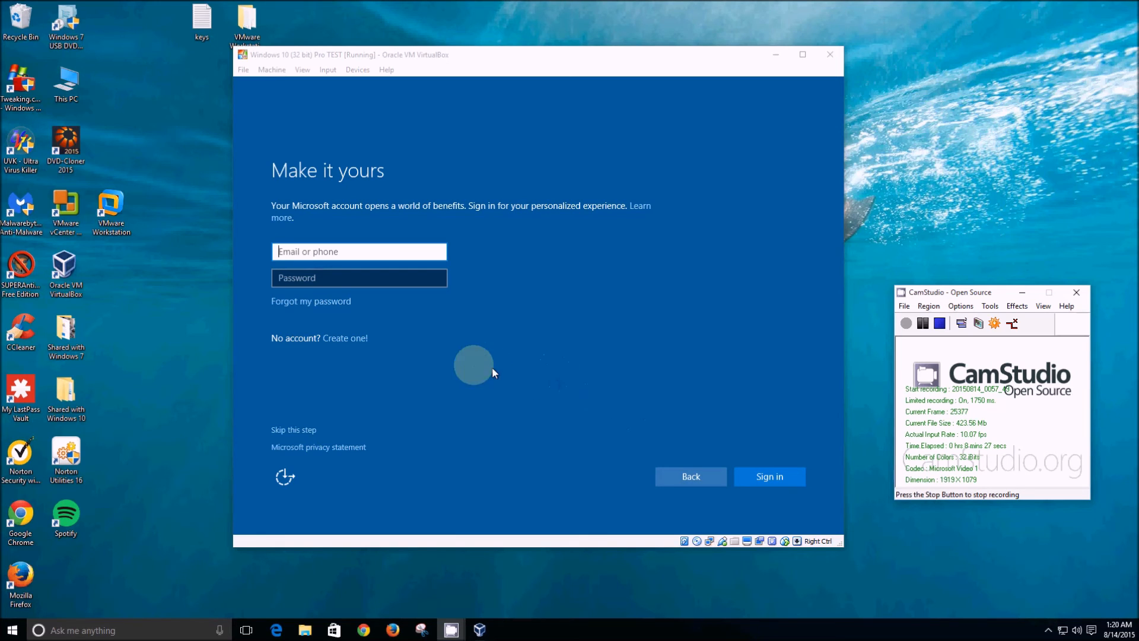
pyautogui.moveTo(322, 271)
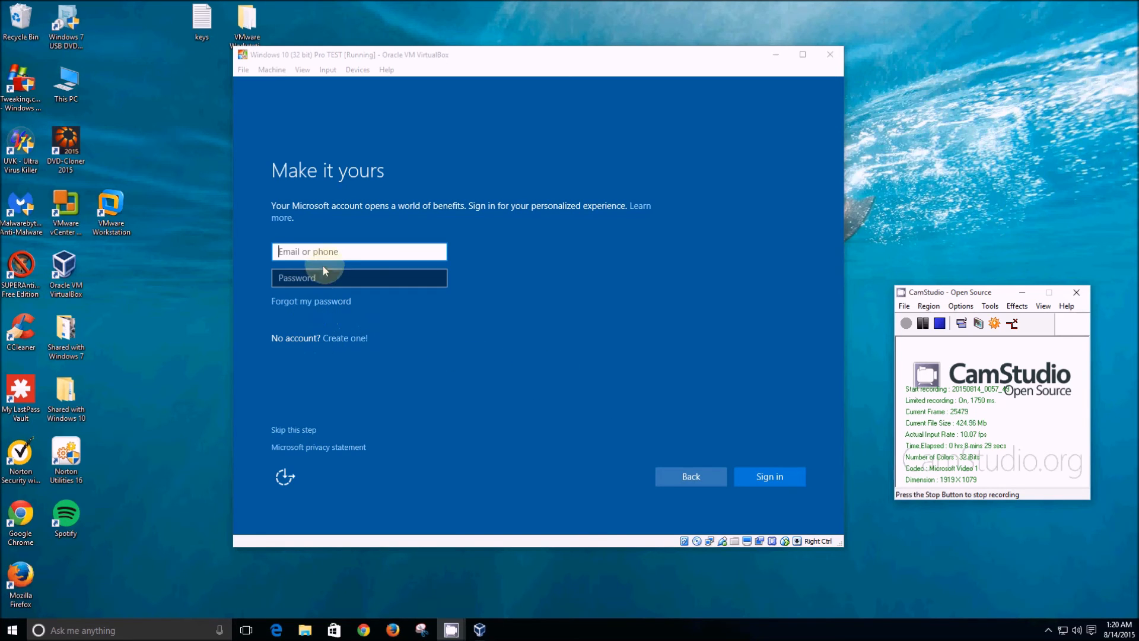
pyautogui.moveTo(333, 303)
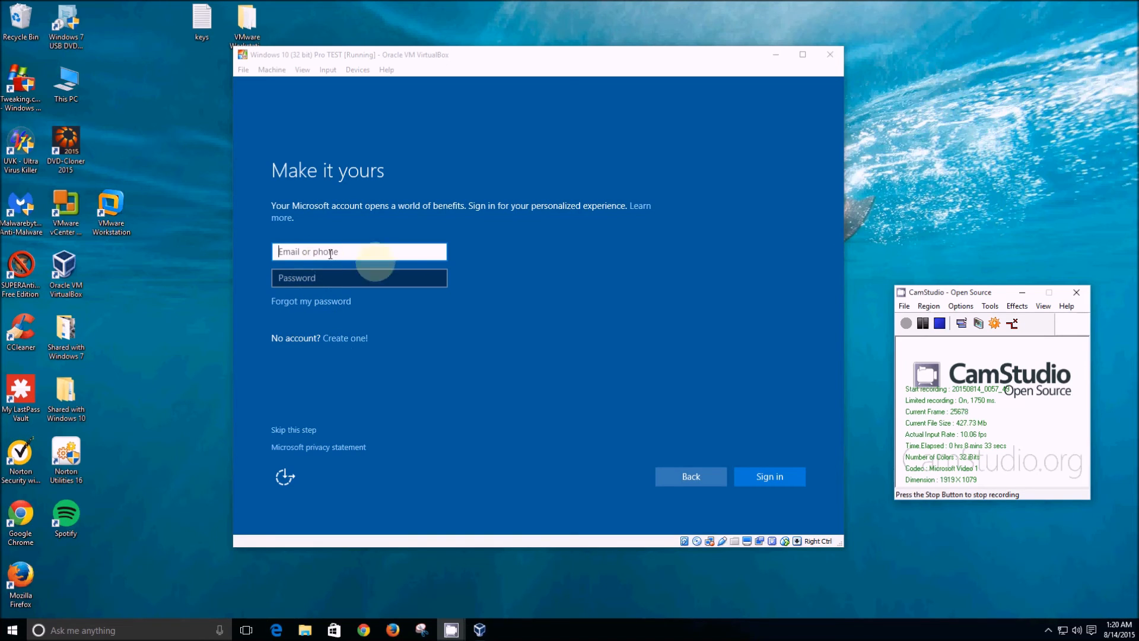
# Sign in with the Microsoft account on the Make it yours screen
pyautogui.click(923, 322)
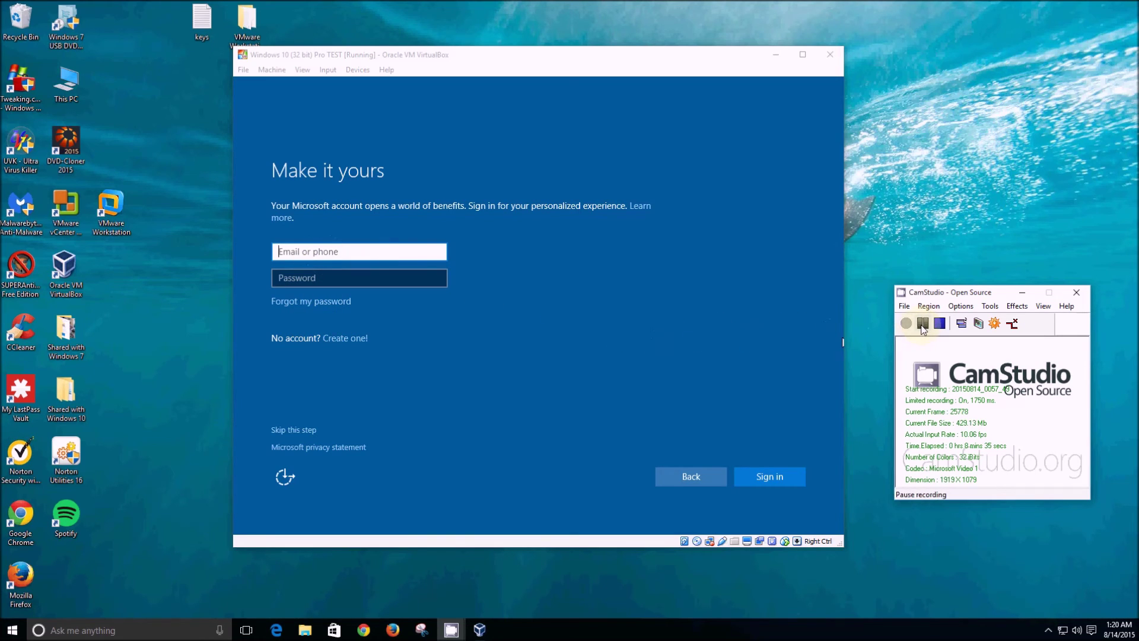
pyautogui.click(293, 429)
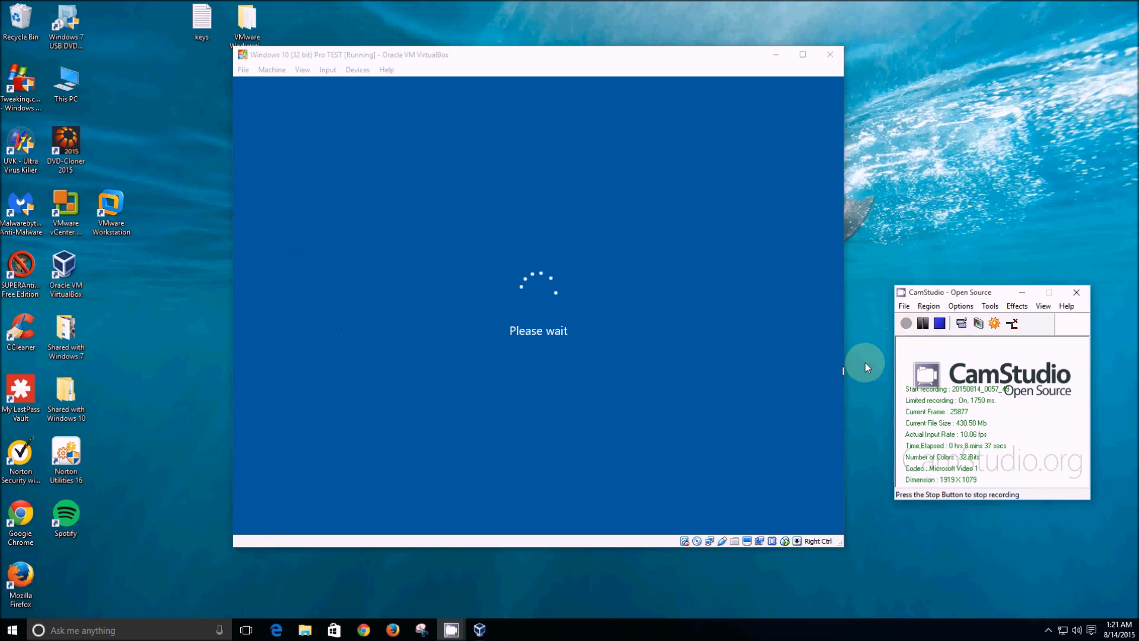
pyautogui.moveTo(863, 341)
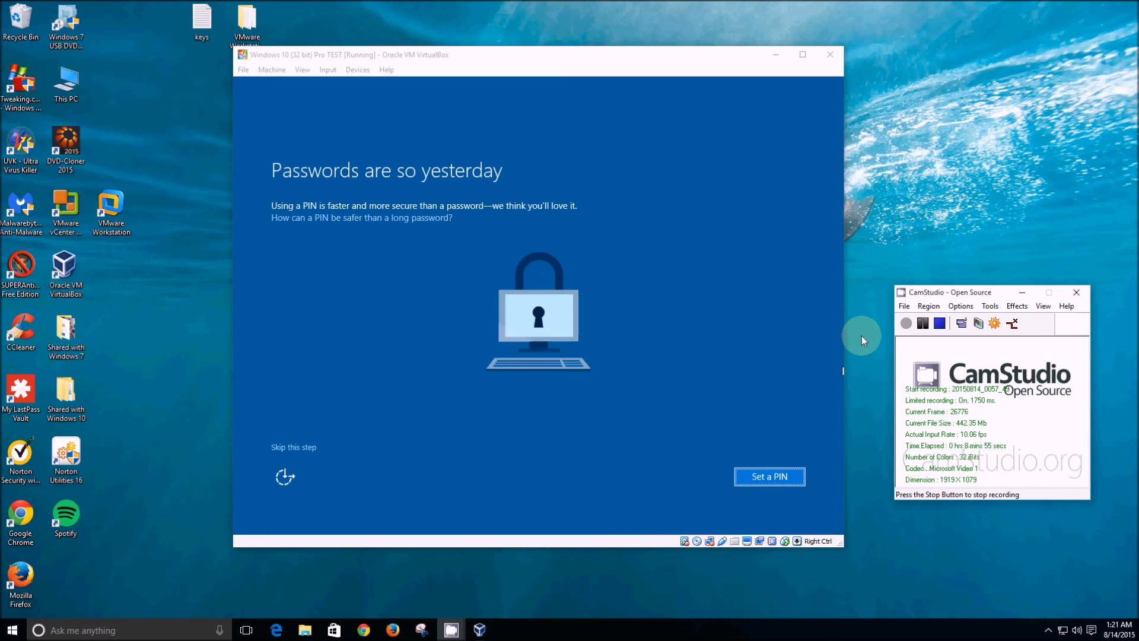
pyautogui.moveTo(748, 383)
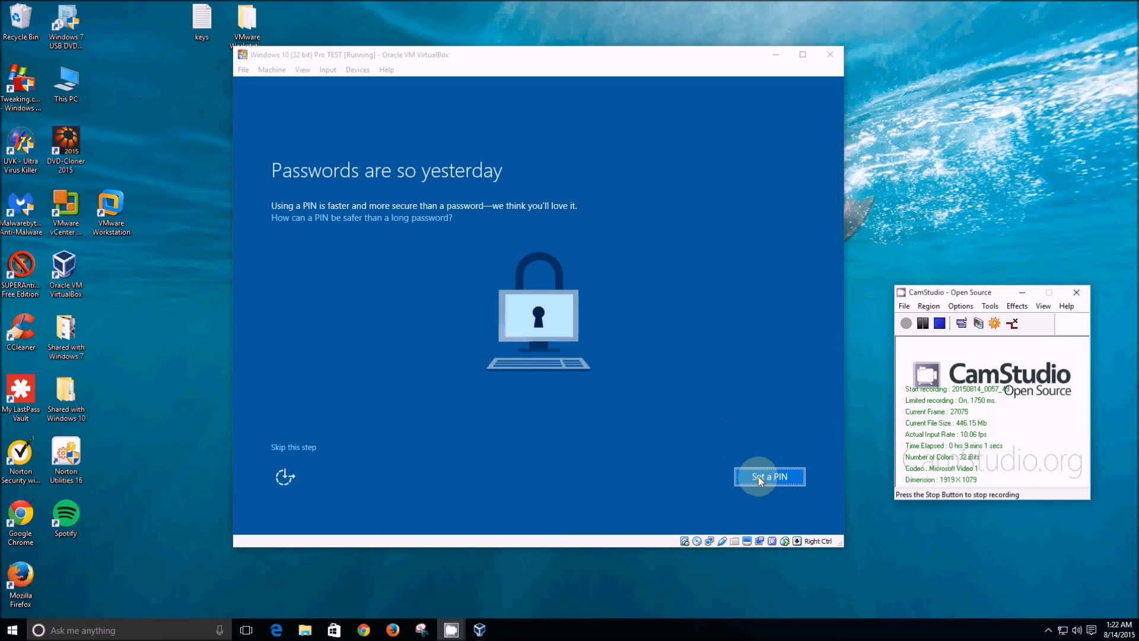
pyautogui.moveTo(477, 482)
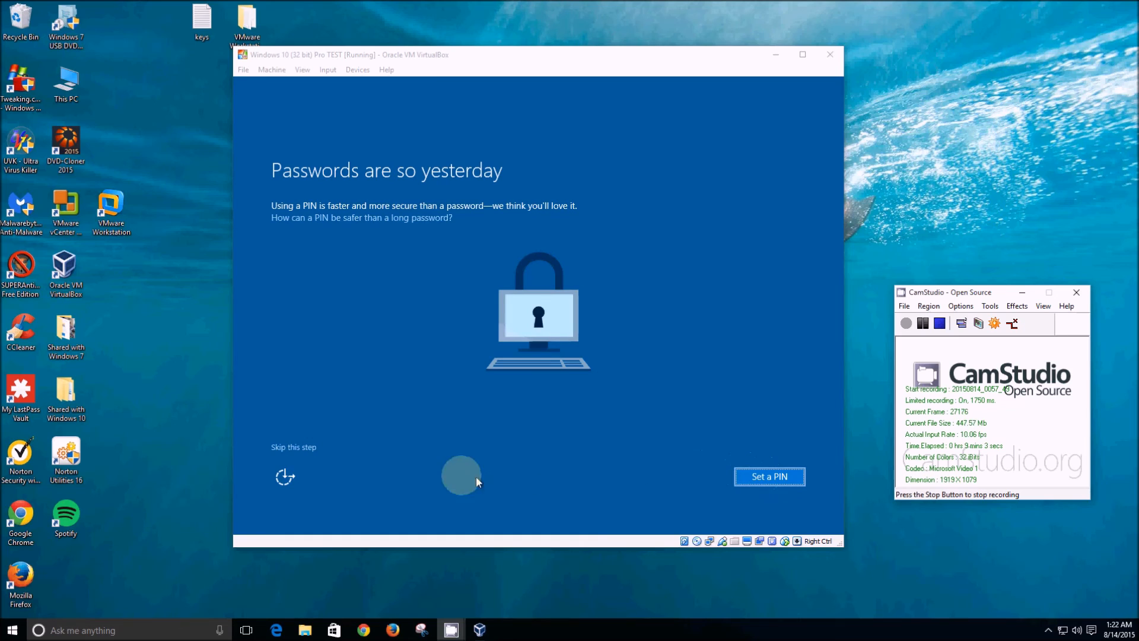
pyautogui.moveTo(293, 448)
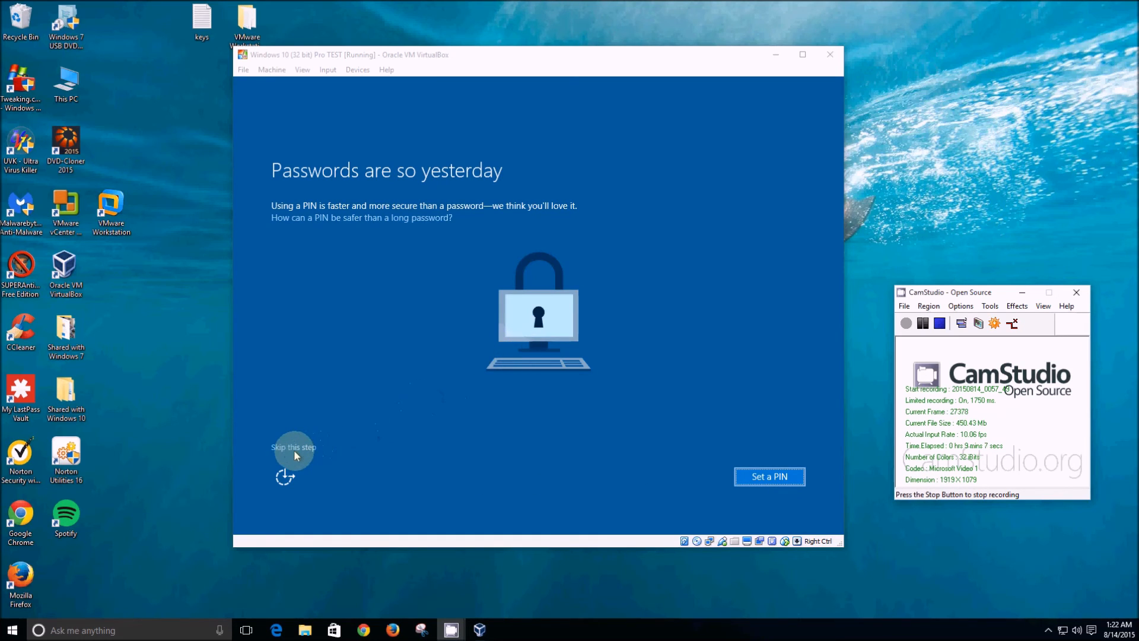
# Skip PIN setup on the 'Passwords are so yesterday' screen
pyautogui.click(293, 447)
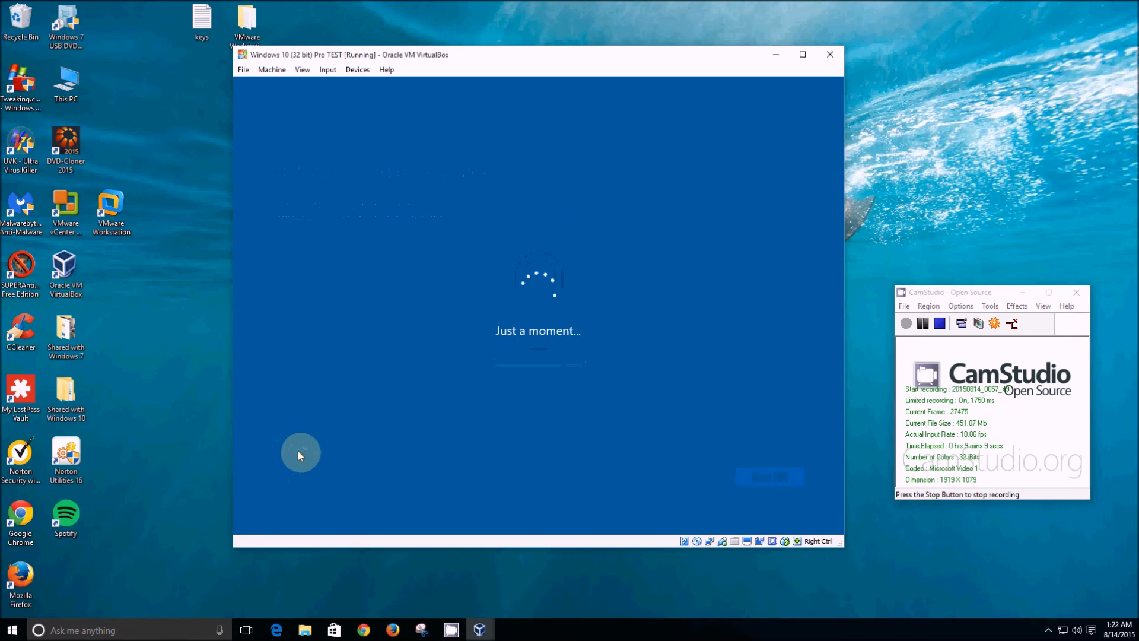
pyautogui.moveTo(656, 455)
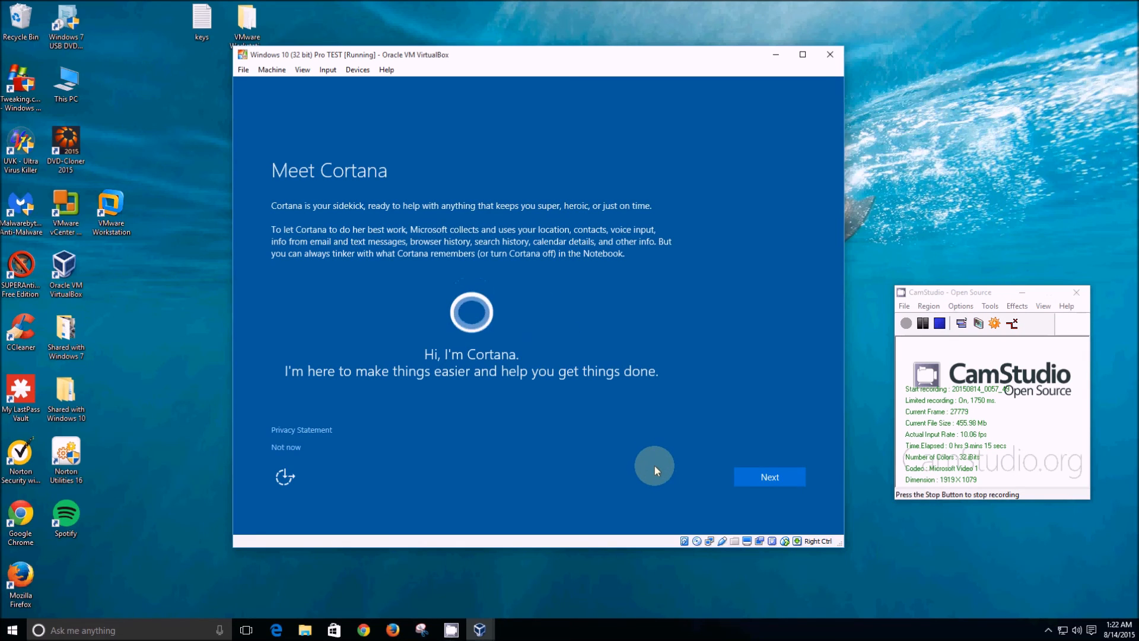
pyautogui.moveTo(420, 296)
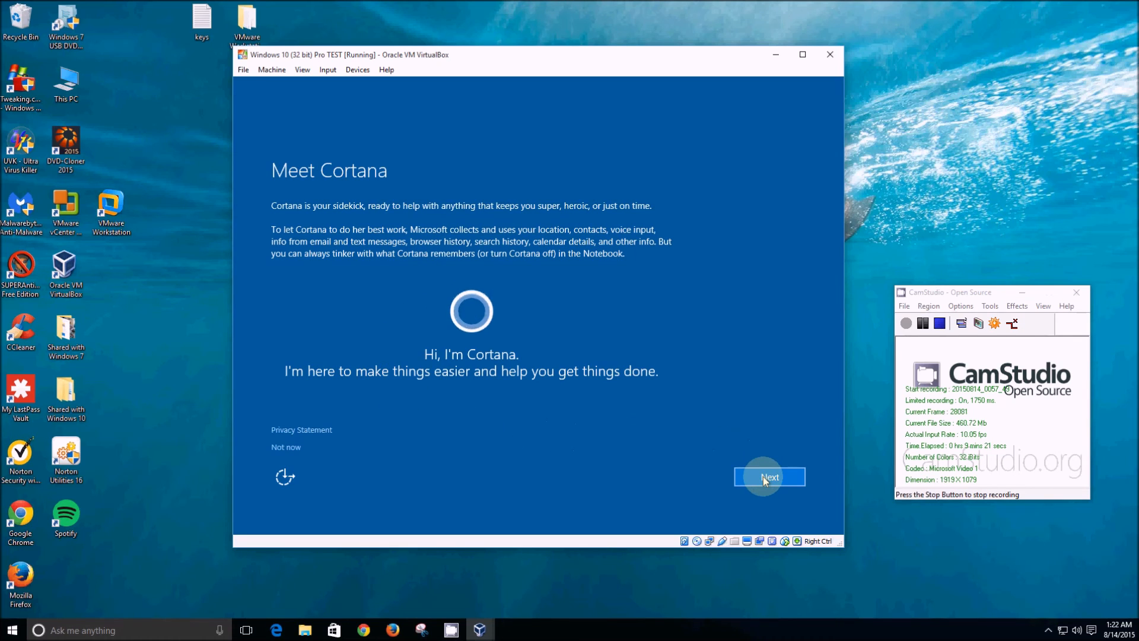
# Accept the Meet Cortana introduction with Next so app setup begins
pyautogui.click(769, 476)
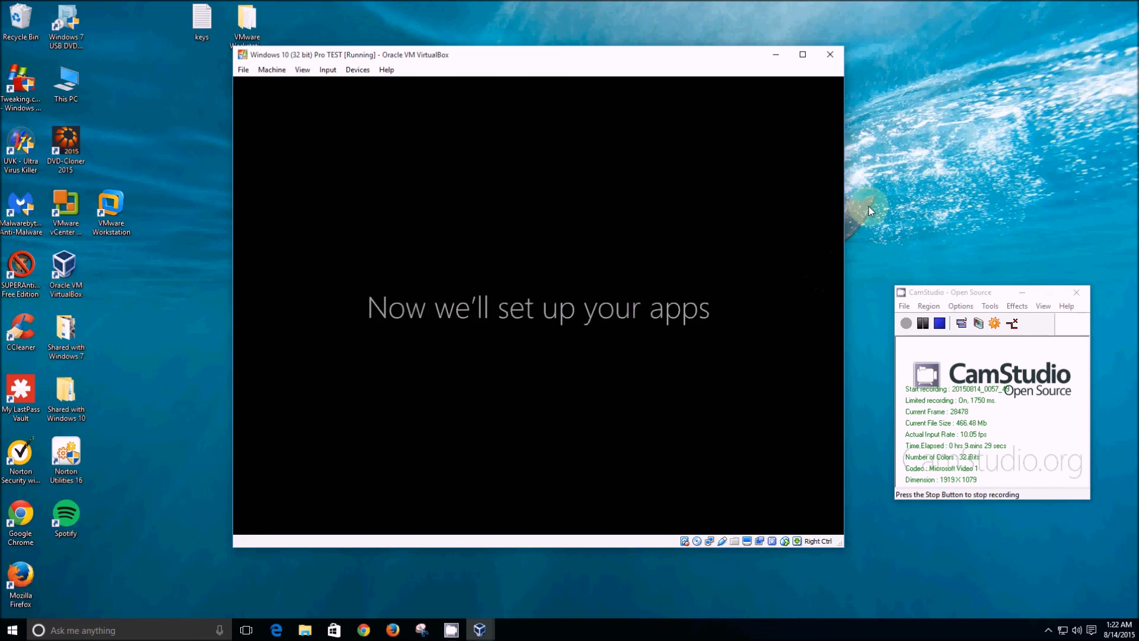
pyautogui.moveTo(866, 248)
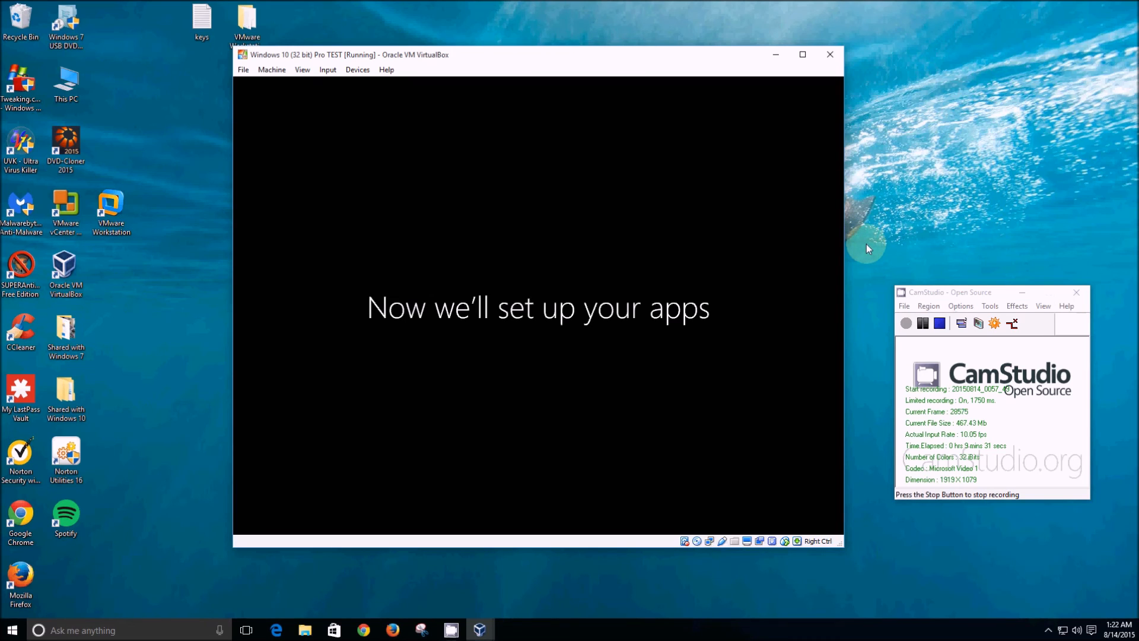
pyautogui.moveTo(862, 322)
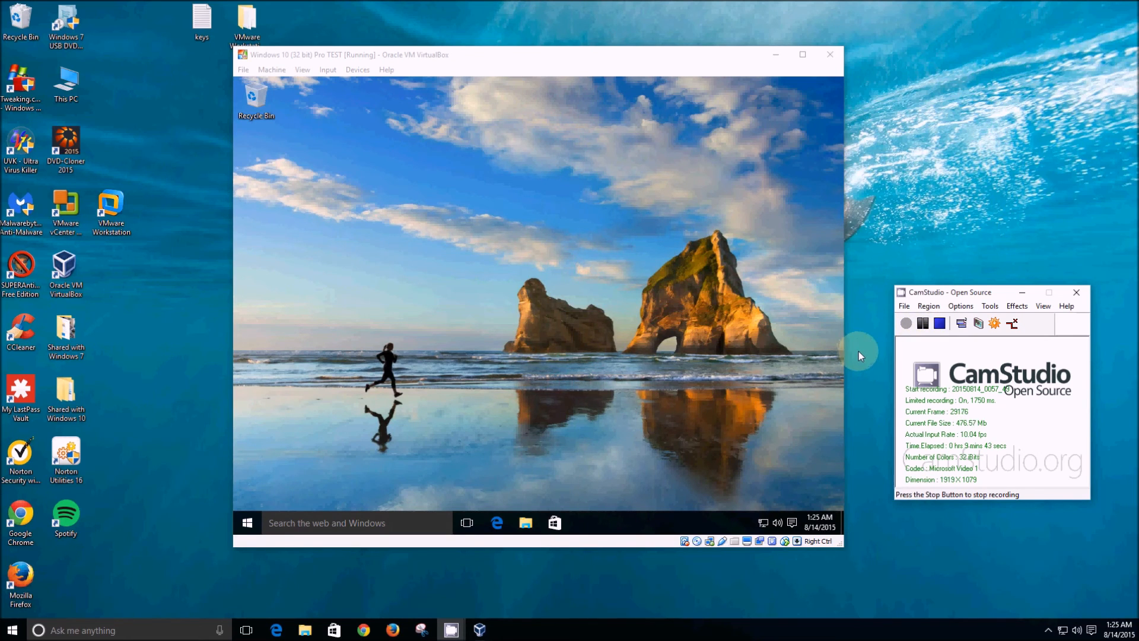
pyautogui.moveTo(852, 358)
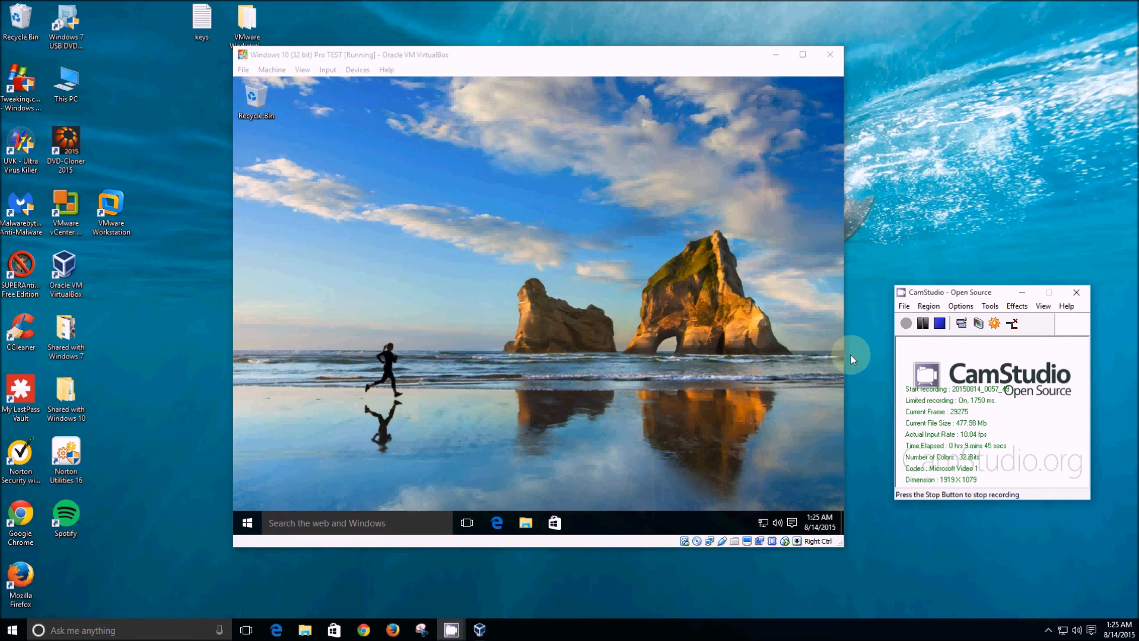
pyautogui.moveTo(740, 377)
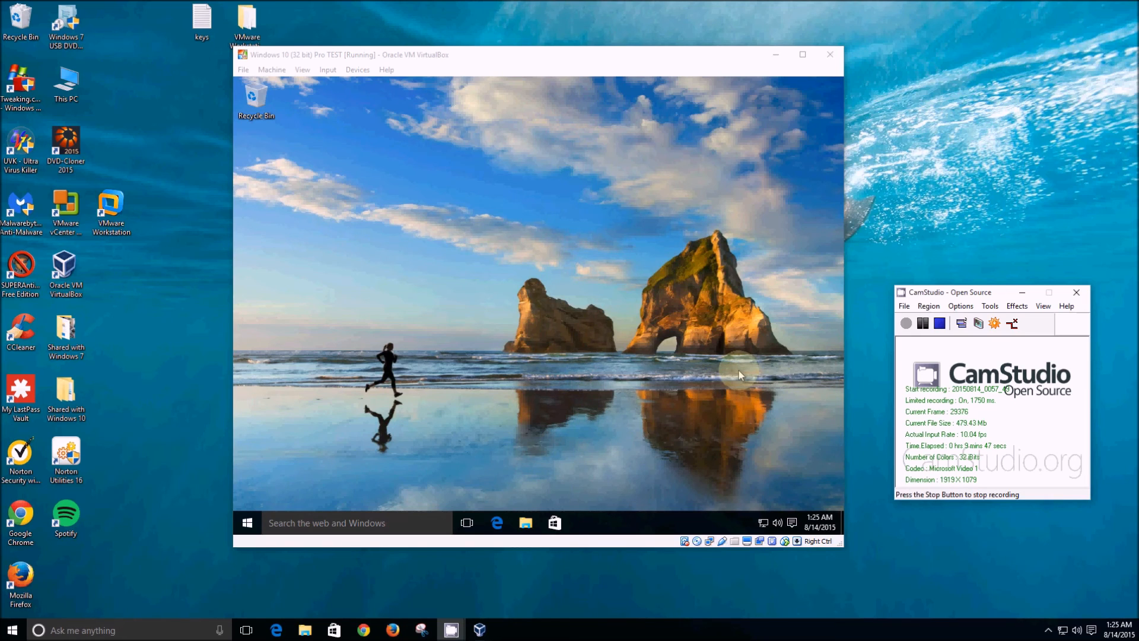
pyautogui.moveTo(547, 360)
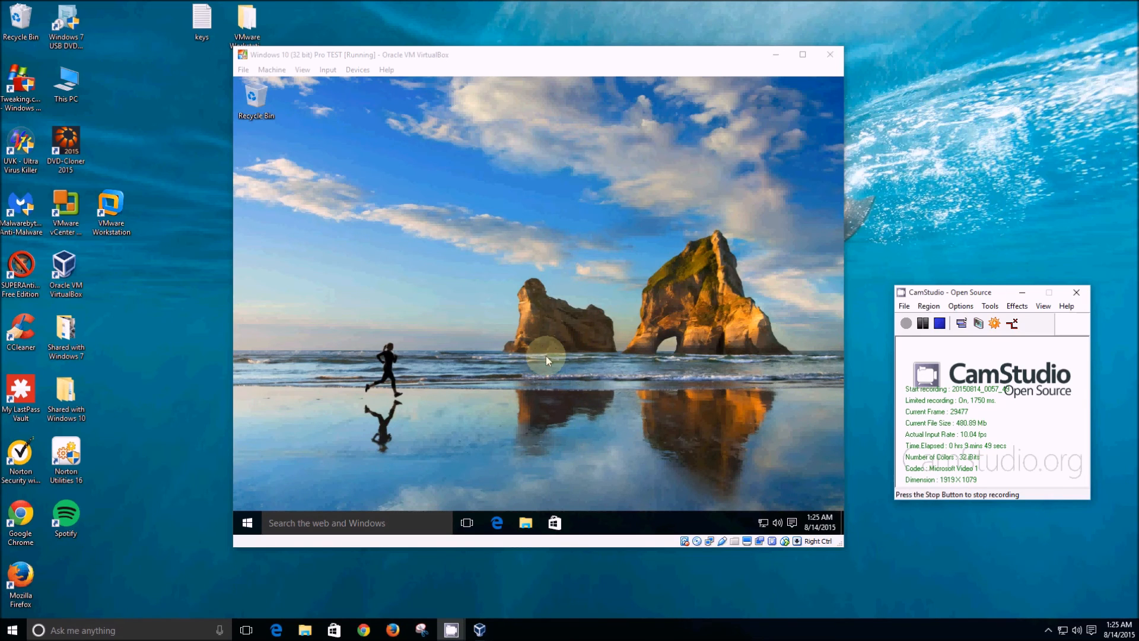
pyautogui.moveTo(472, 394)
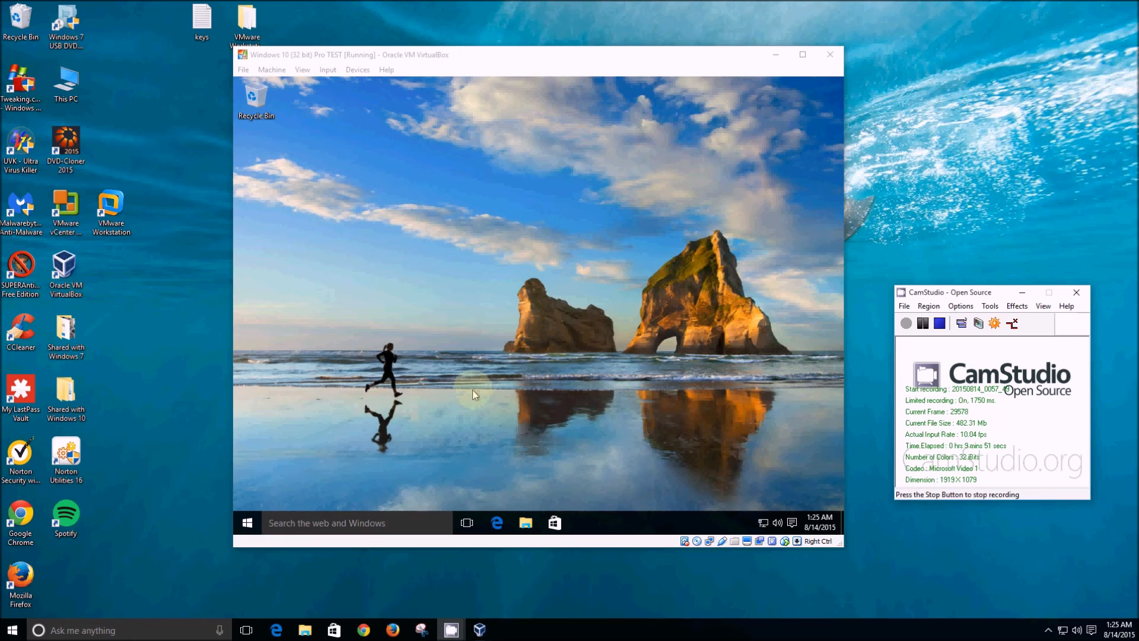
pyautogui.moveTo(483, 384)
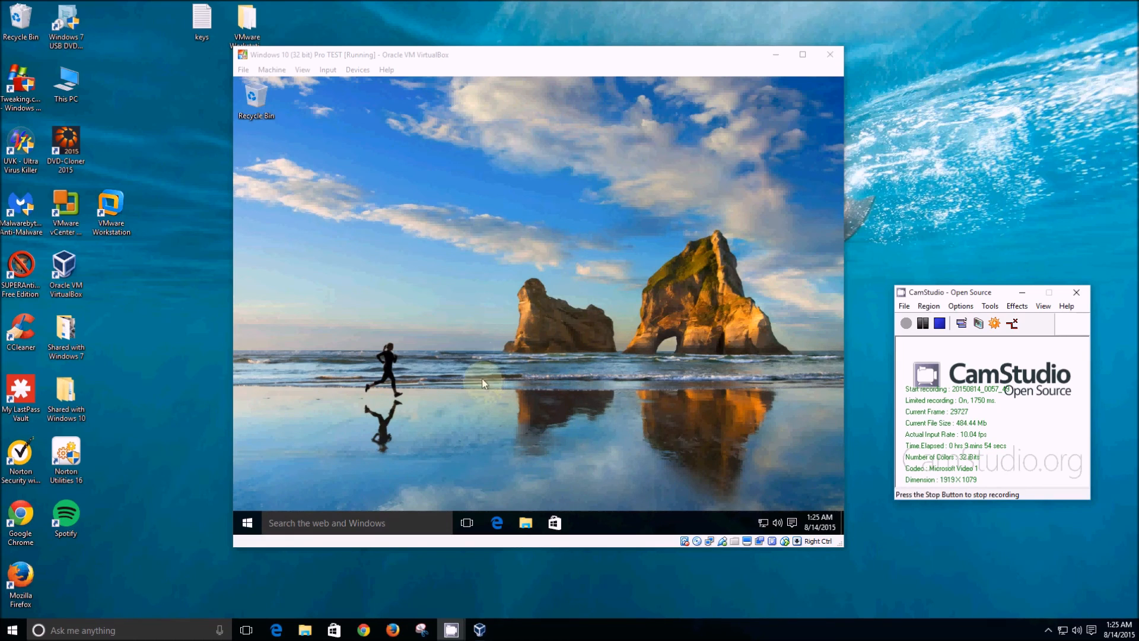
pyautogui.moveTo(271, 69)
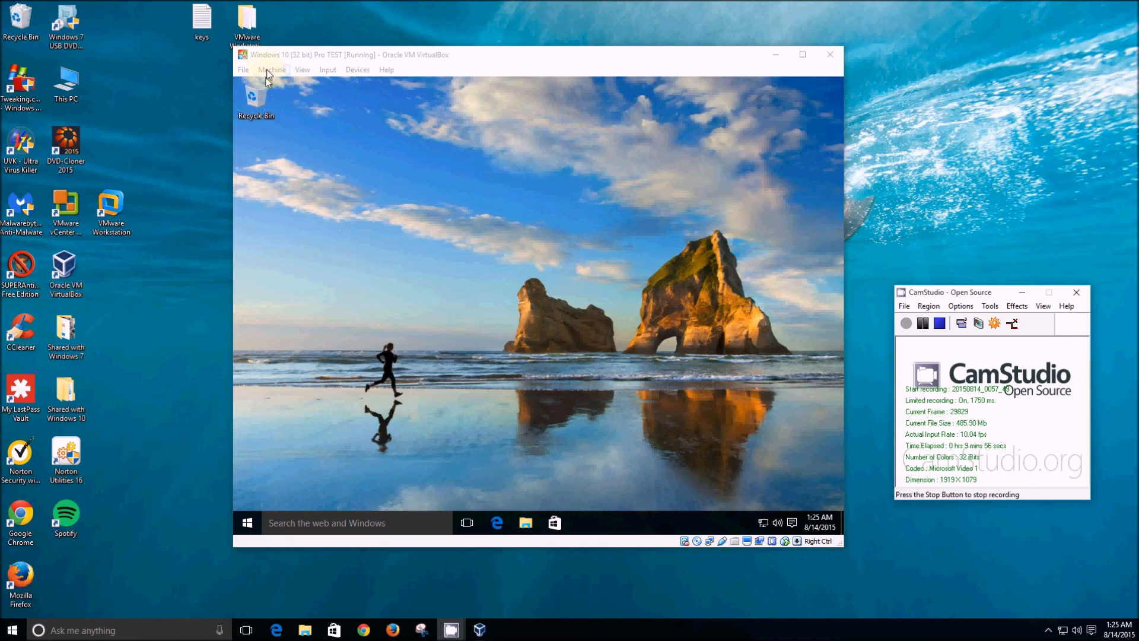
# Pause the Windows 10 virtual machine via Machine > Pause
pyautogui.click(271, 69)
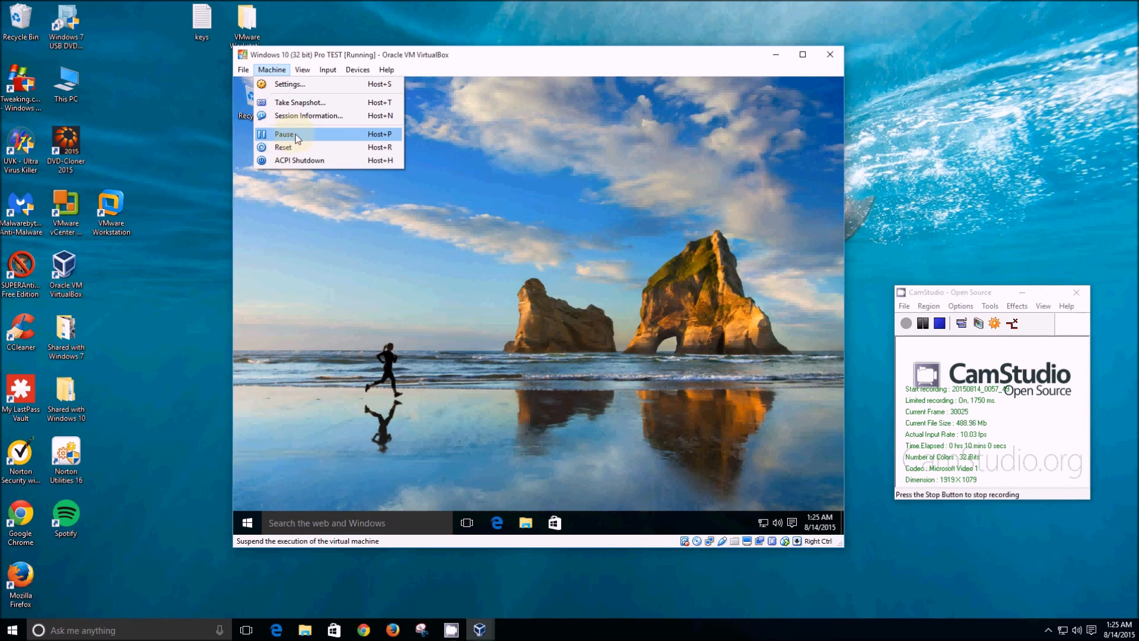
pyautogui.click(285, 134)
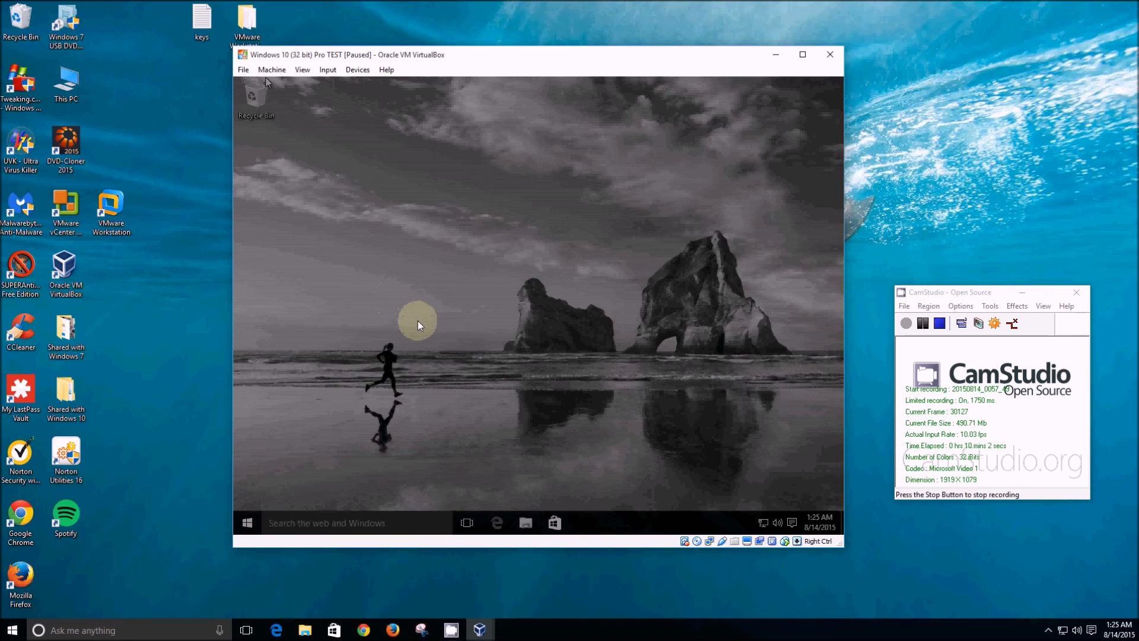
pyautogui.moveTo(390, 587)
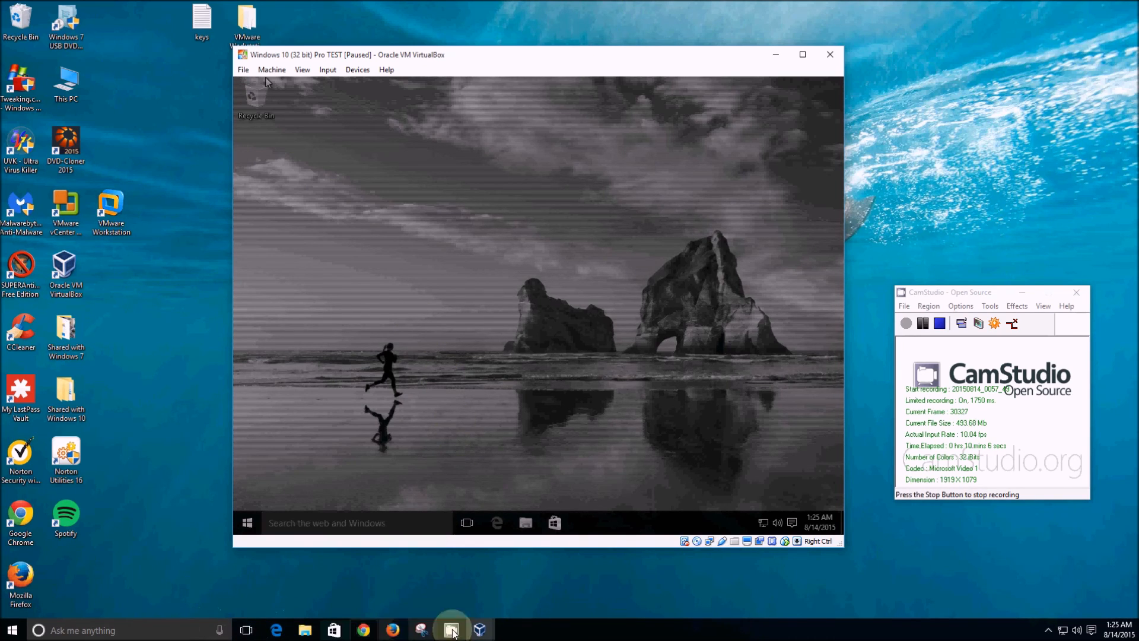
pyautogui.moveTo(1092, 629)
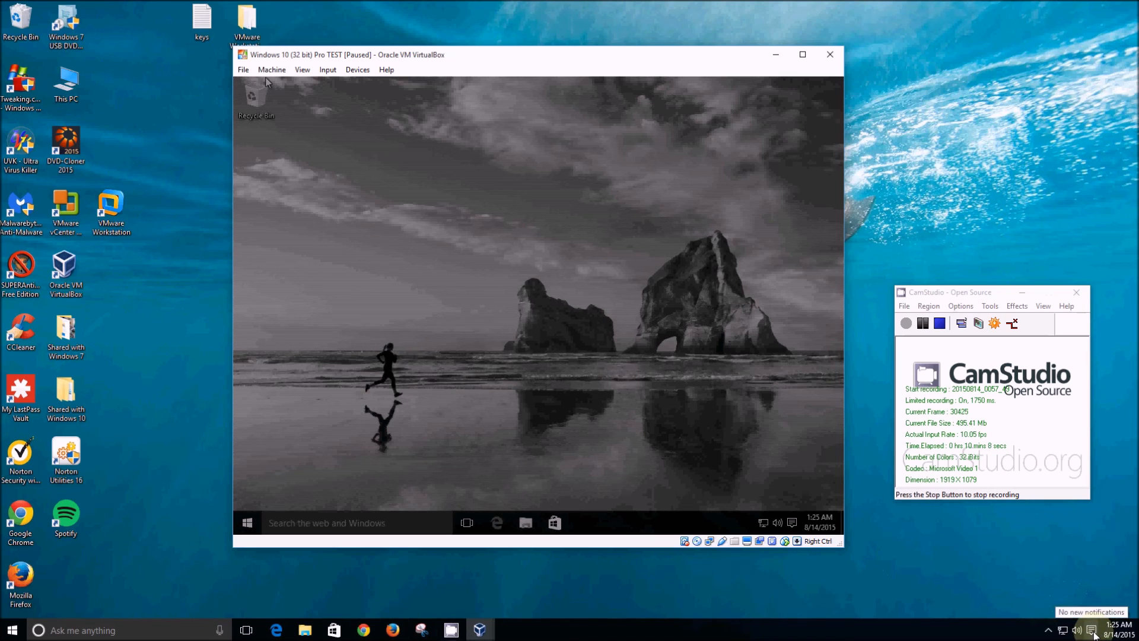
pyautogui.click(1093, 630)
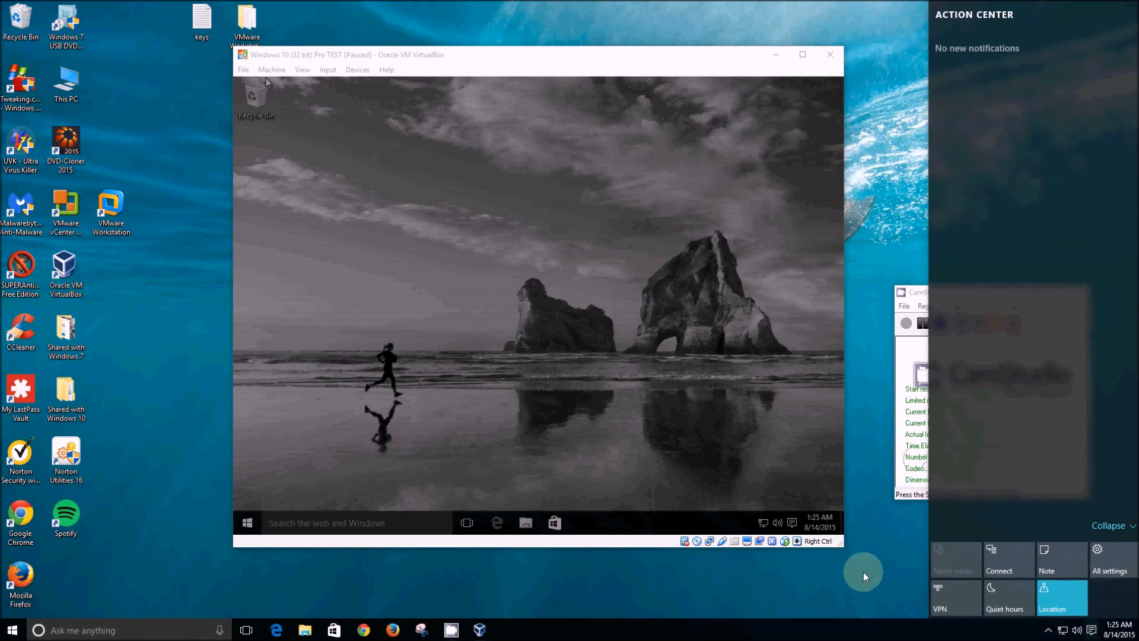
pyautogui.click(11, 630)
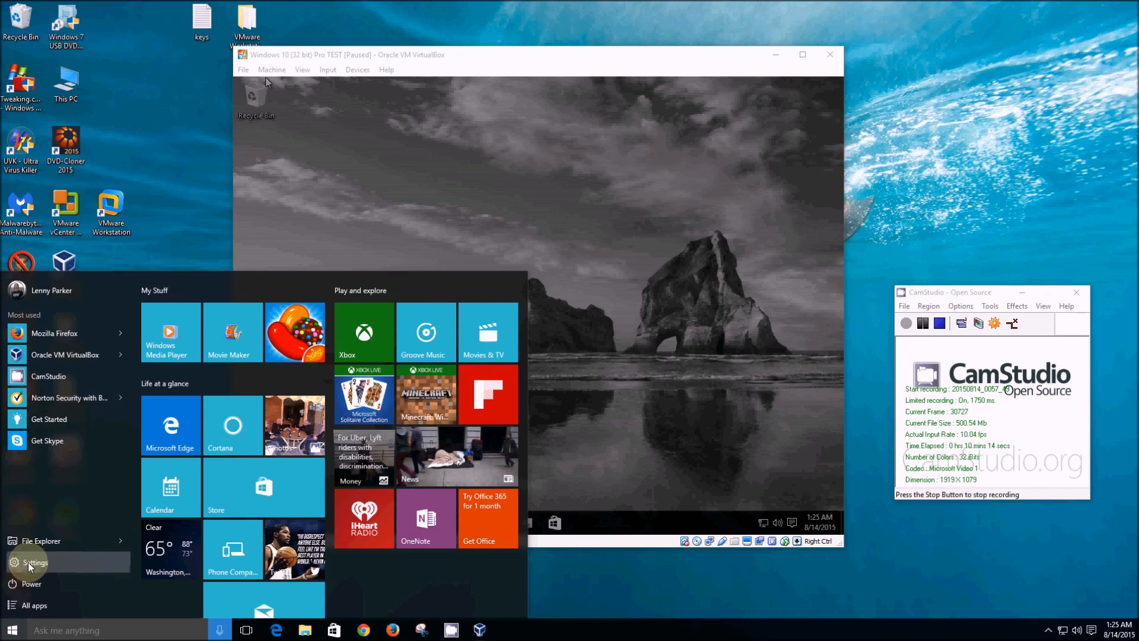
pyautogui.click(35, 561)
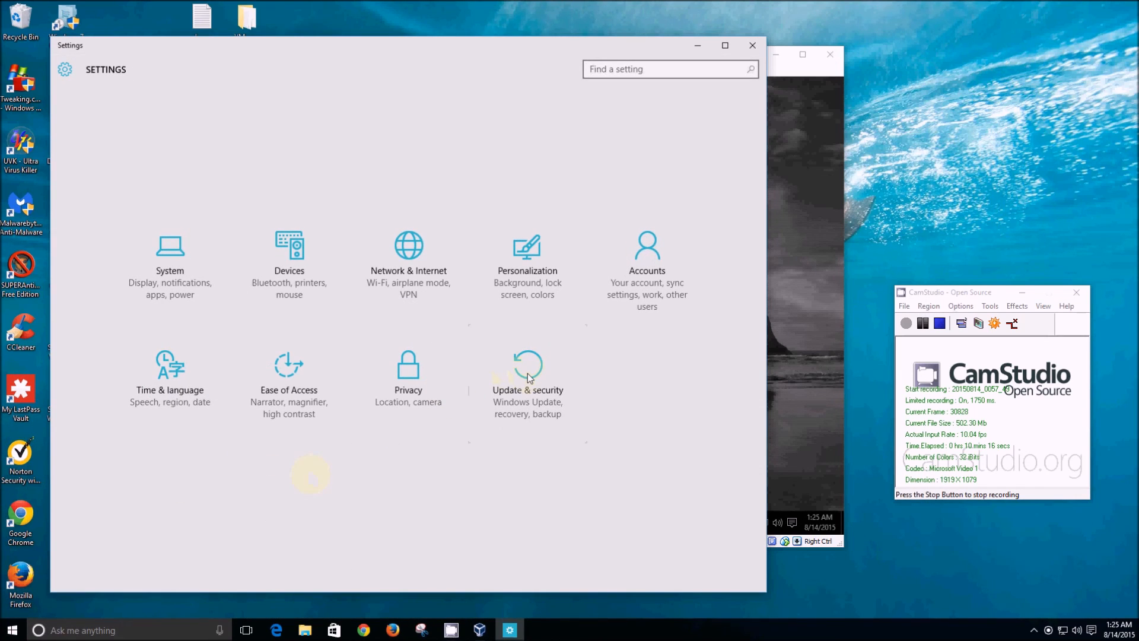
pyautogui.click(527, 377)
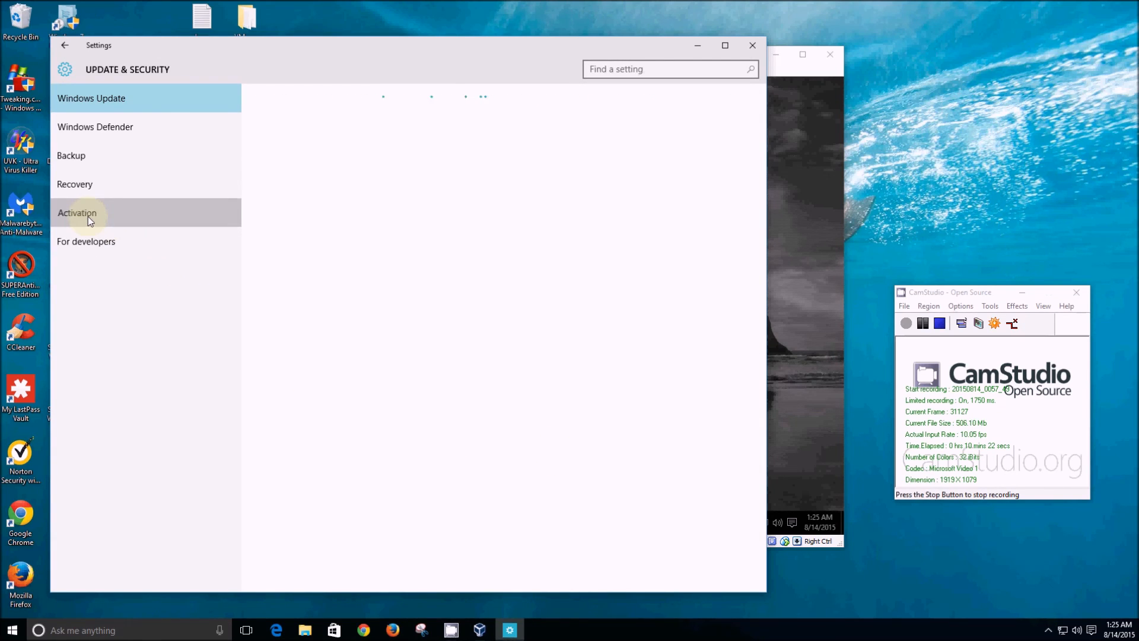
pyautogui.click(77, 212)
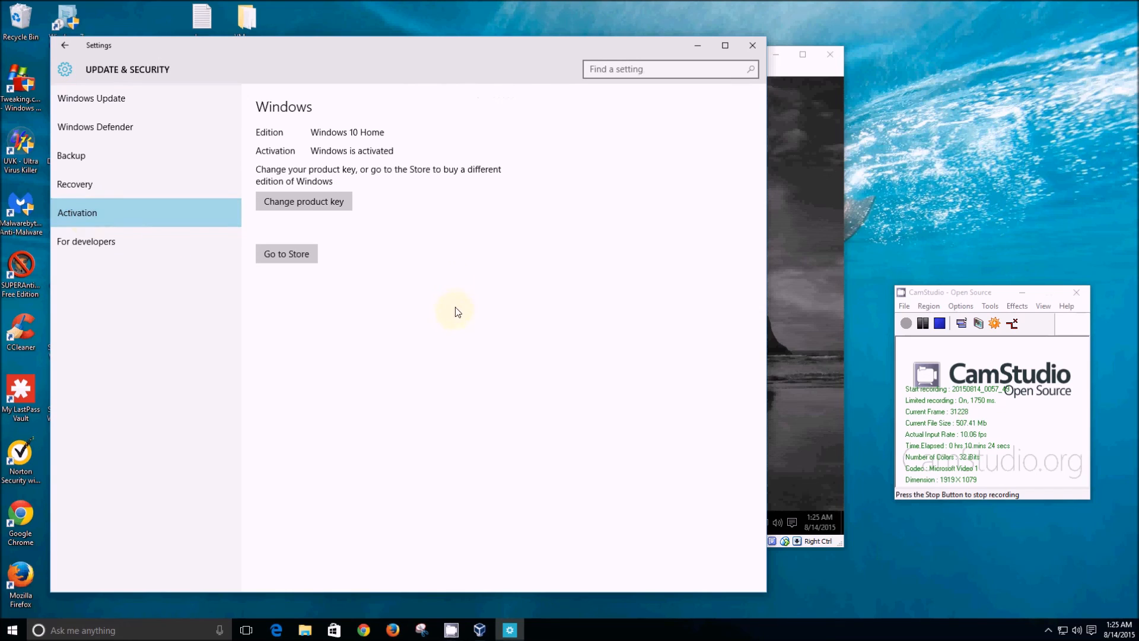
pyautogui.moveTo(394, 172)
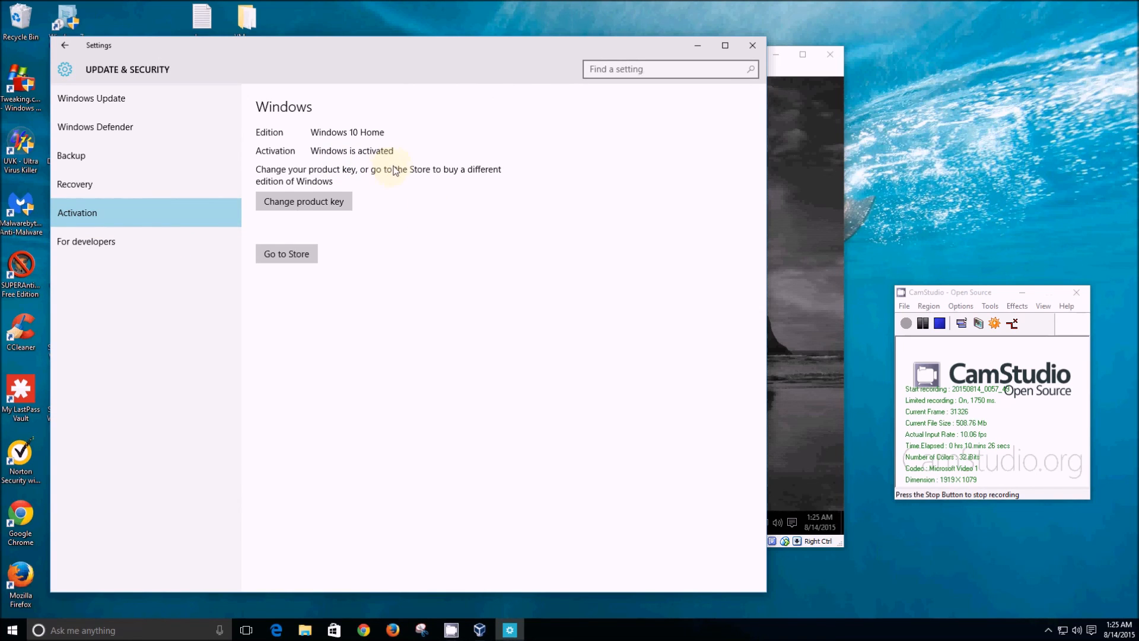
pyautogui.moveTo(424, 160)
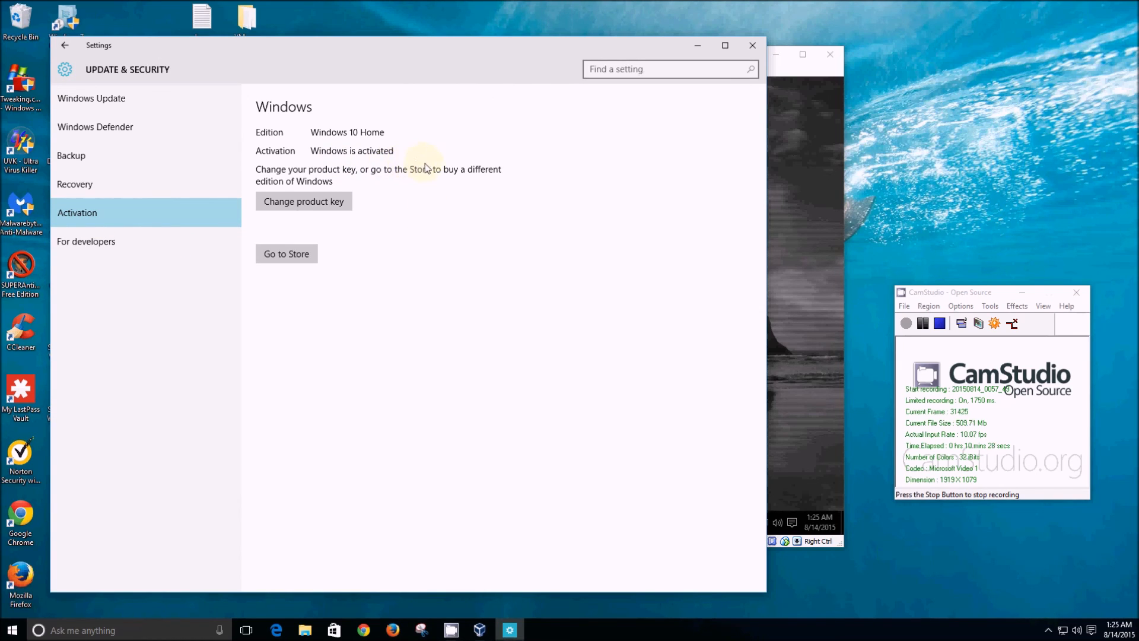
pyautogui.moveTo(529, 318)
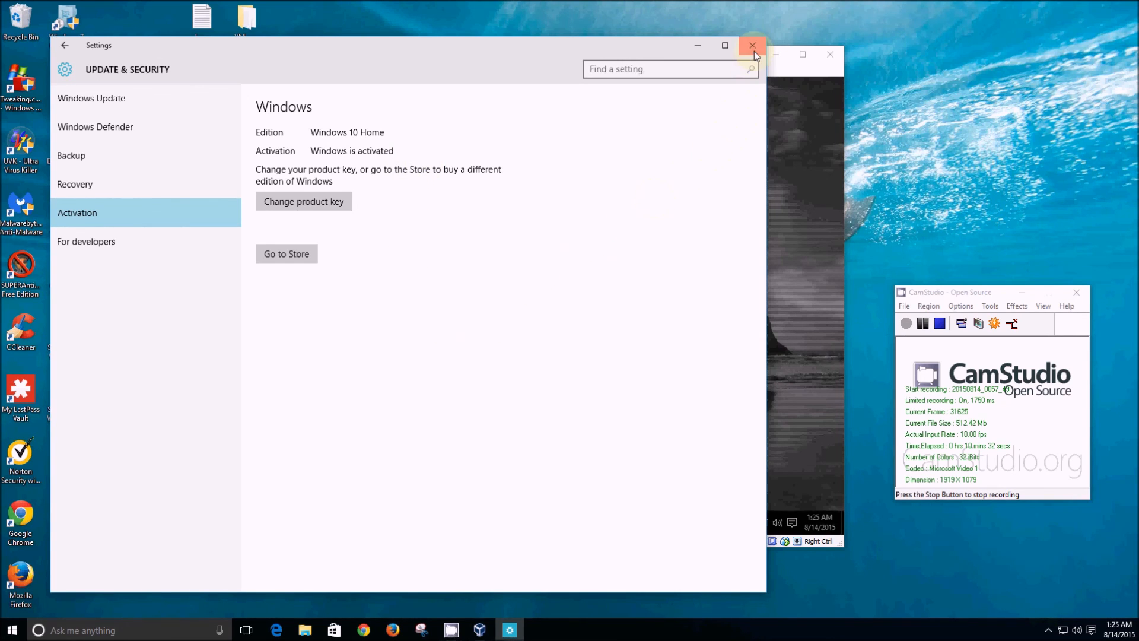
pyautogui.click(752, 45)
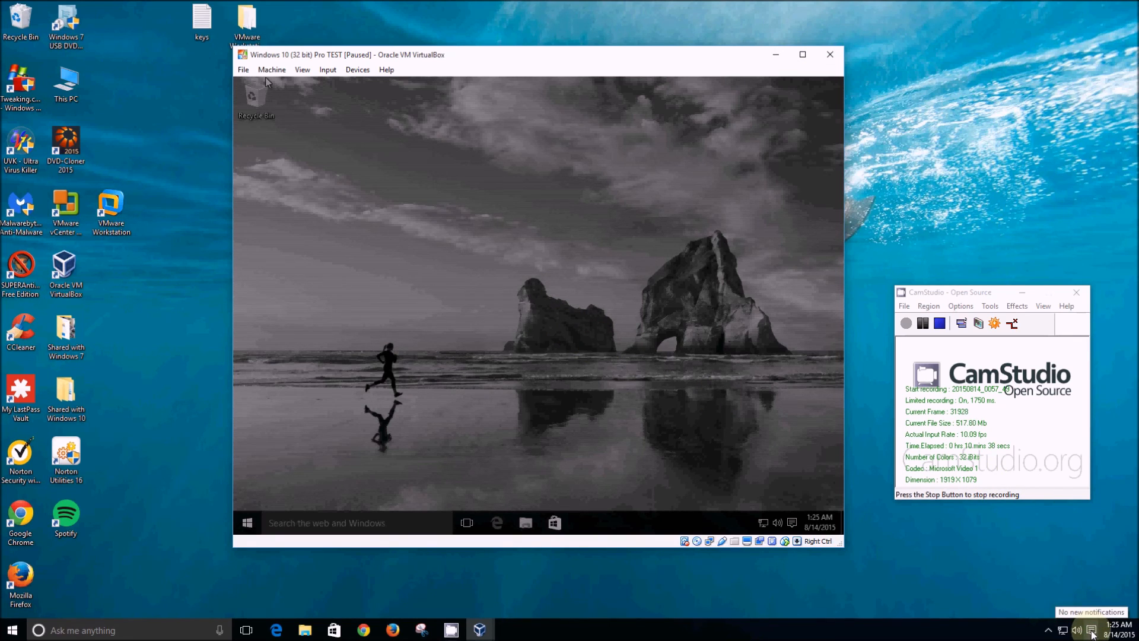
pyautogui.moveTo(1076, 584)
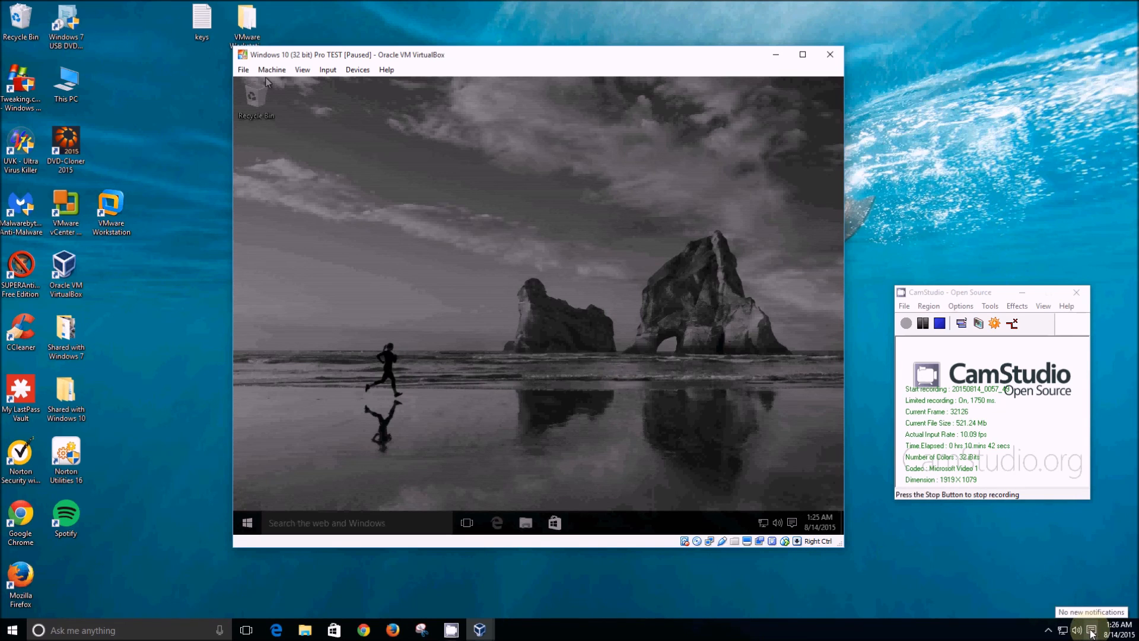
# Dismiss the host Action Center and unpause the VM via Machine > Pause
pyautogui.click(1090, 630)
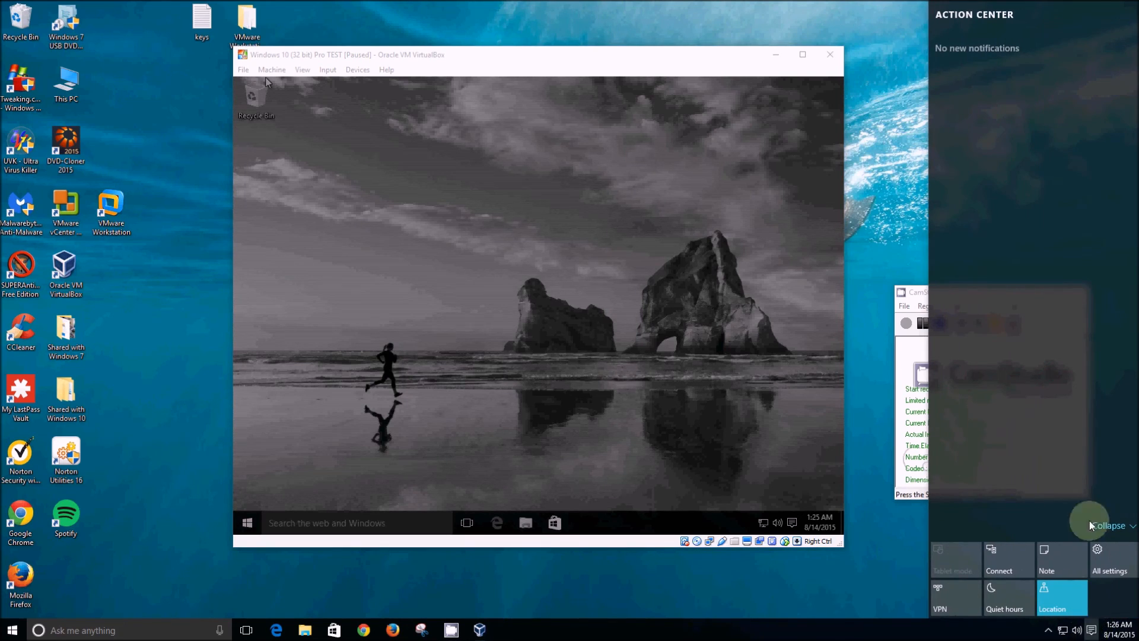
pyautogui.click(1105, 526)
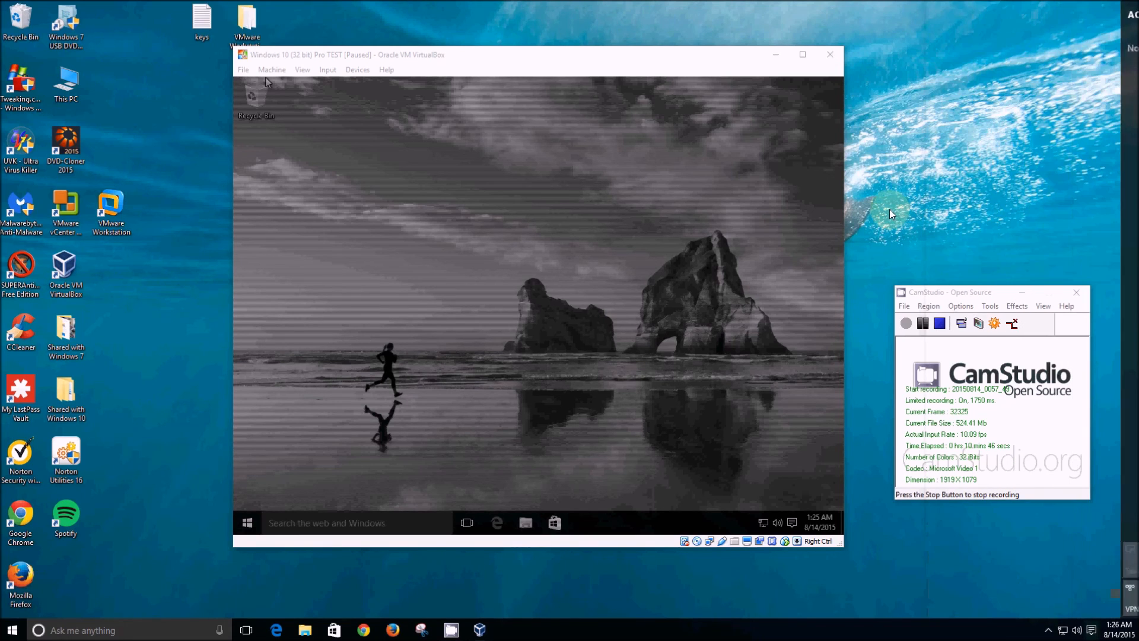
pyautogui.moveTo(487, 393)
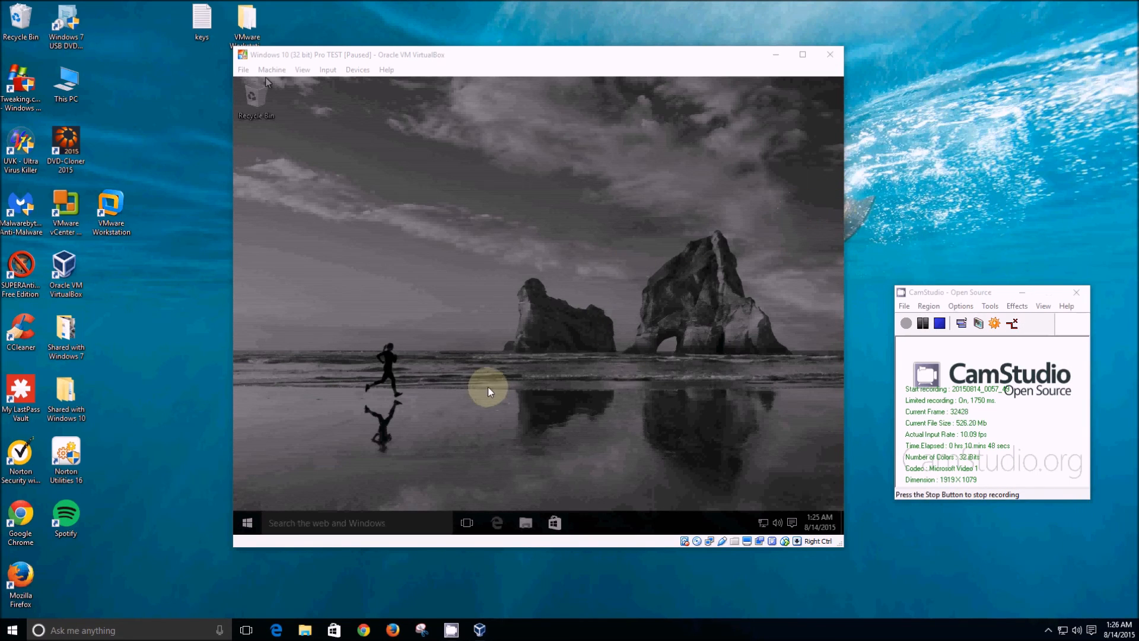
pyautogui.moveTo(263, 112)
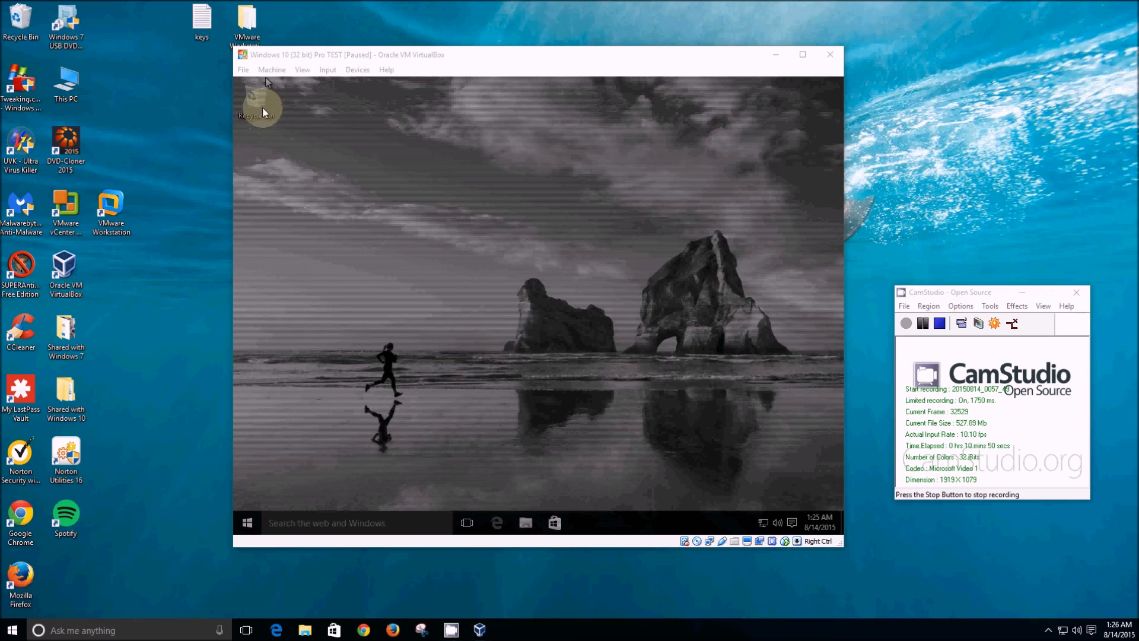
pyautogui.click(272, 69)
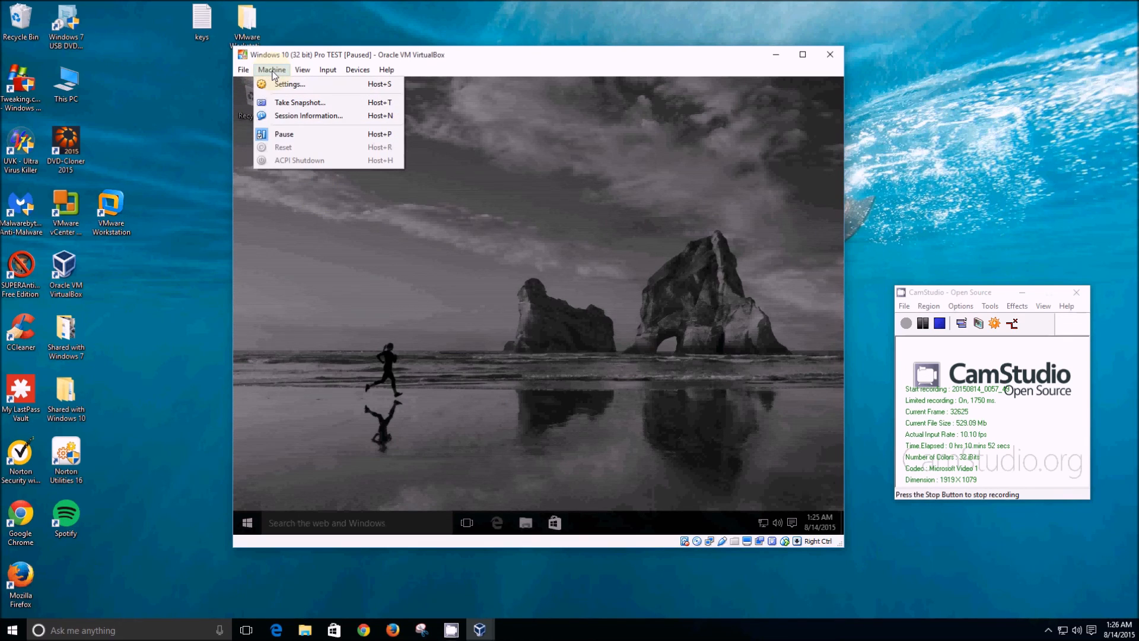
pyautogui.moveTo(284, 134)
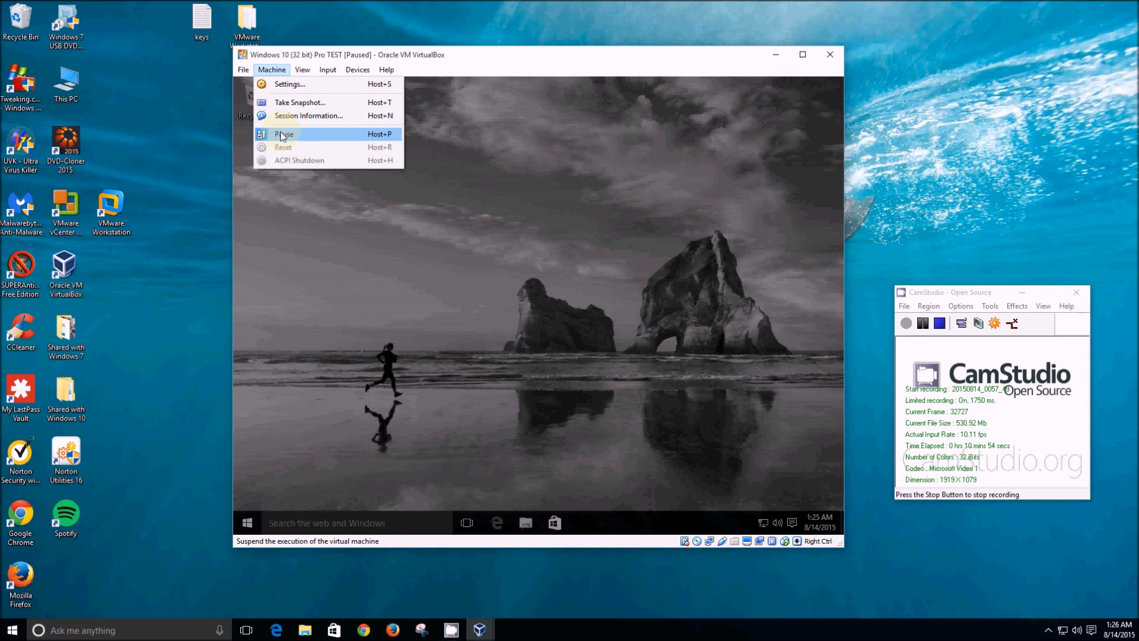
pyautogui.moveTo(438, 282)
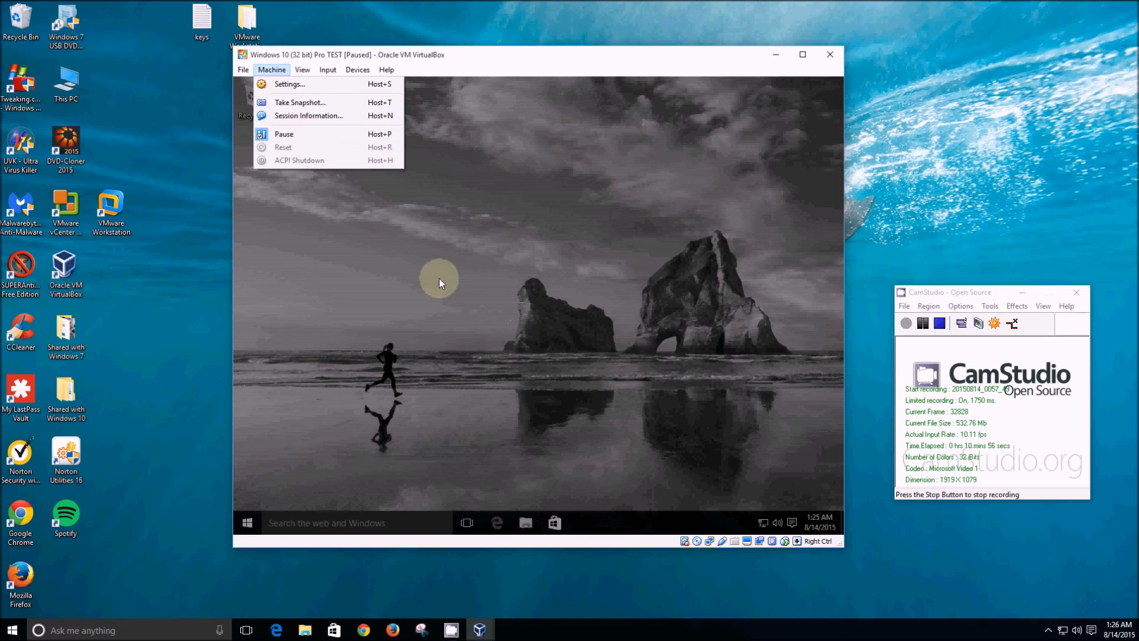
pyautogui.moveTo(284, 134)
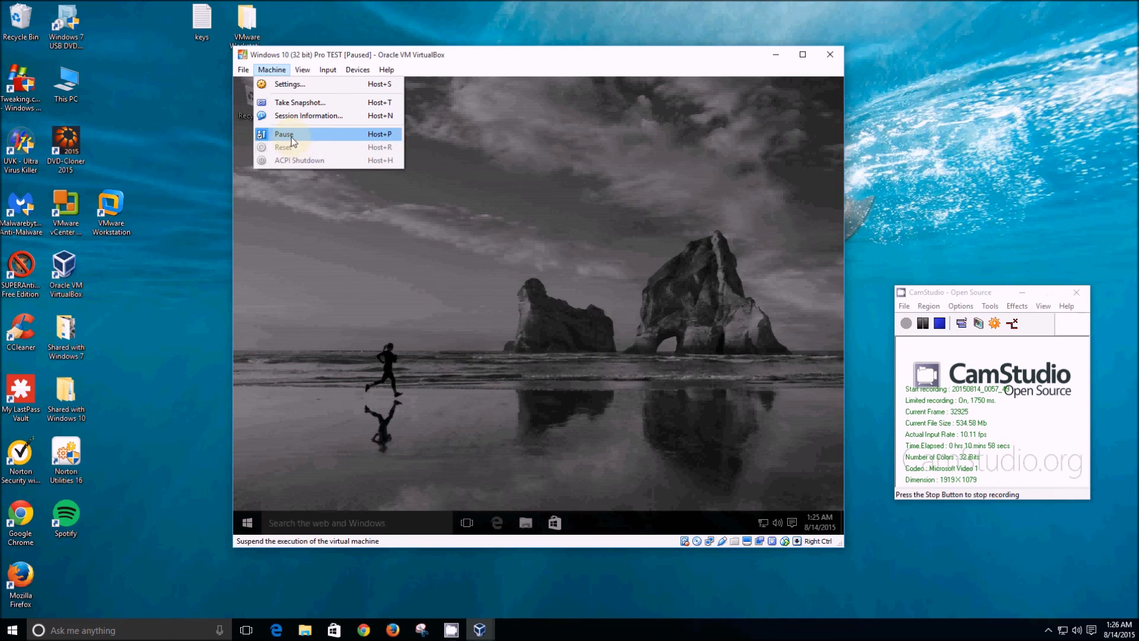
pyautogui.click(284, 134)
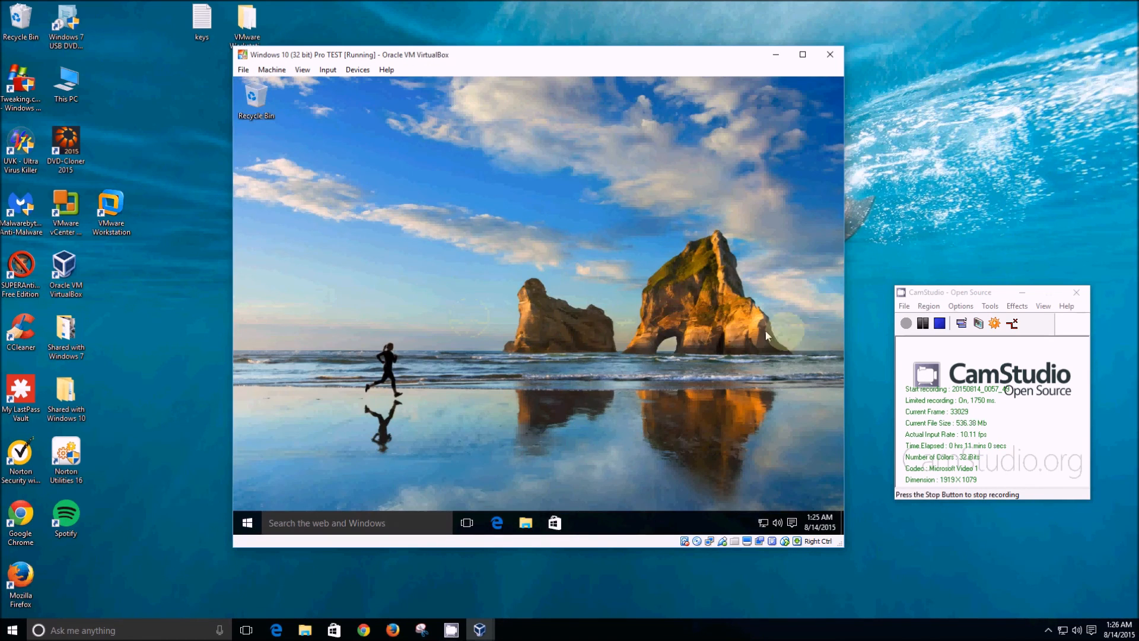